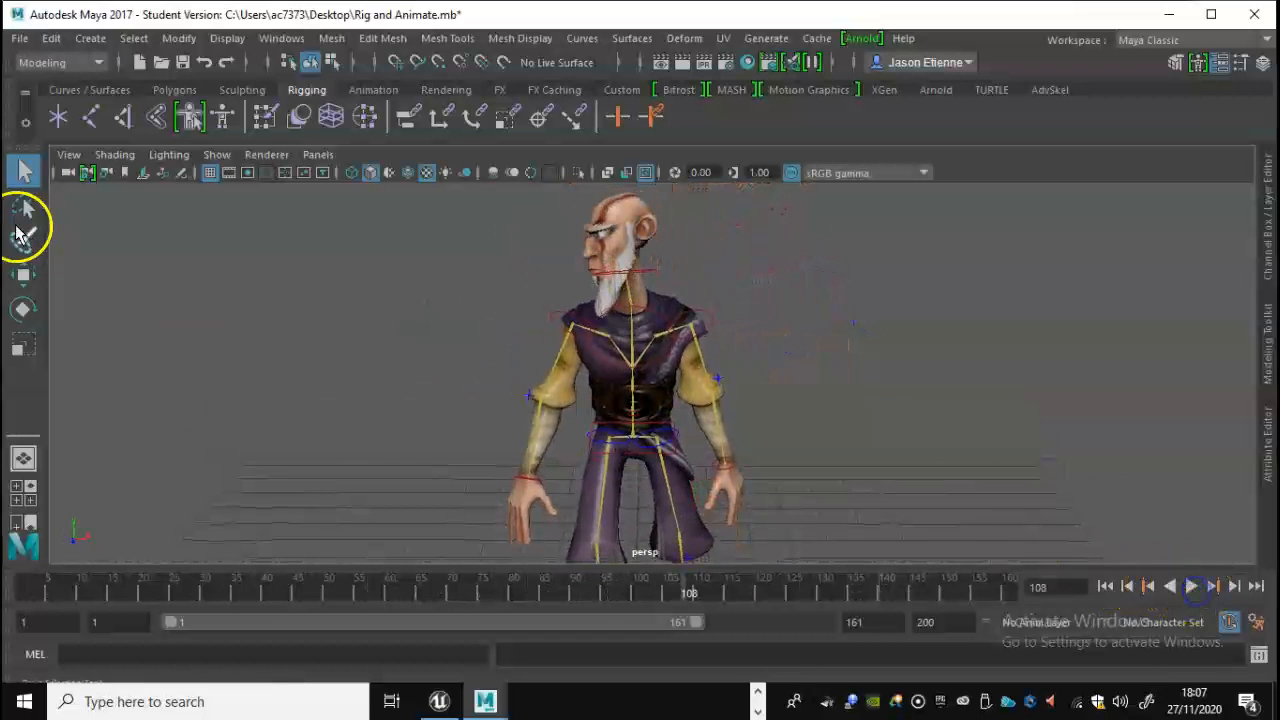
# - Bring up Export Selection Options from the File menu with File Type Specific Options expanded for FBX
pyautogui.click(20, 38)
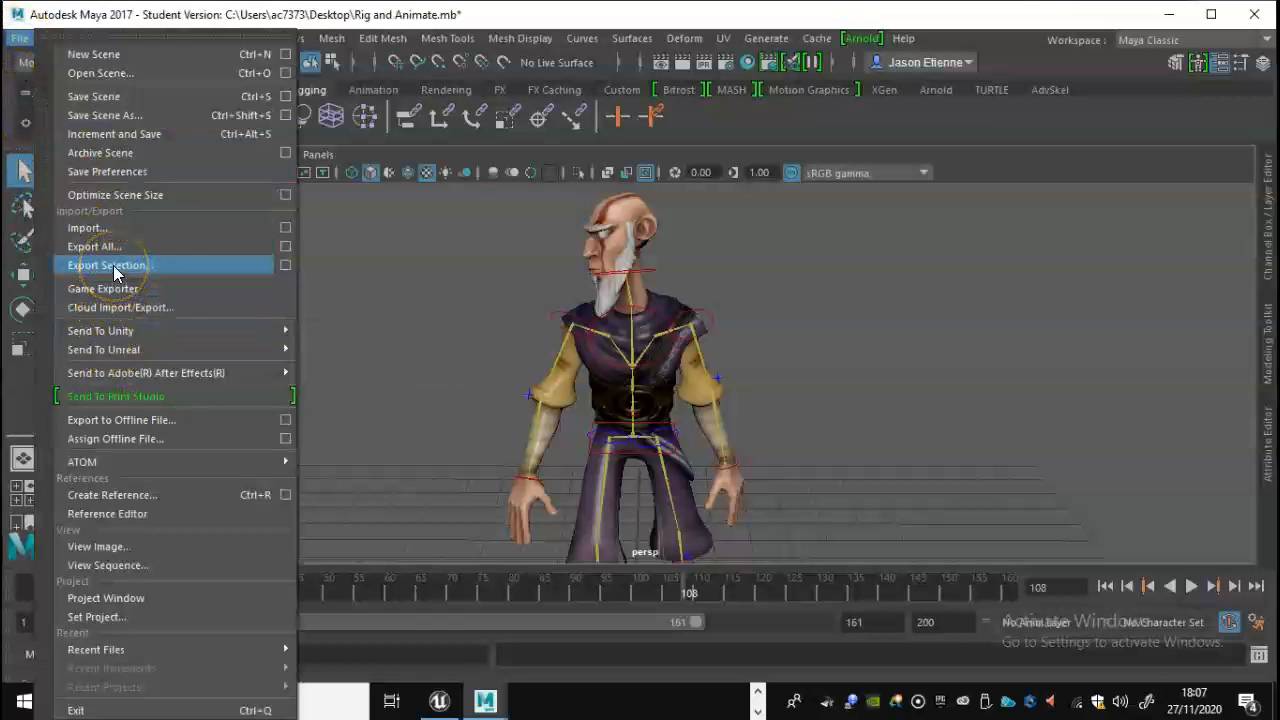
pyautogui.moveTo(290, 268)
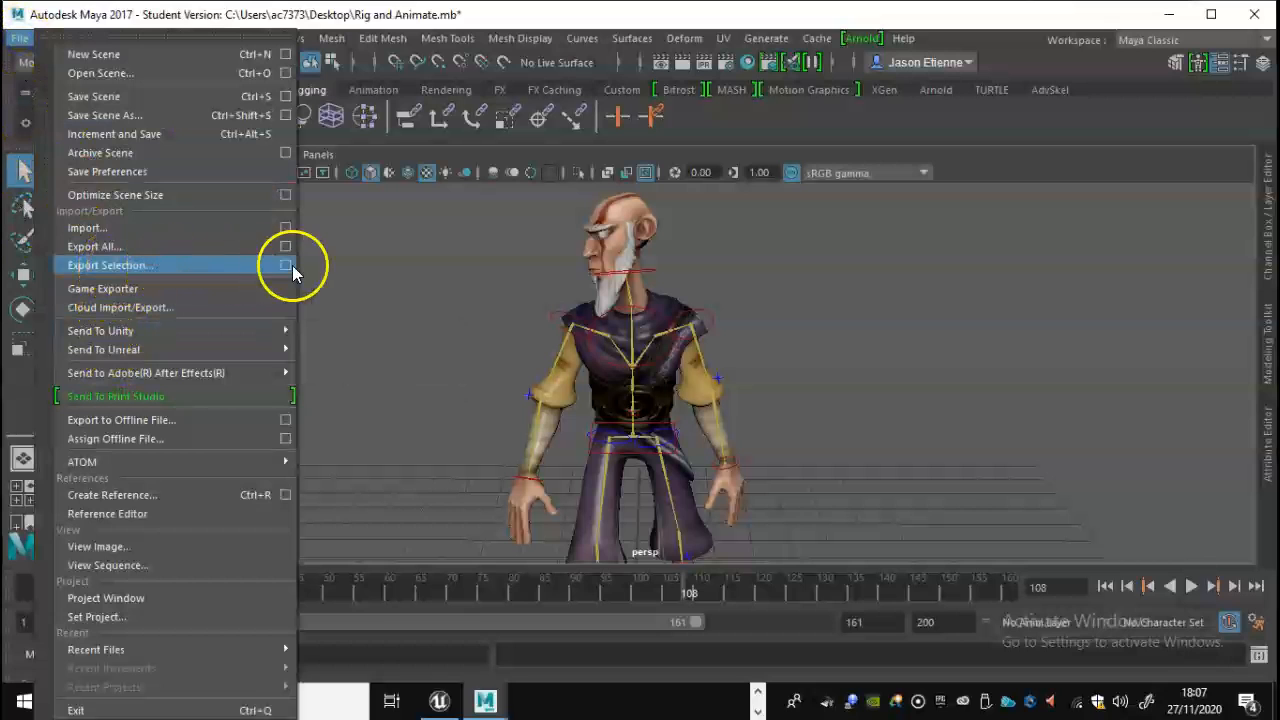
pyautogui.click(286, 264)
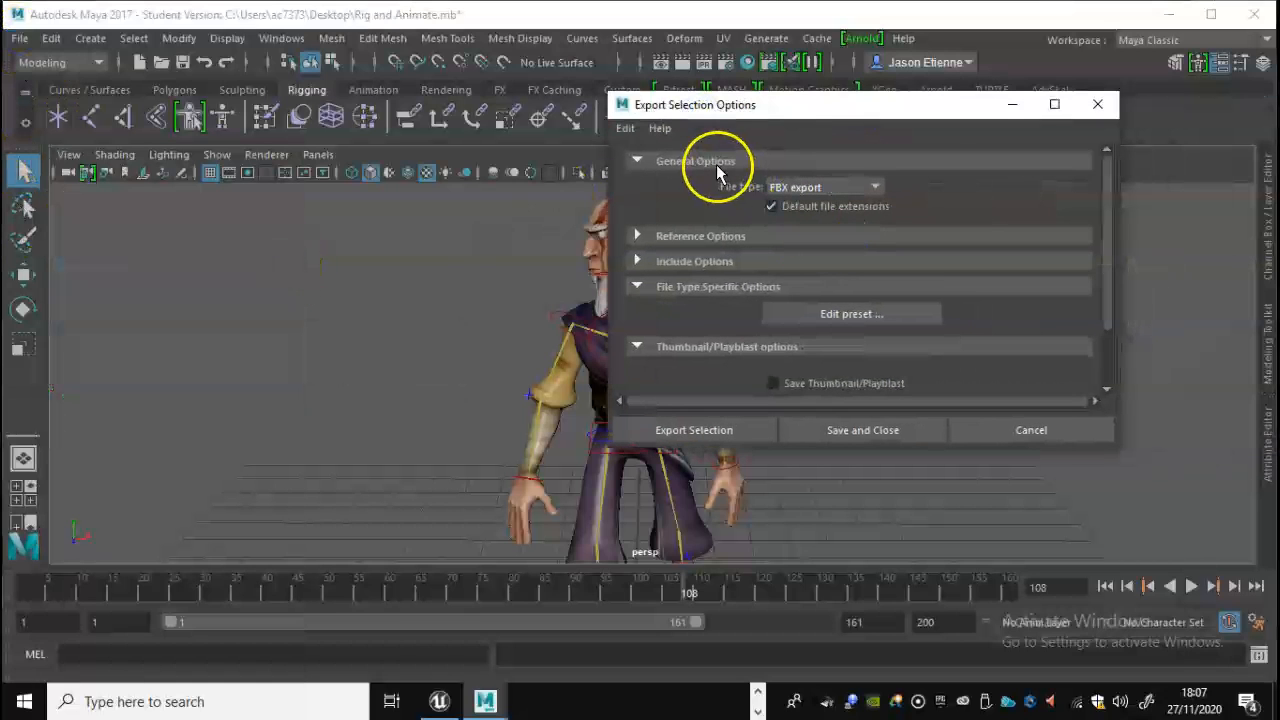
pyautogui.moveTo(744, 200)
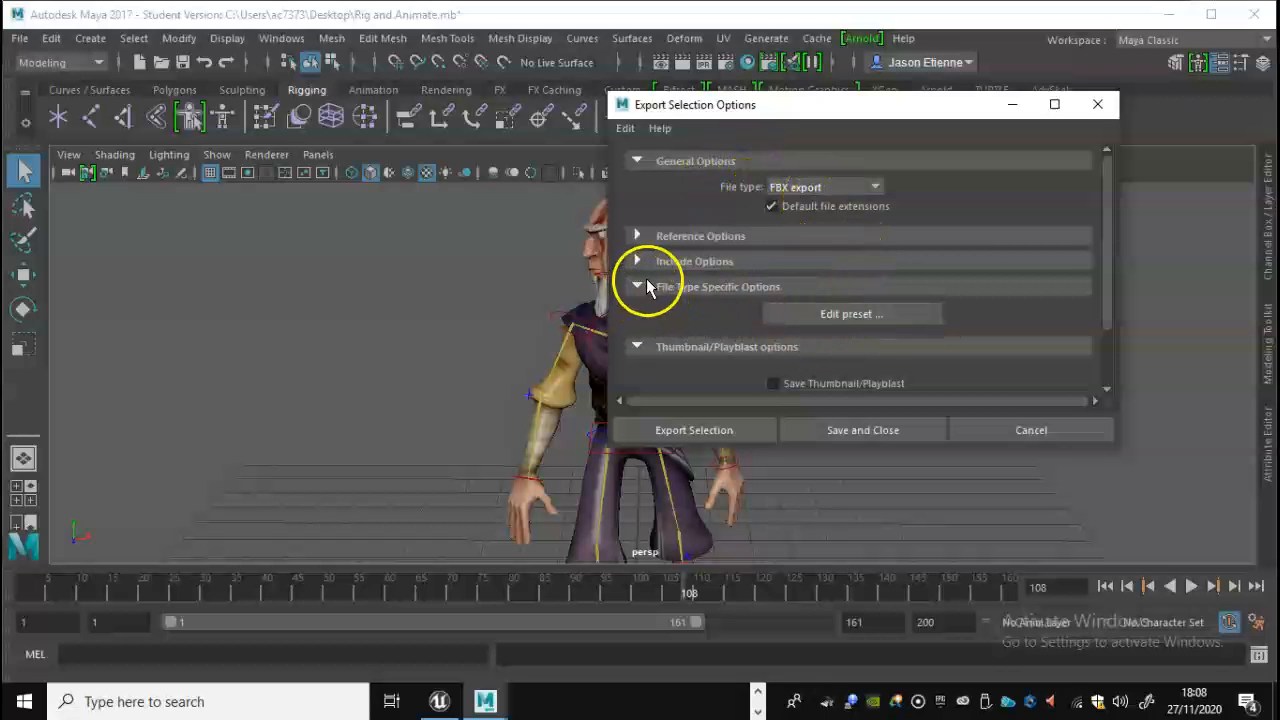
pyautogui.click(636, 286)
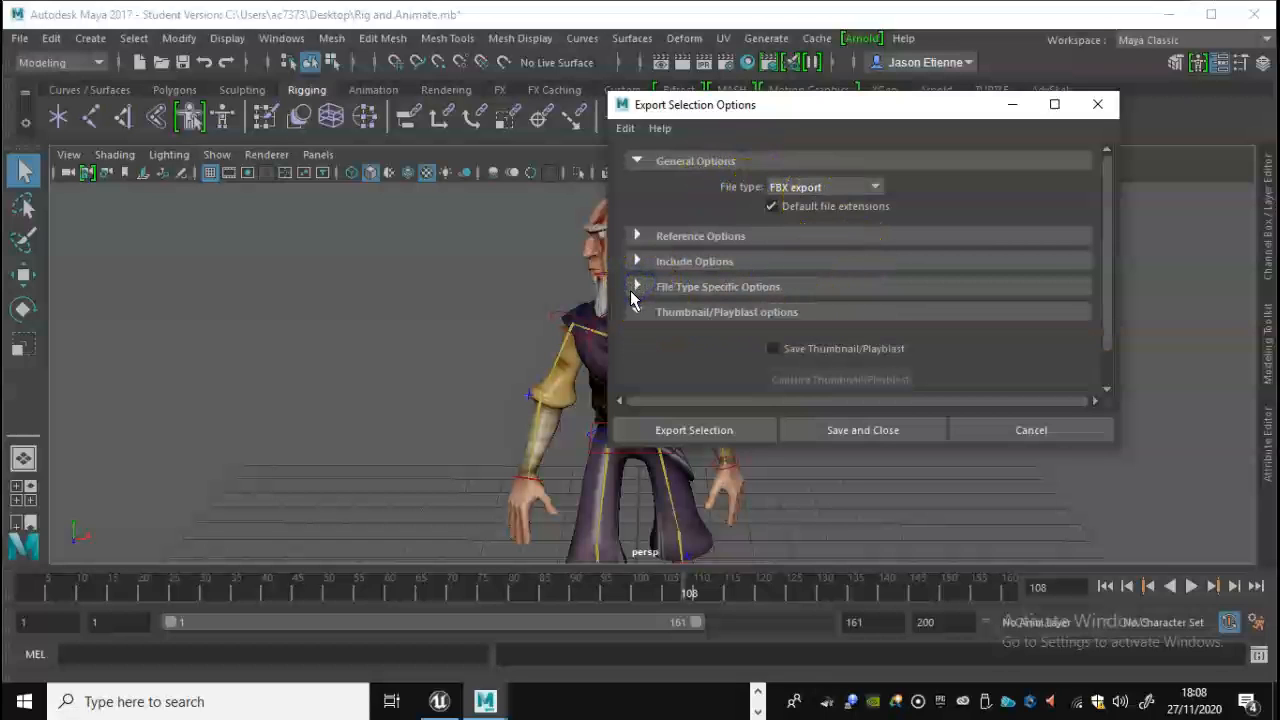
pyautogui.click(638, 286)
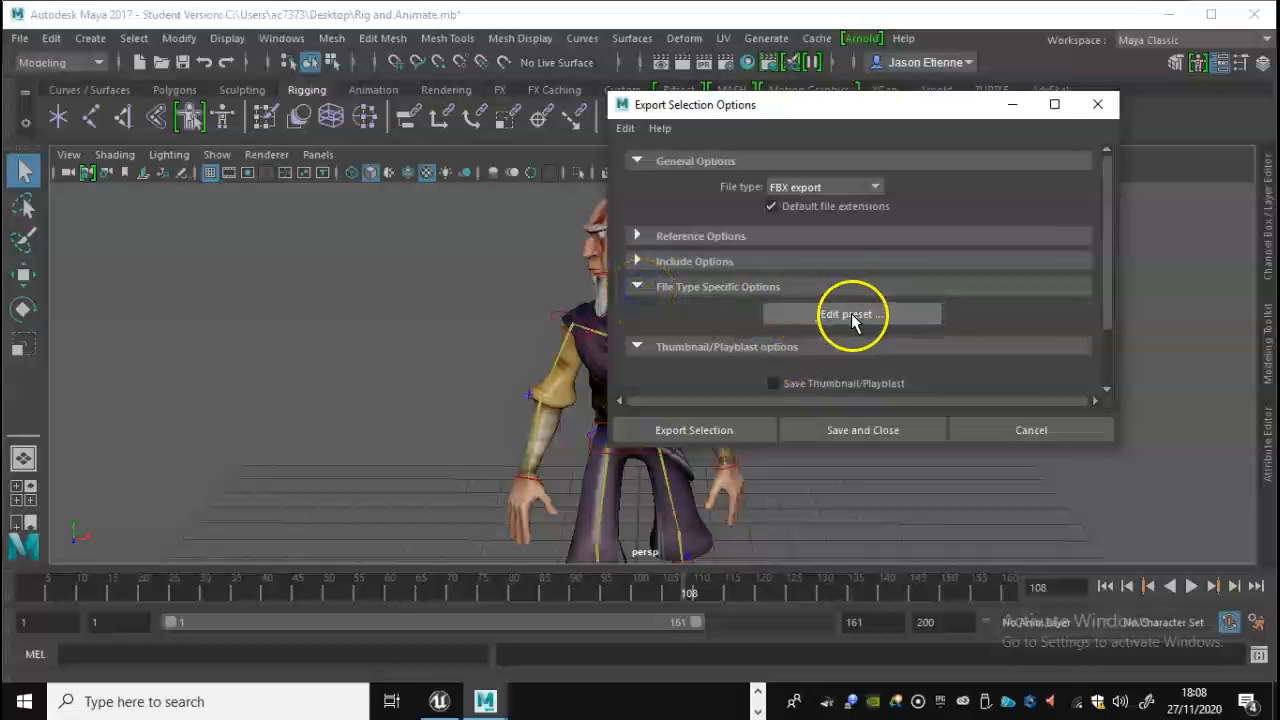
# - Review the FBX preset's Animation and Bake Animation settings, then close the preset editor
pyautogui.click(852, 314)
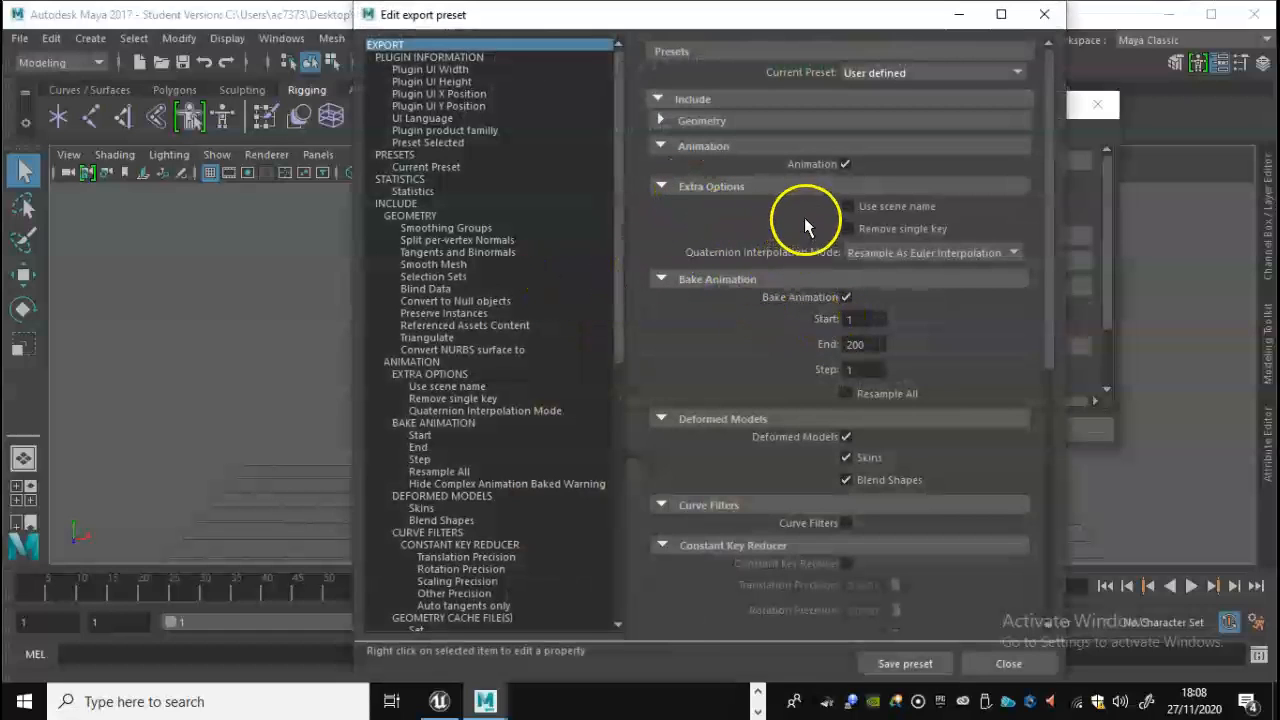
pyautogui.moveTo(856, 168)
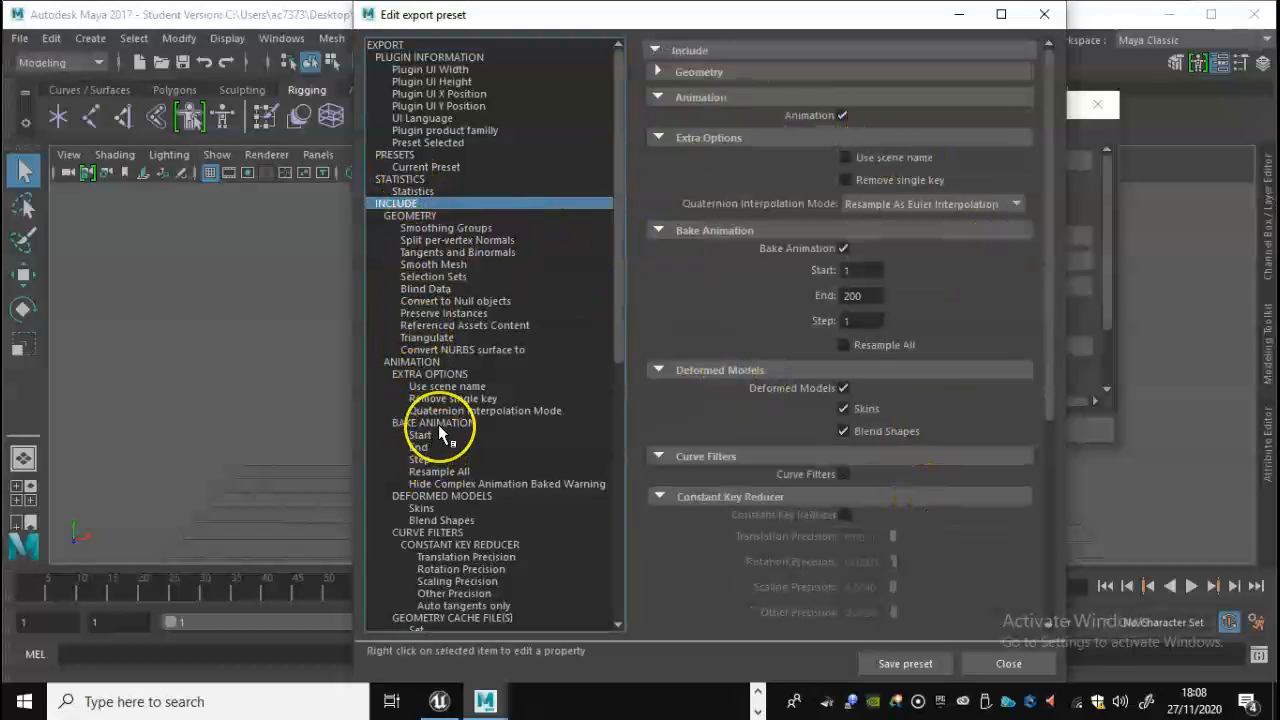
pyautogui.moveTo(804, 584)
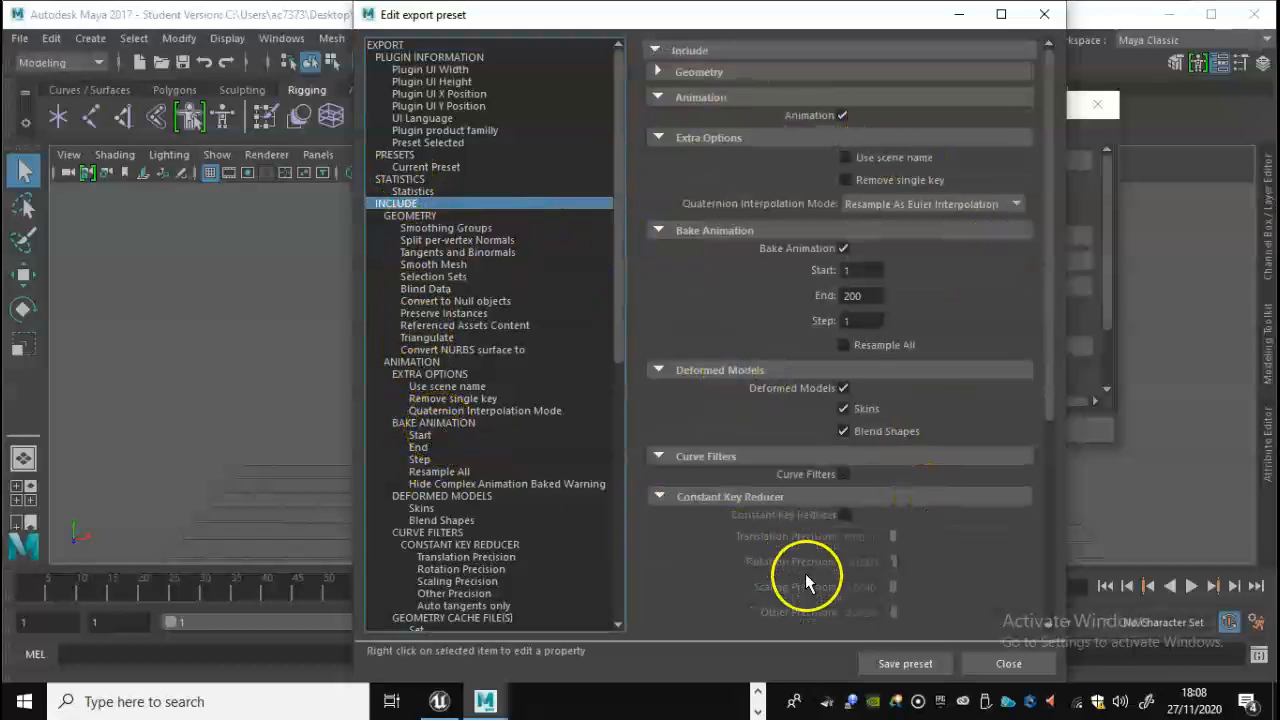
pyautogui.moveTo(1030, 676)
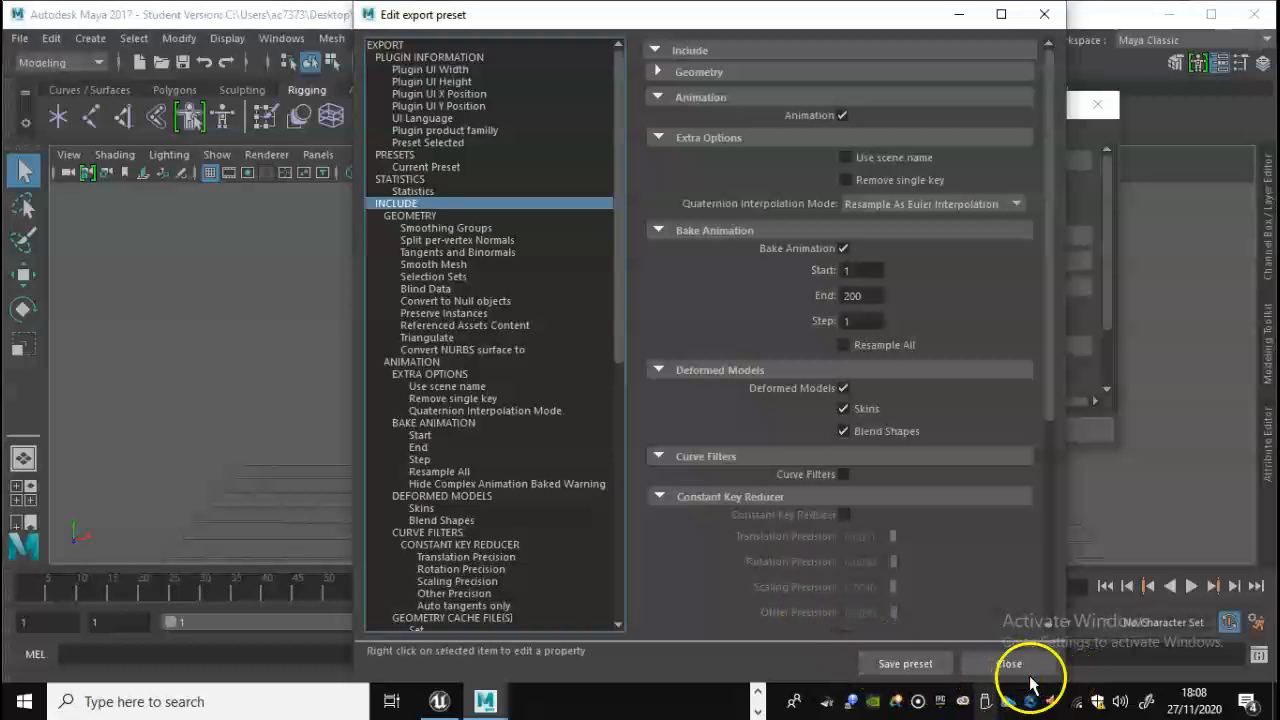
pyautogui.click(1008, 664)
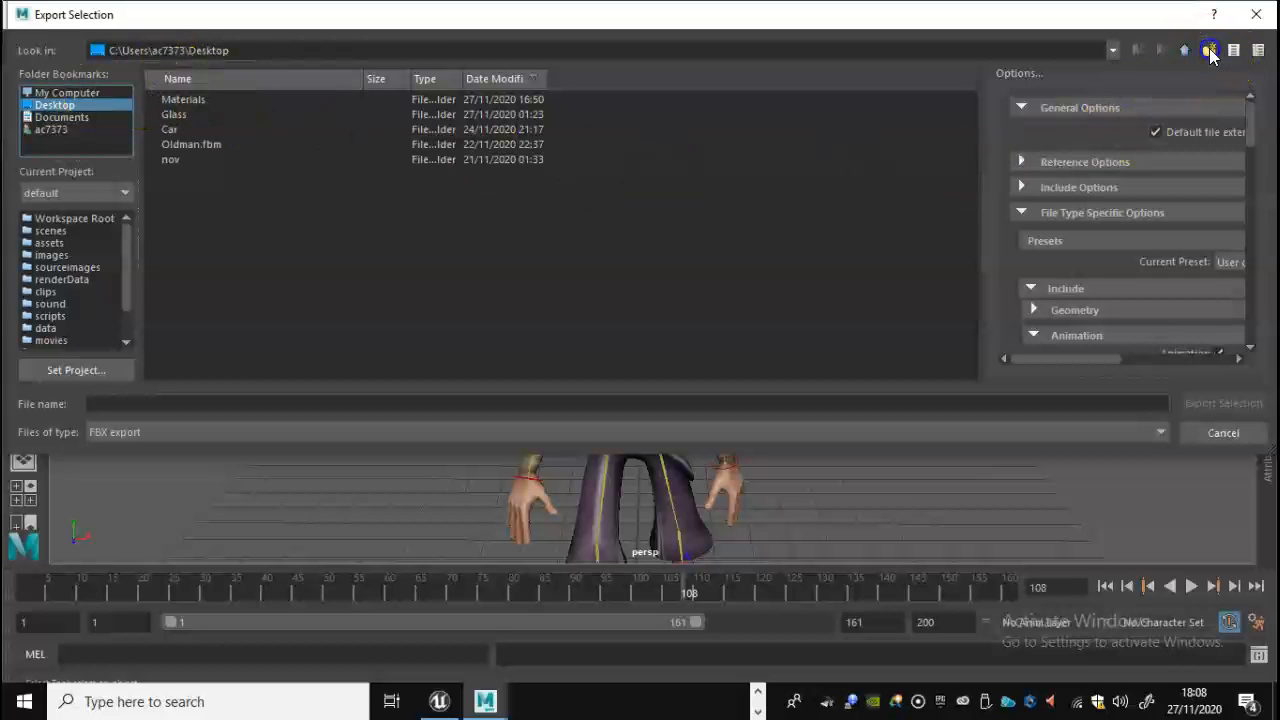
# - Create a Desktop folder named Unreal_Animation and enter it
pyautogui.click(1232, 50)
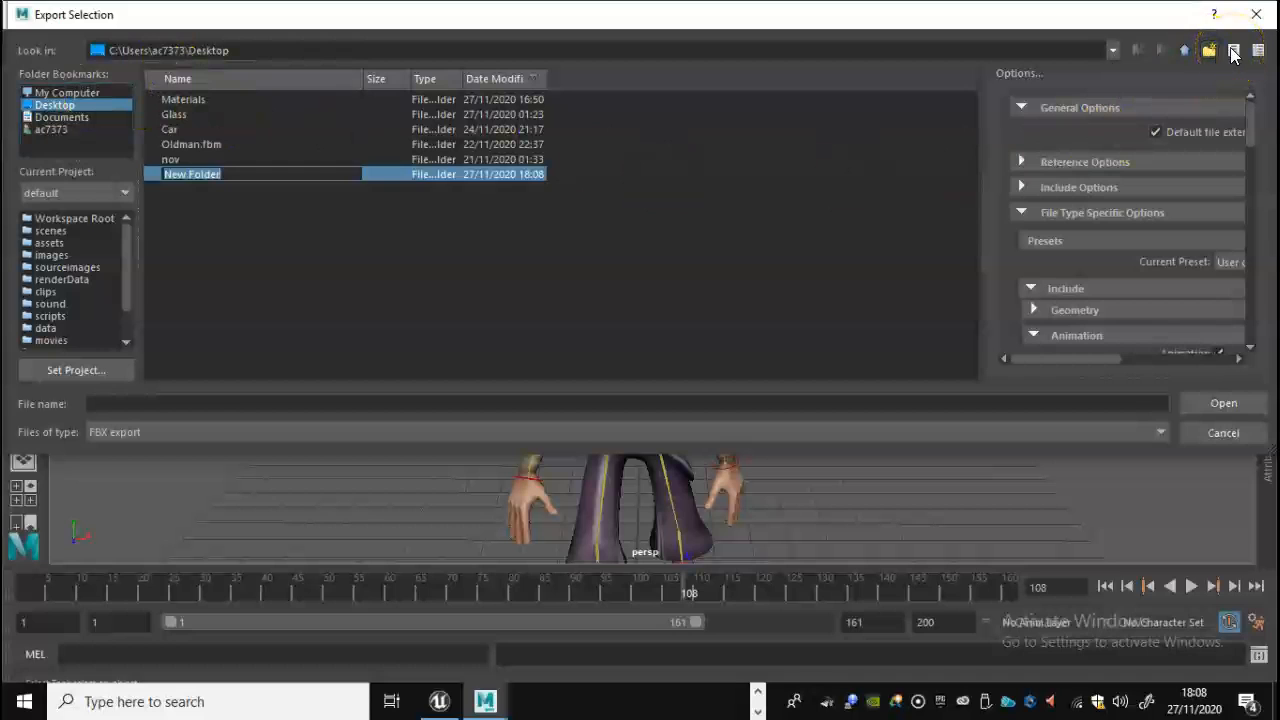
pyautogui.write('Unreal')
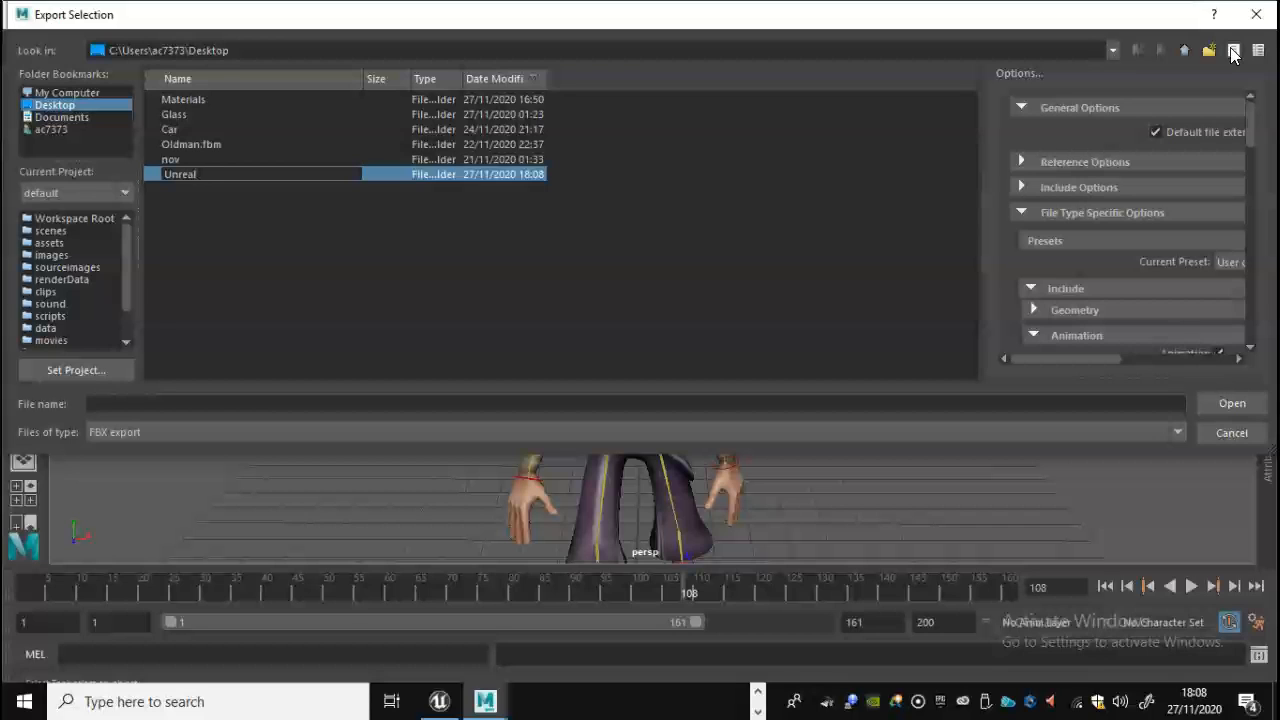
pyautogui.write('_Animati')
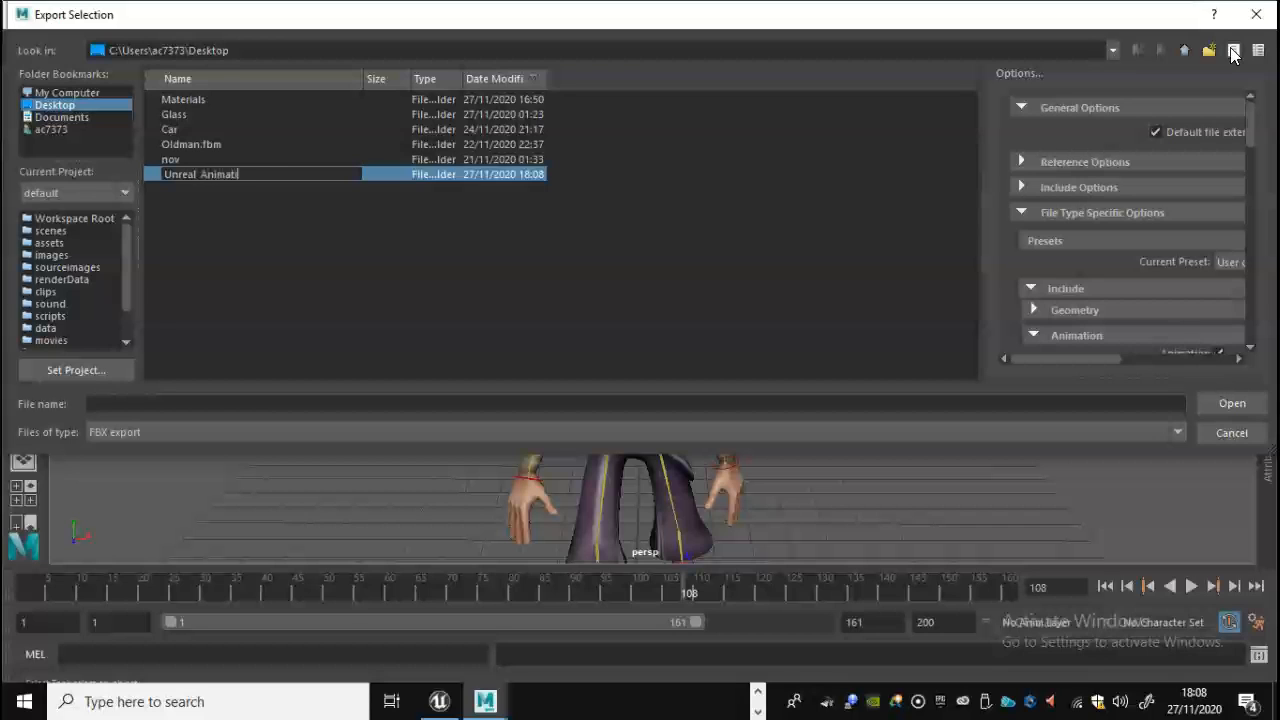
pyautogui.write('on')
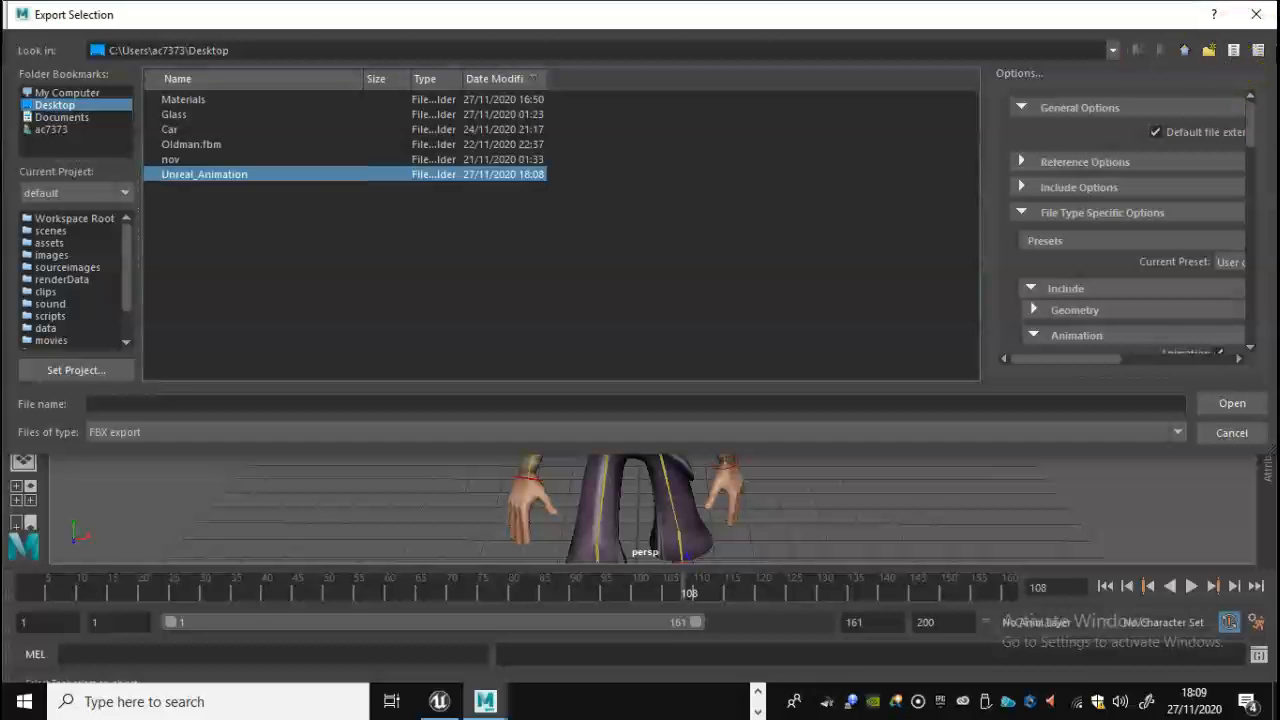
pyautogui.doubleClick(204, 174)
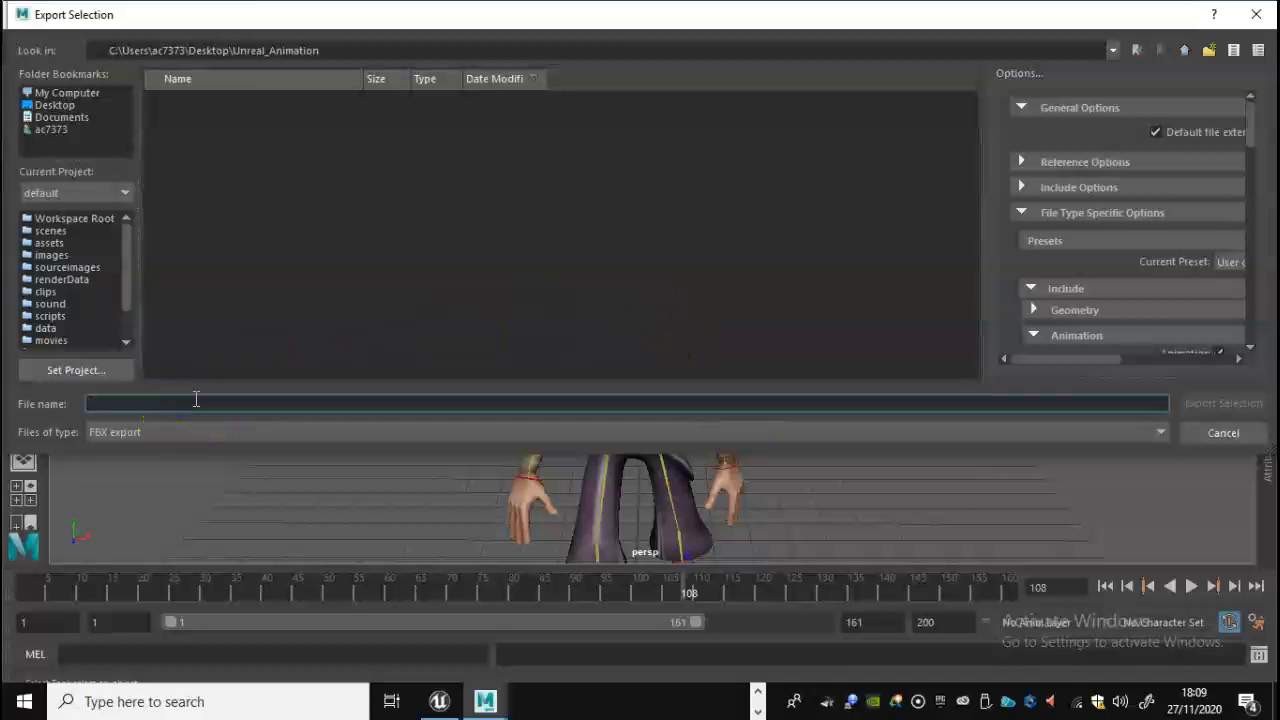
# - Attempt to export the file as Old_Man, triggering the nothing-selected warning
pyautogui.write('Old')
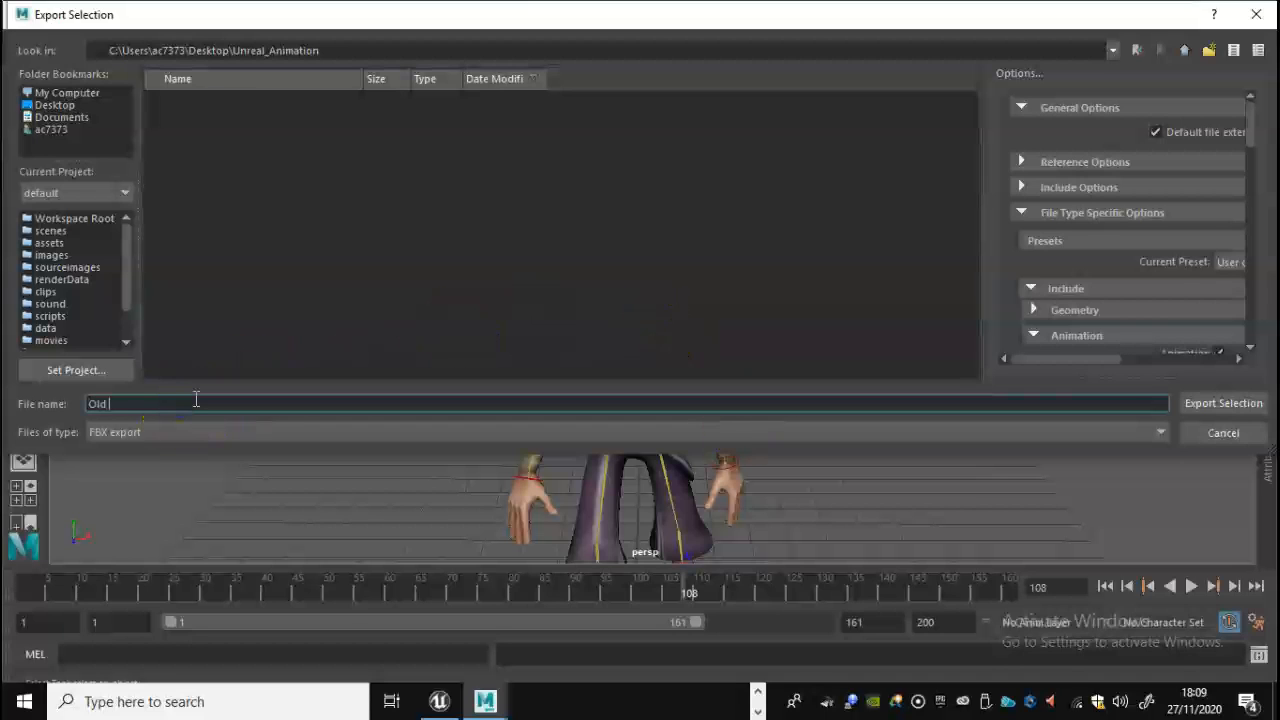
pyautogui.write('_Man')
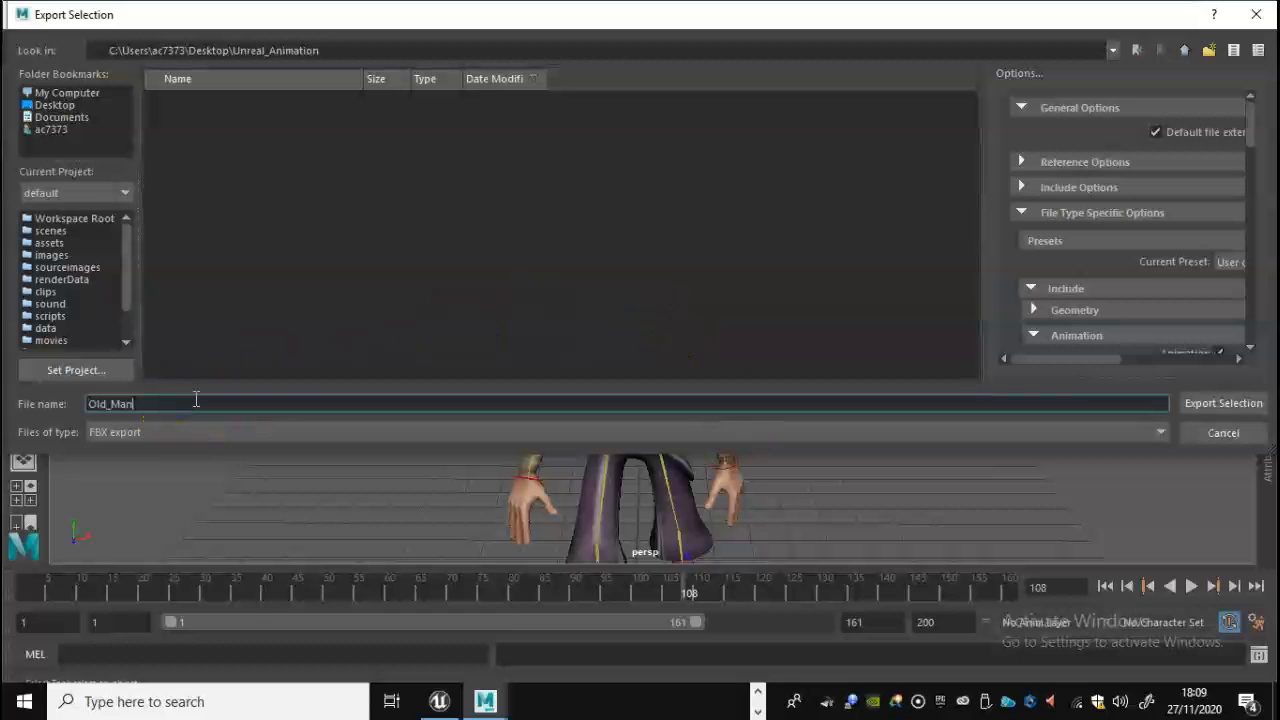
pyautogui.click(1224, 404)
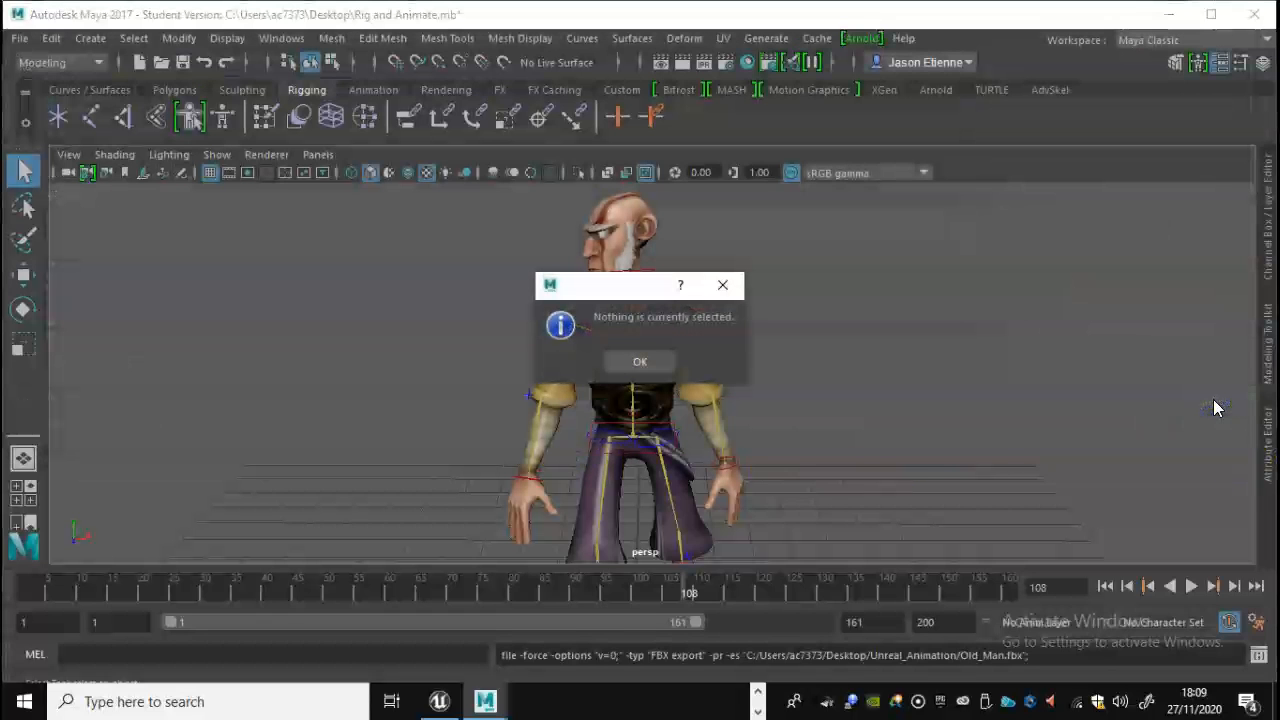
# - Dismiss the nothing-selected warning and start Export Selection again with the character selected
pyautogui.click(640, 360)
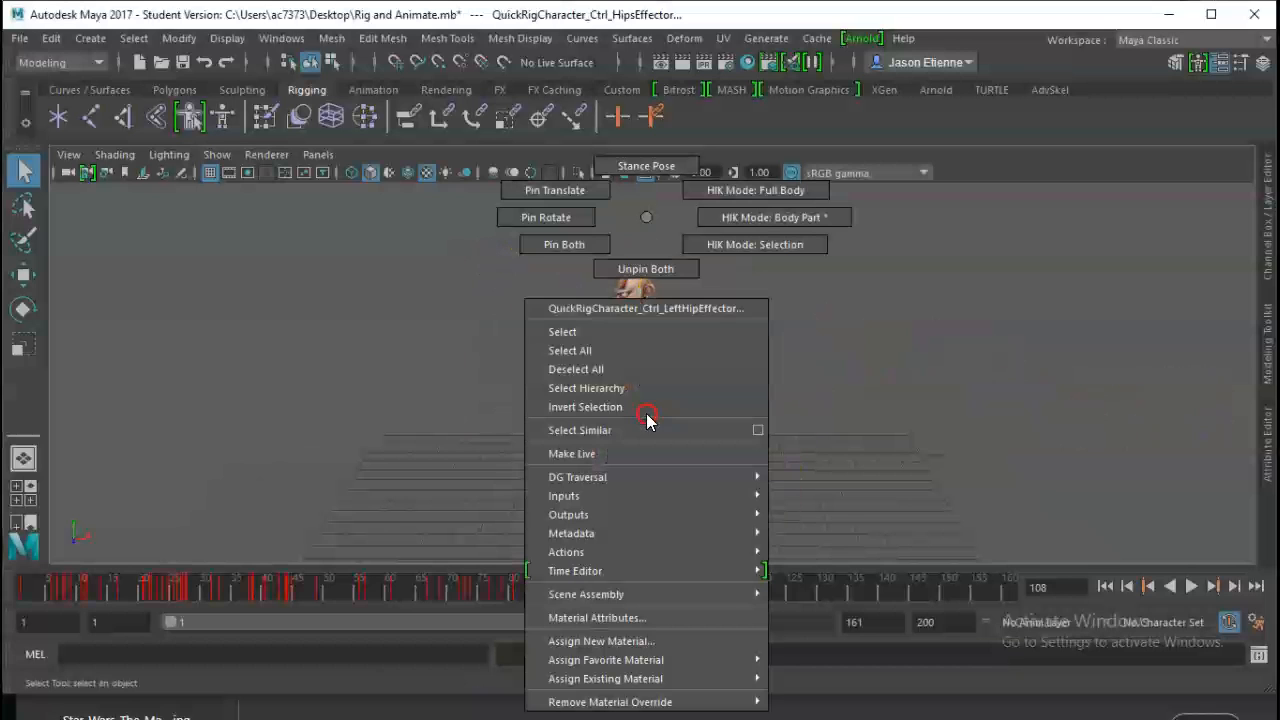
pyautogui.moveTo(576, 350)
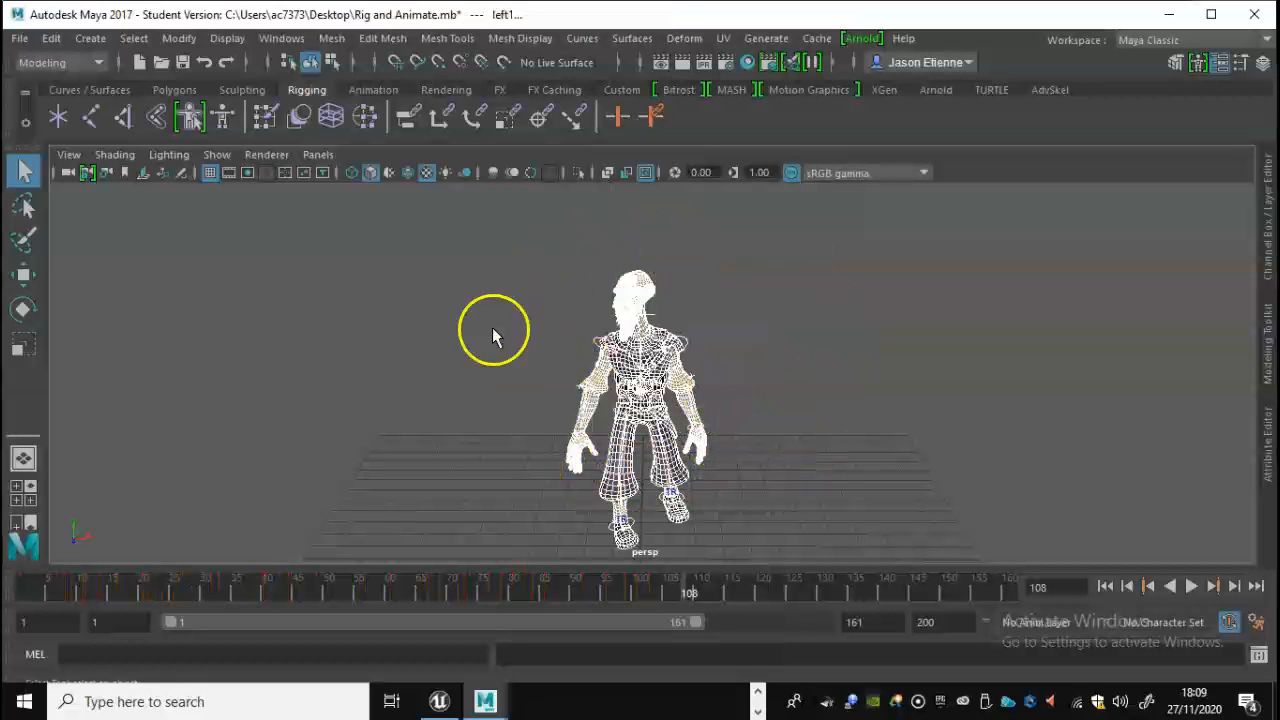
pyautogui.click(20, 38)
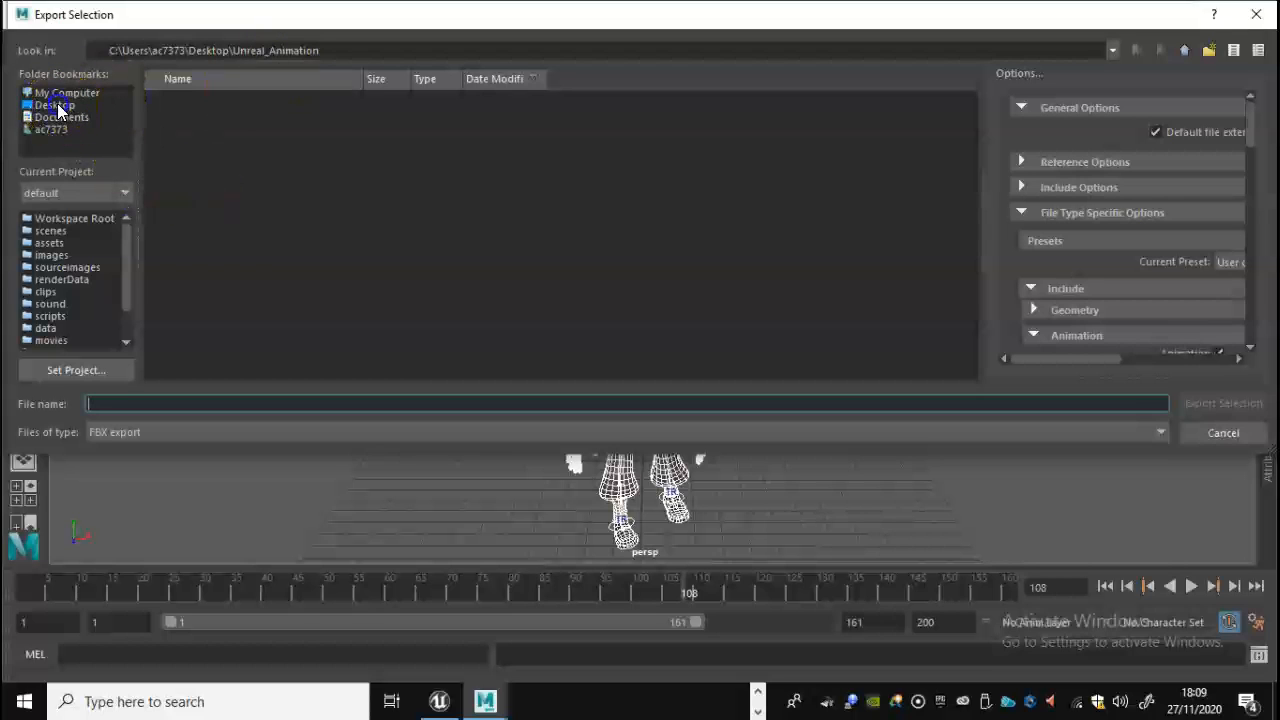
# - Export the selected character as Old_Man into the Unreal_Animation folder
pyautogui.click(54, 104)
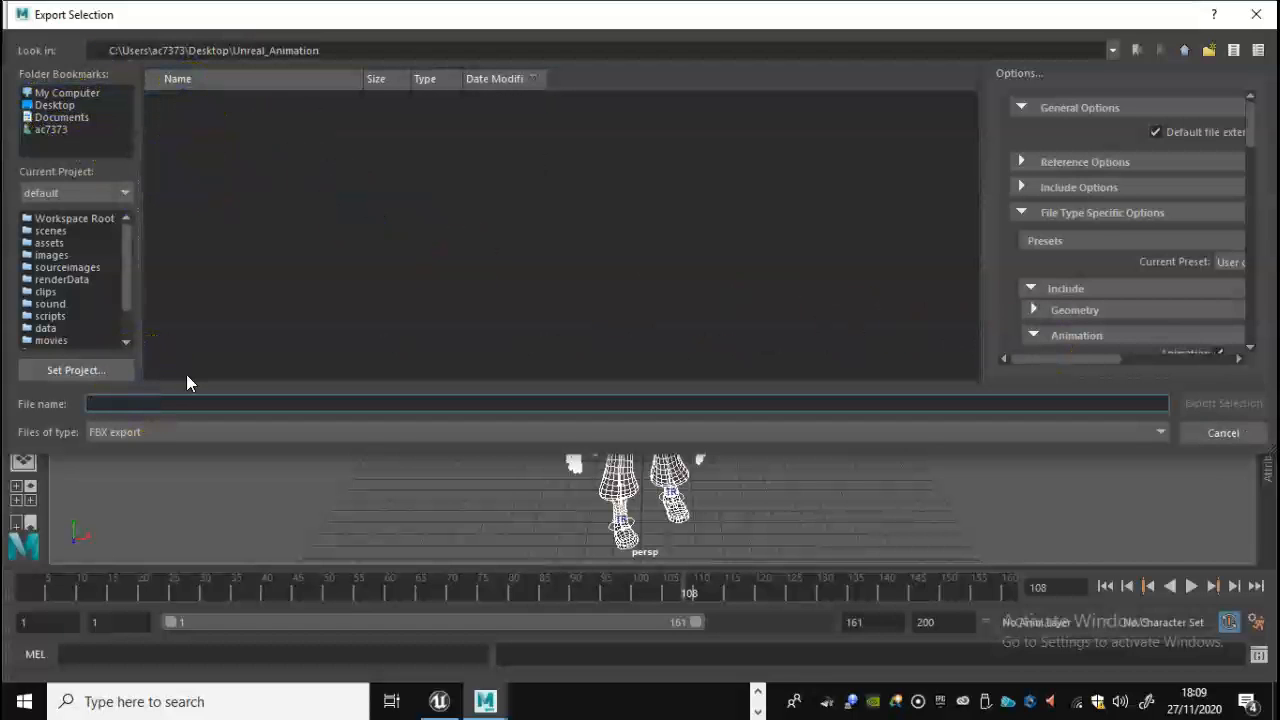
pyautogui.write('Old_')
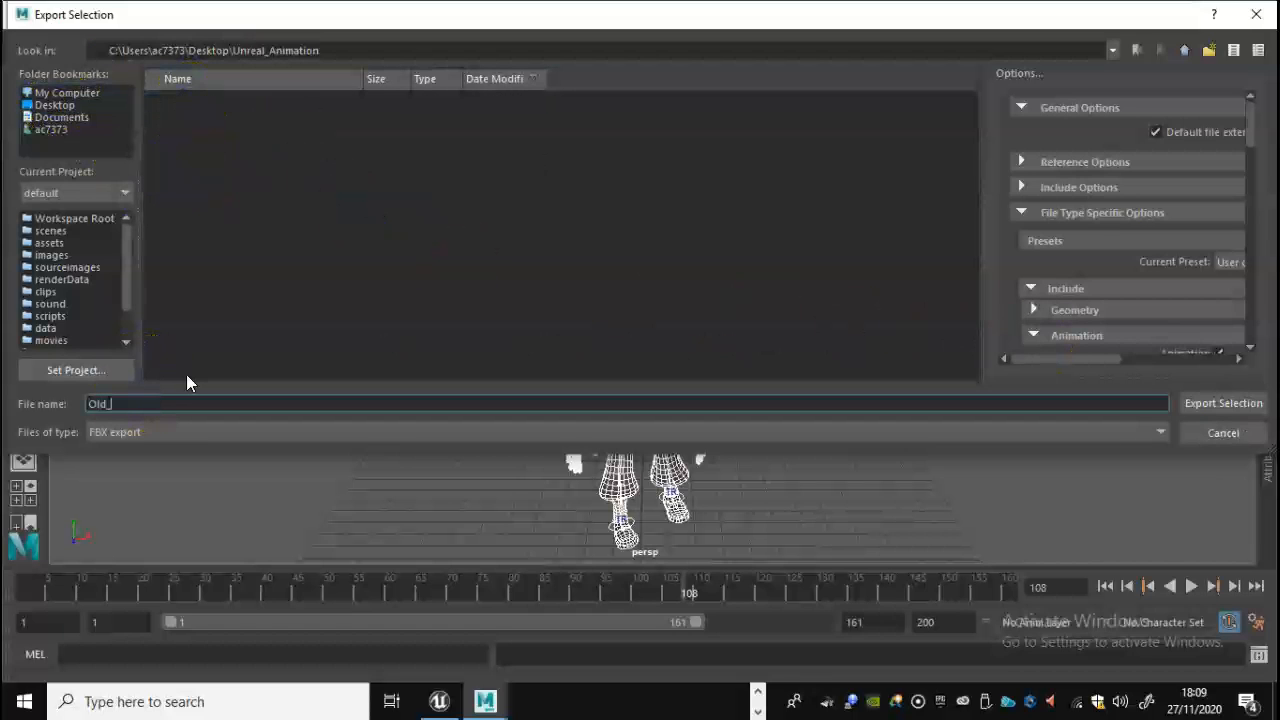
pyautogui.write('Man')
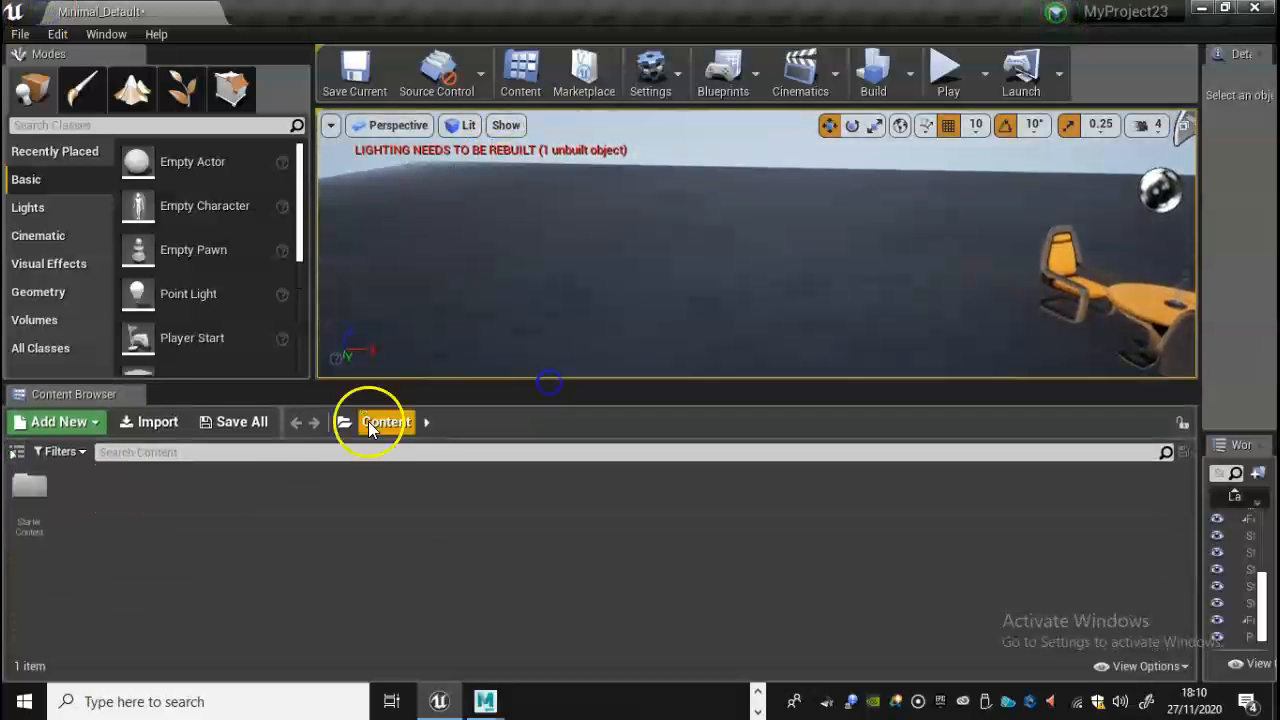
# - From the Content Browser import, browse to Desktop > Unreal_Animation and choose the Old_Man file
pyautogui.click(148, 420)
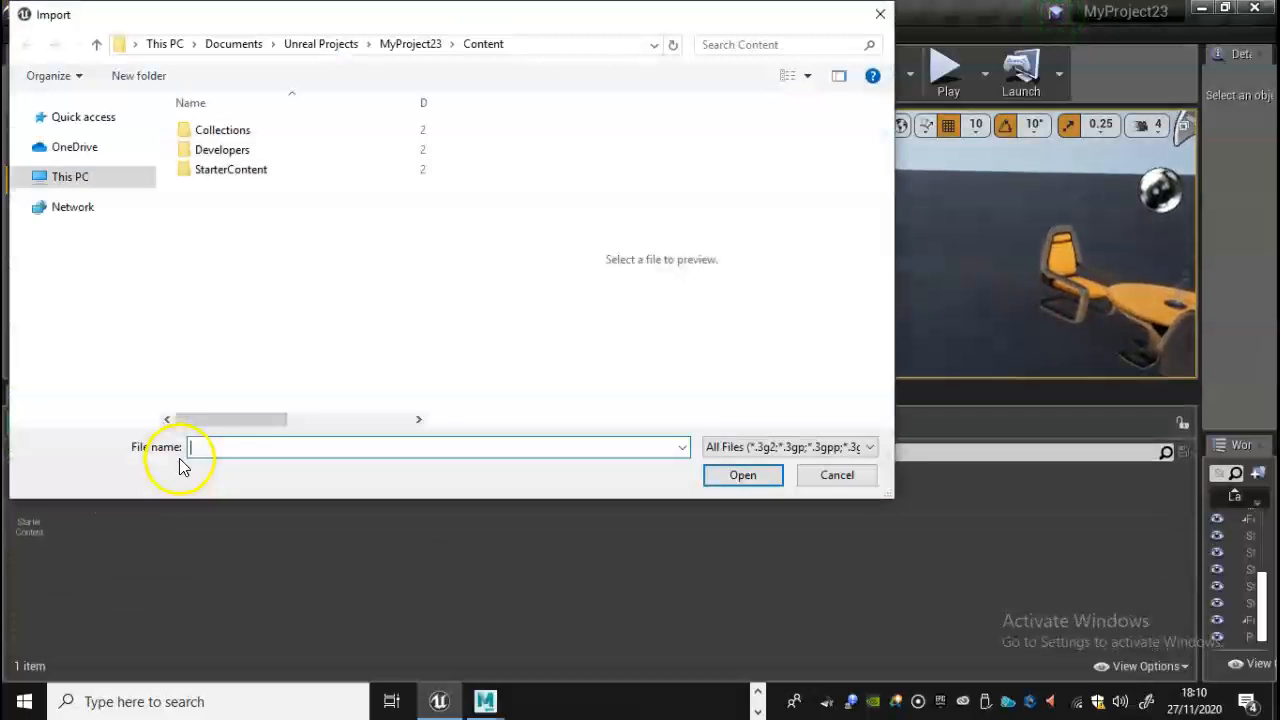
pyautogui.click(68, 108)
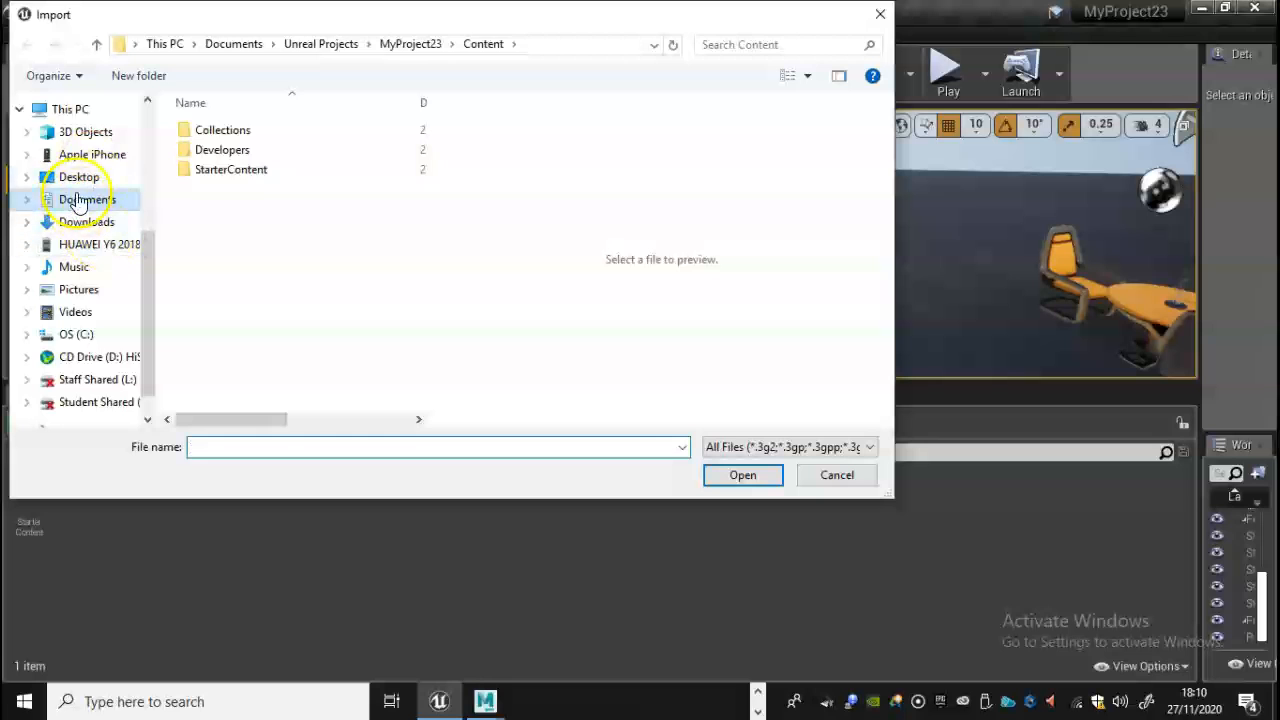
pyautogui.click(80, 176)
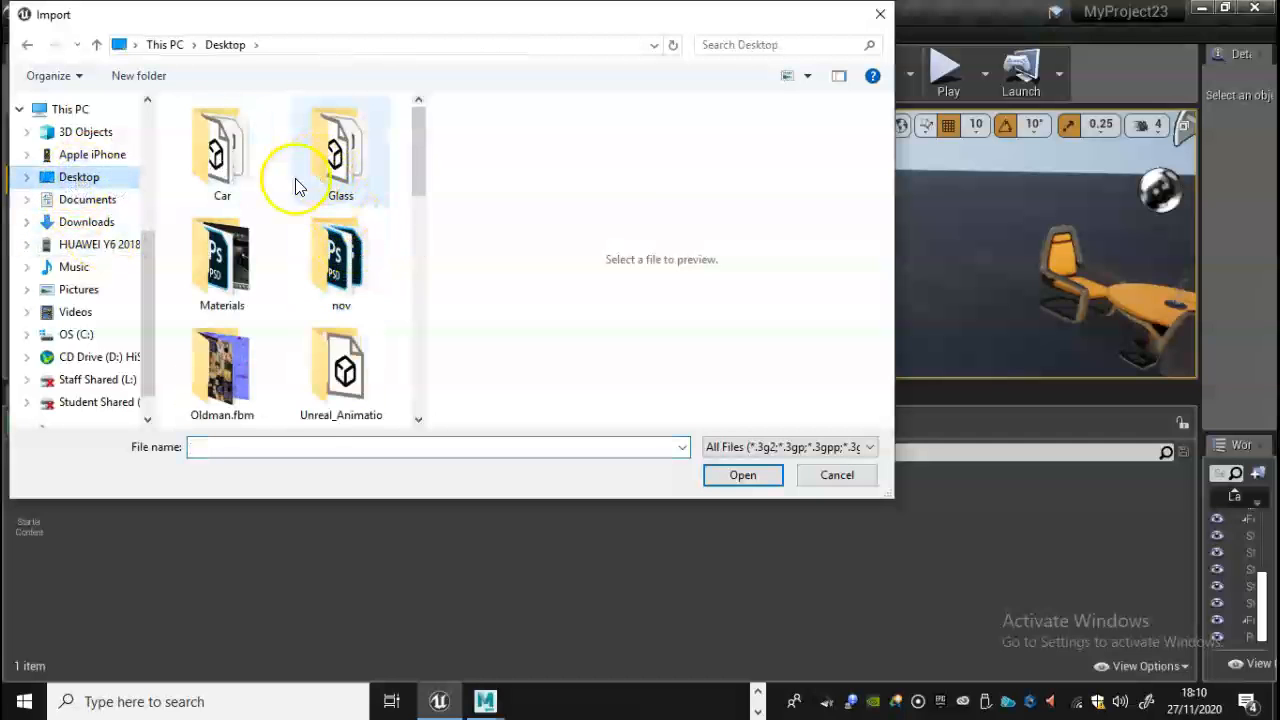
pyautogui.scroll(-3)
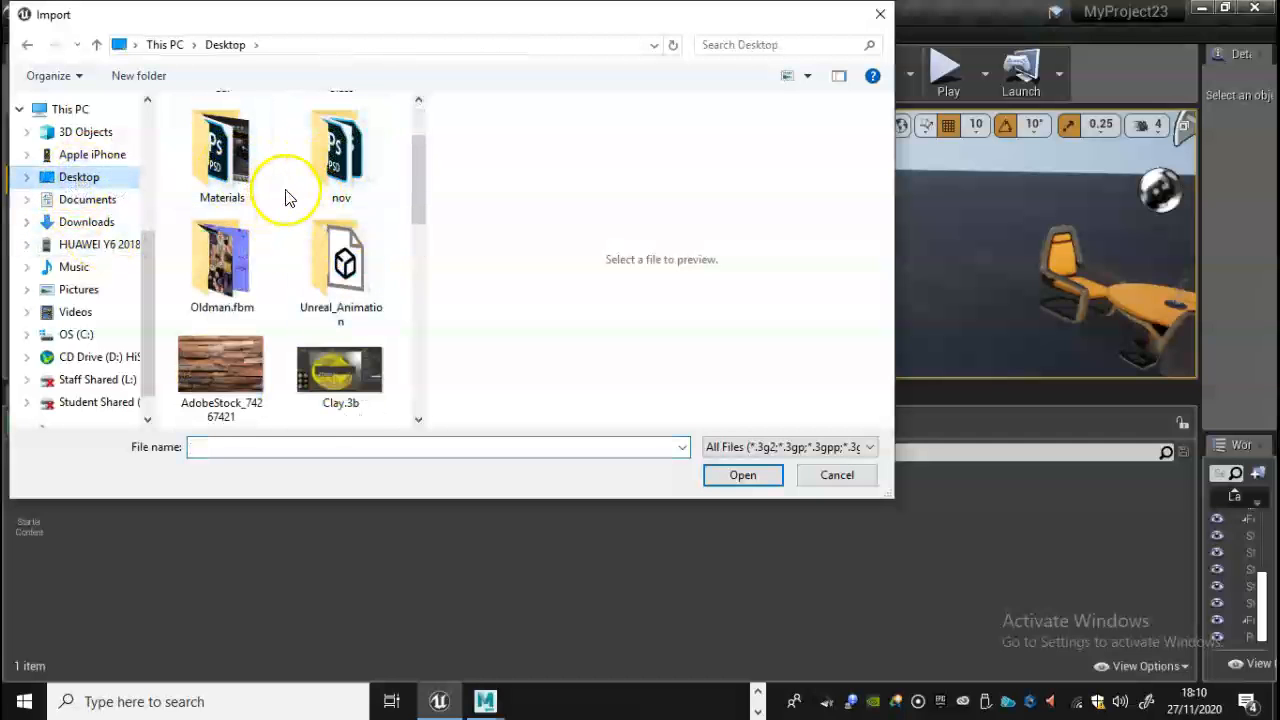
pyautogui.doubleClick(340, 260)
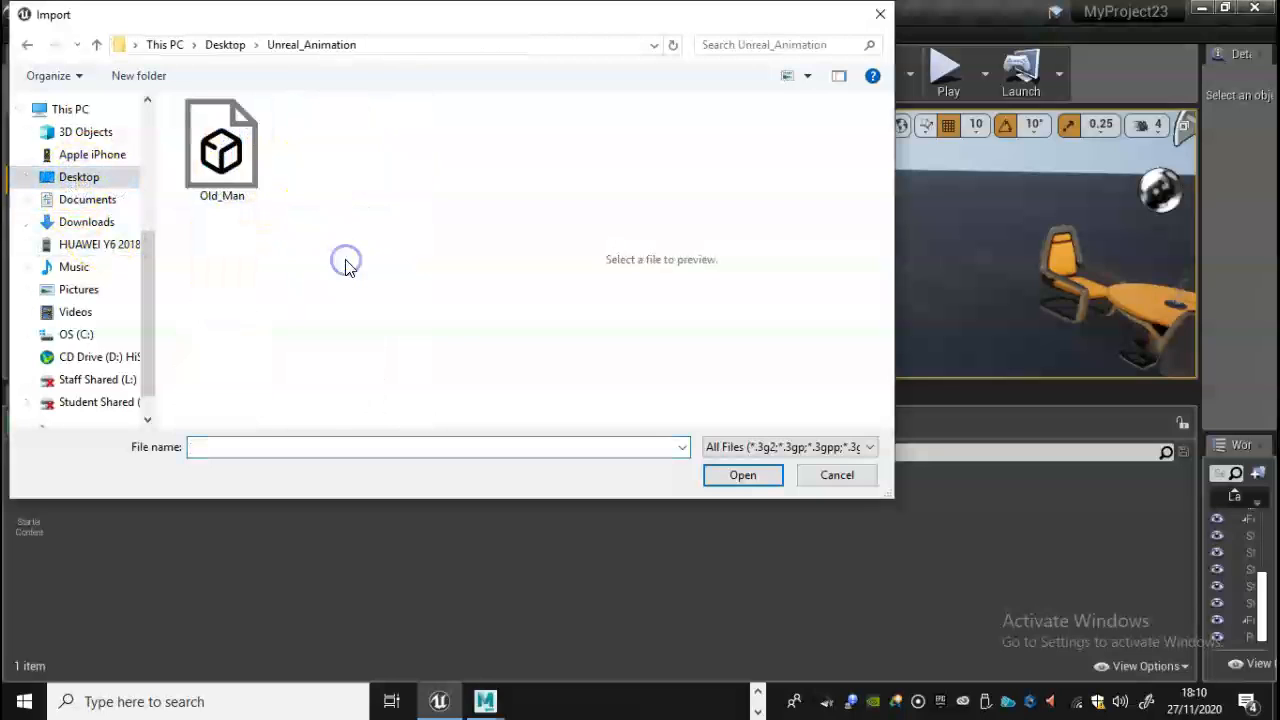
pyautogui.click(220, 150)
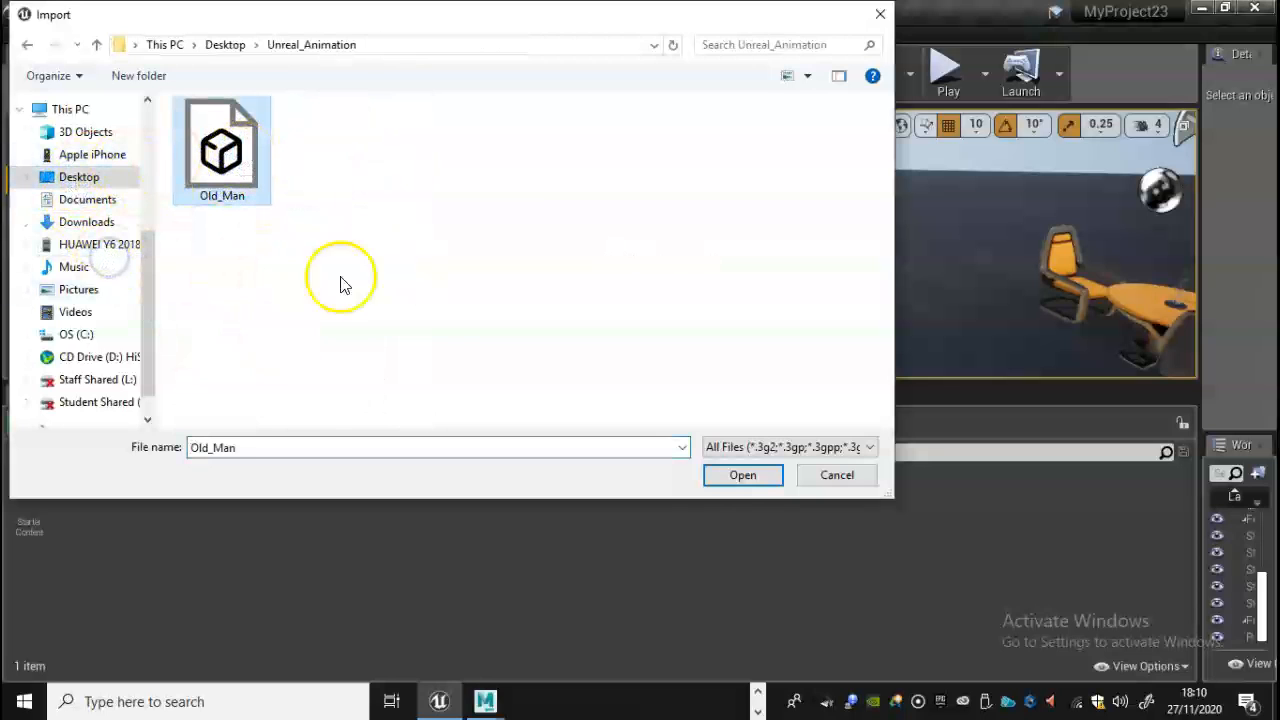
pyautogui.click(742, 476)
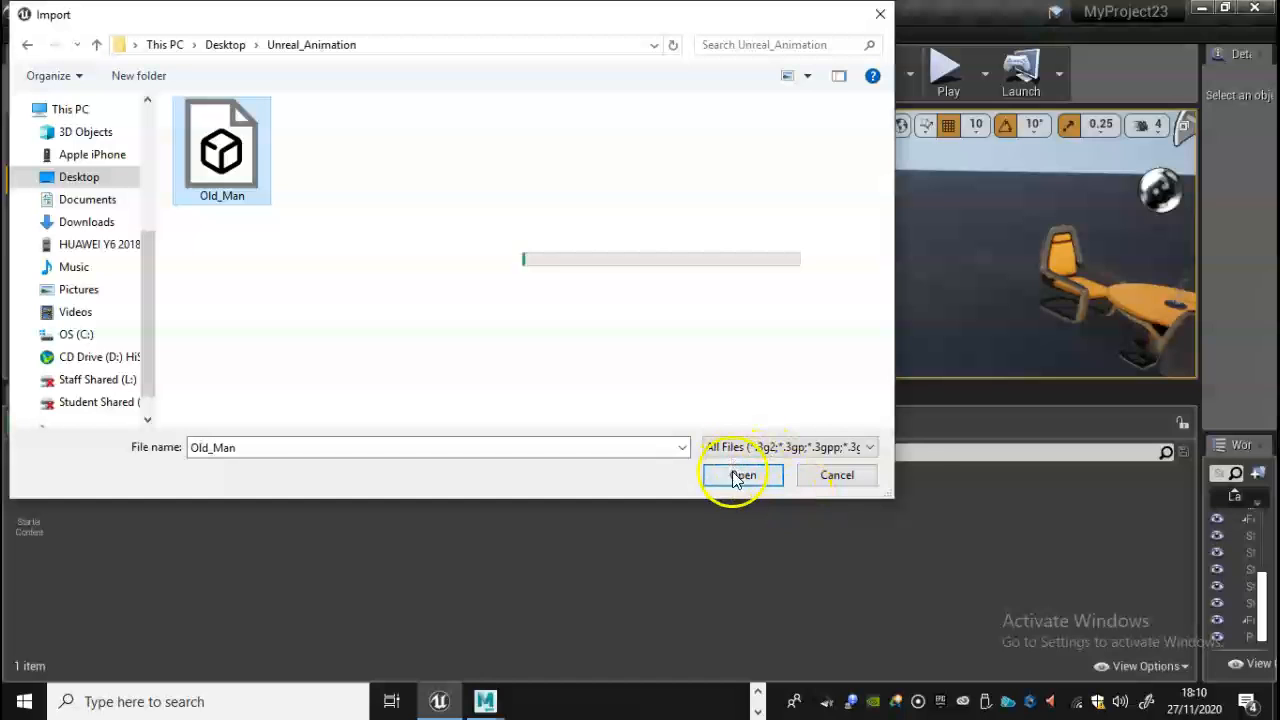
# - Import Old_Man as a skeletal mesh with Import Animations ticked and new materials, via Import All
pyautogui.click(738, 474)
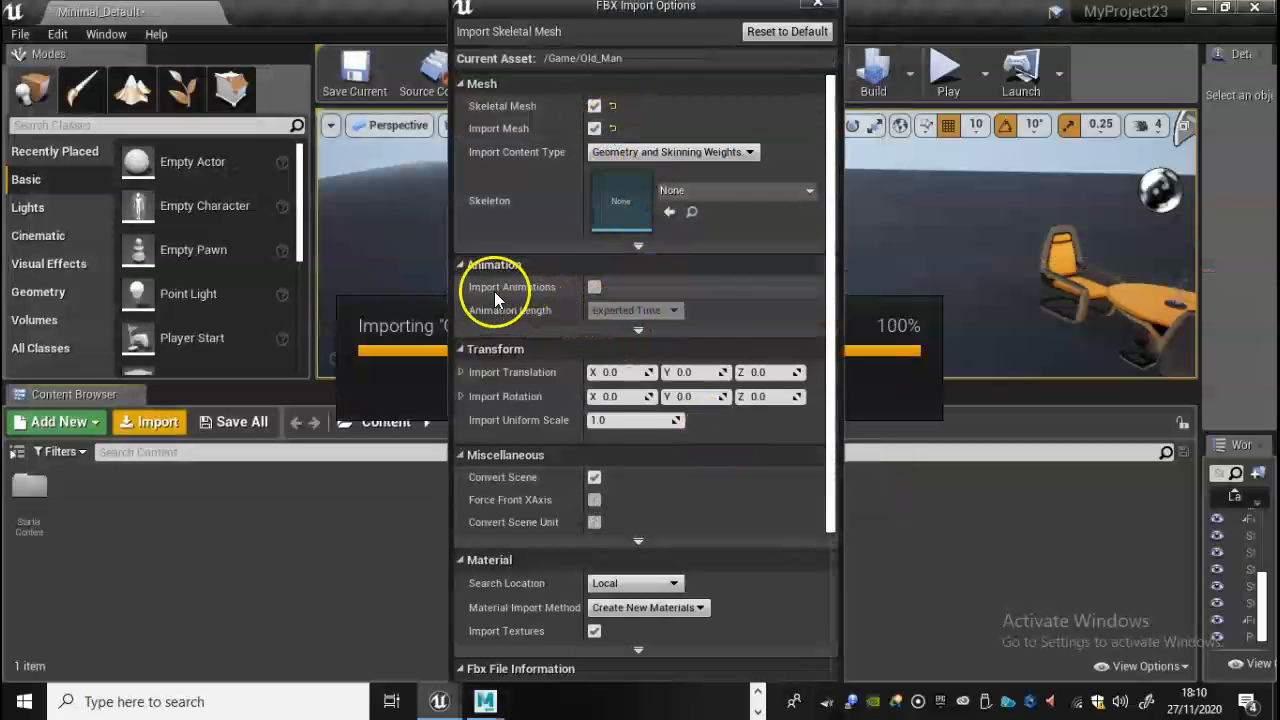
pyautogui.moveTo(596, 288)
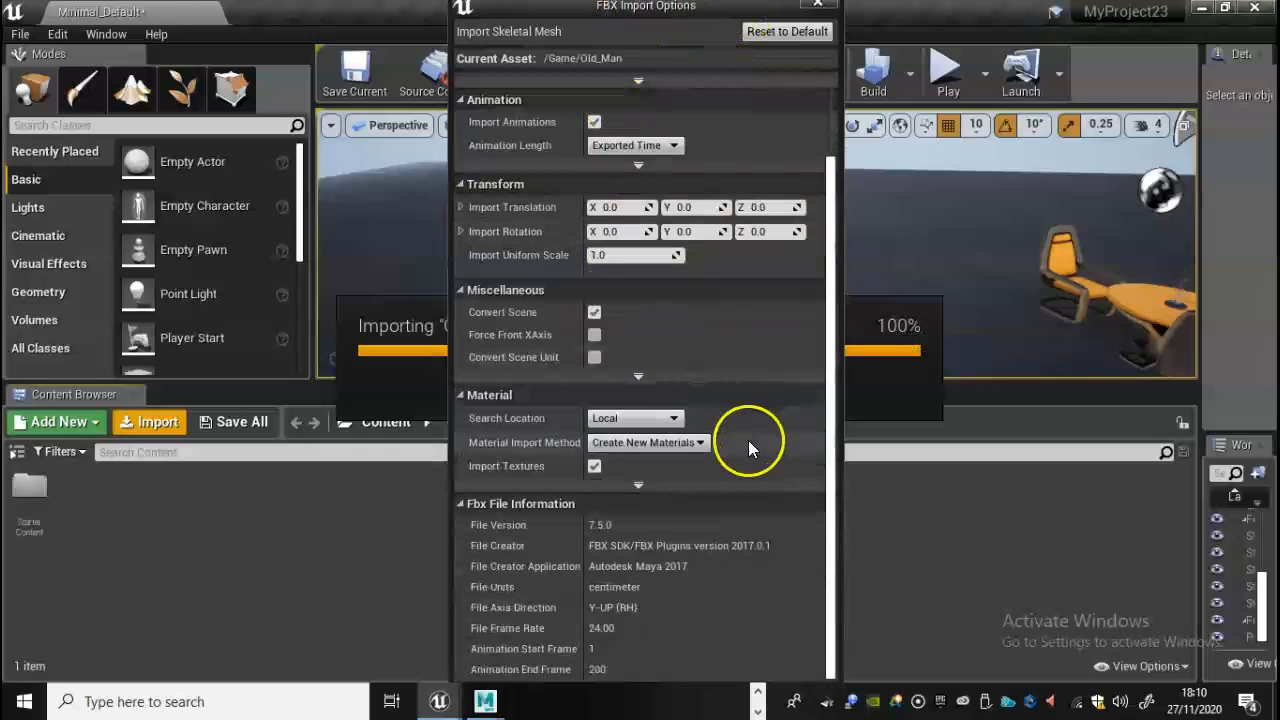
pyautogui.moveTo(670, 80)
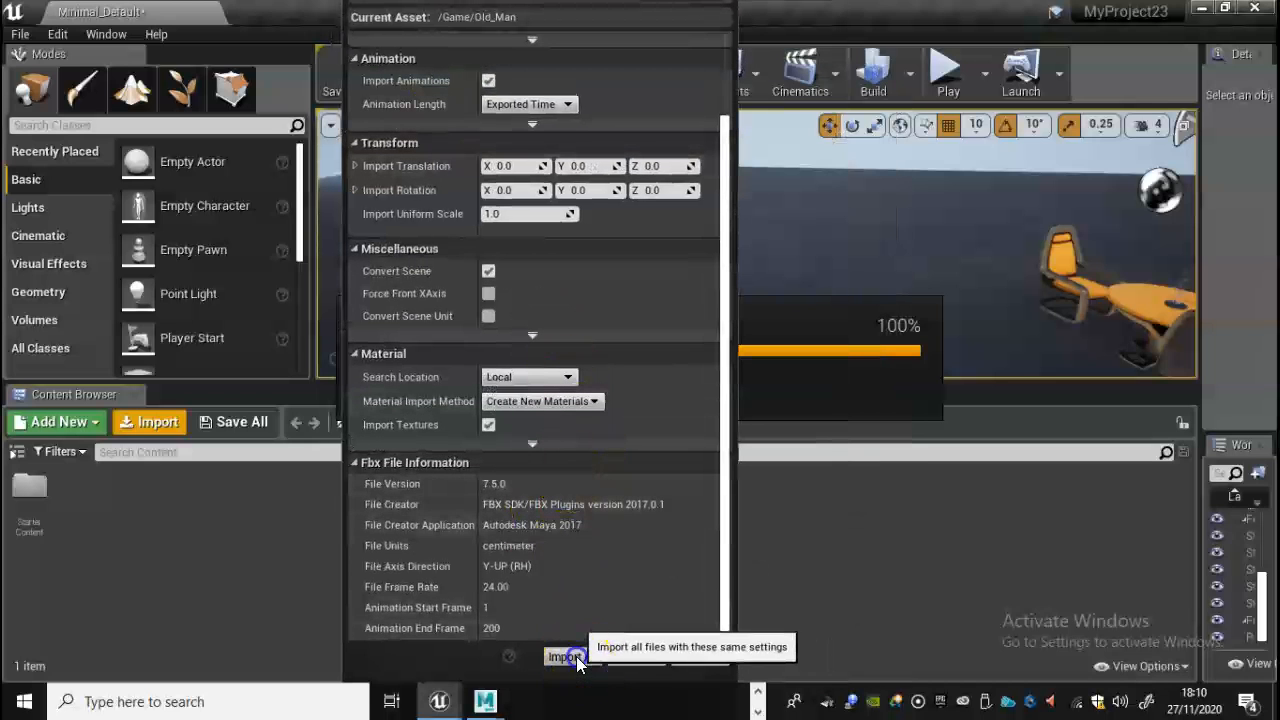
pyautogui.click(564, 656)
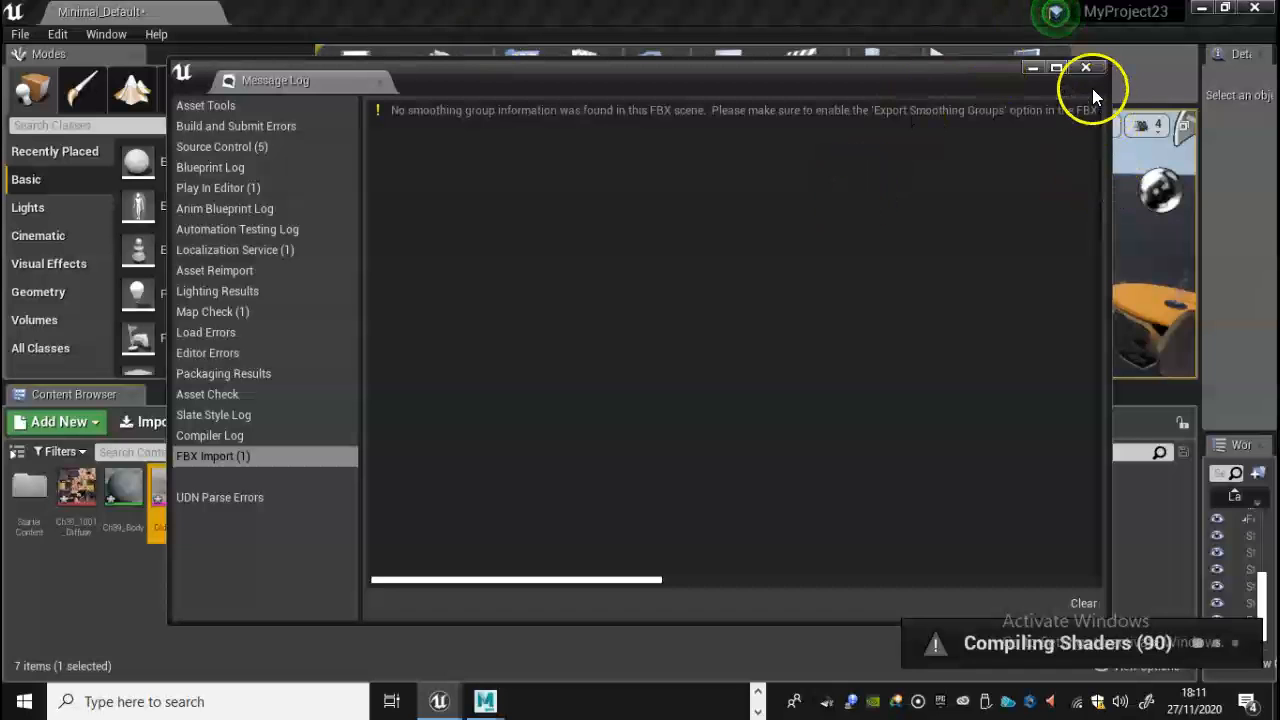
# - Dismiss the import log and edit the Ch39_Body material, adding a texture sample wired to Base Color
pyautogui.click(1086, 68)
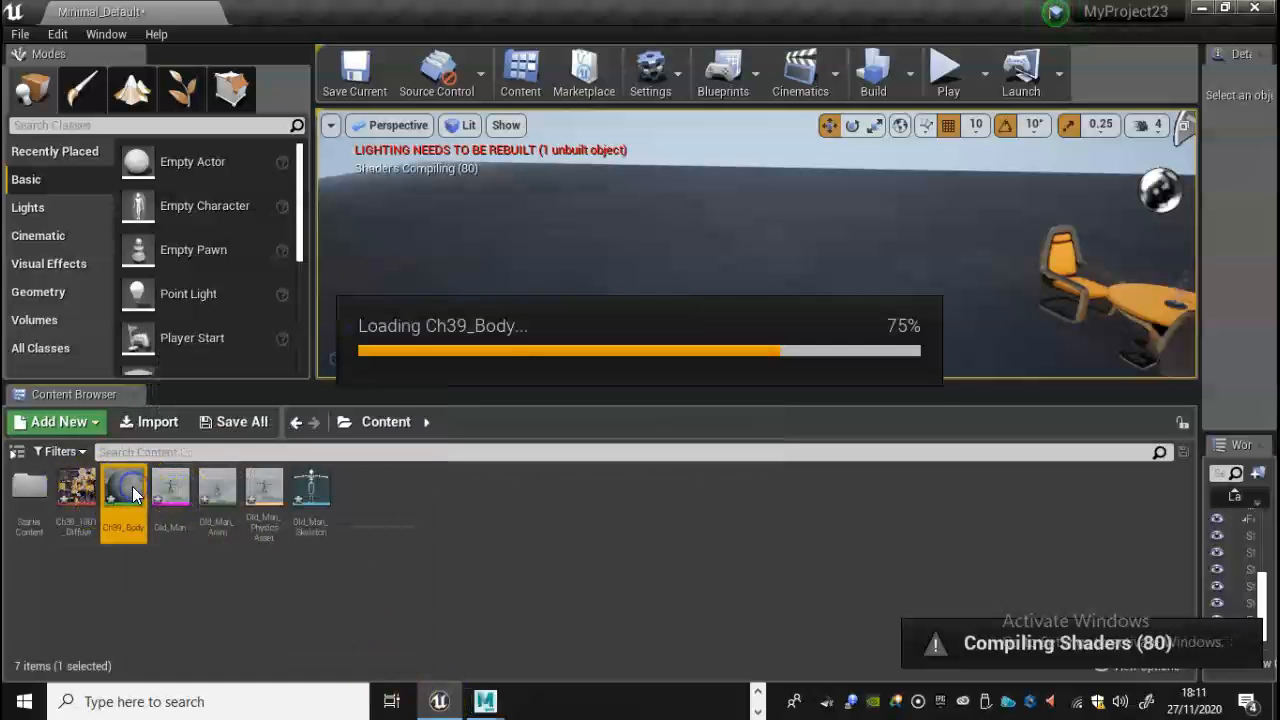
pyautogui.doubleClick(124, 490)
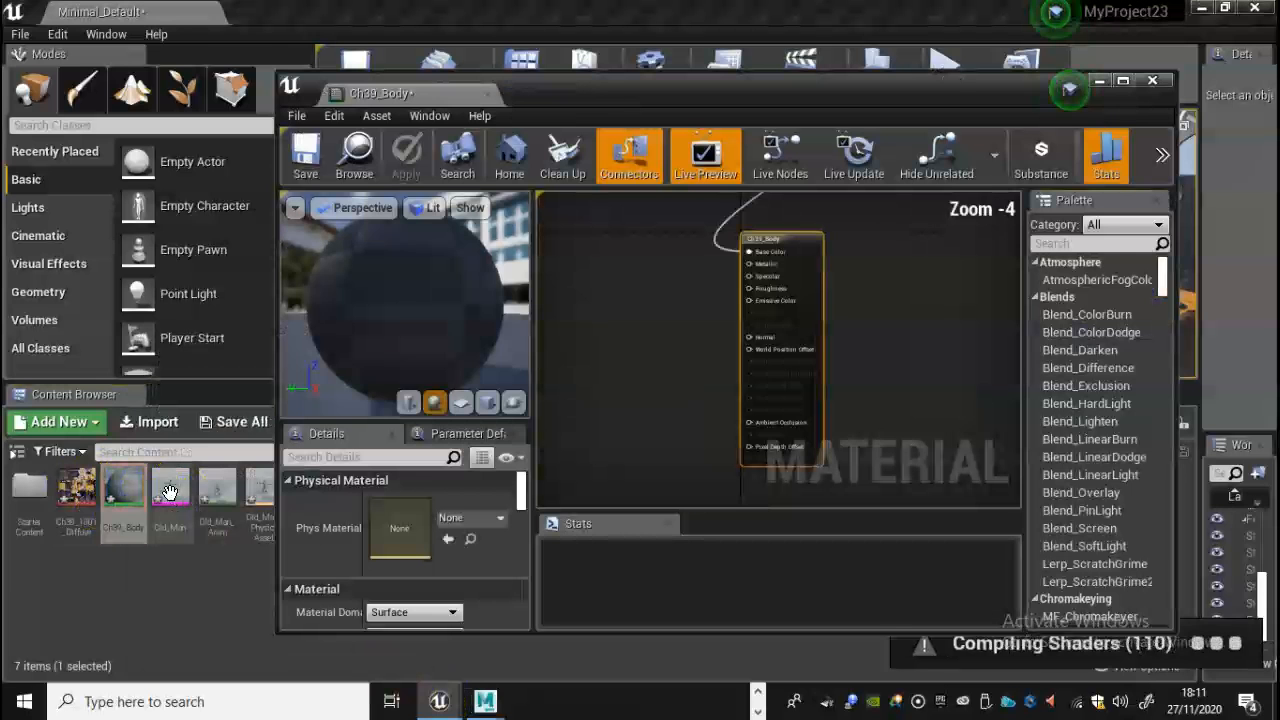
pyautogui.scroll(-3)
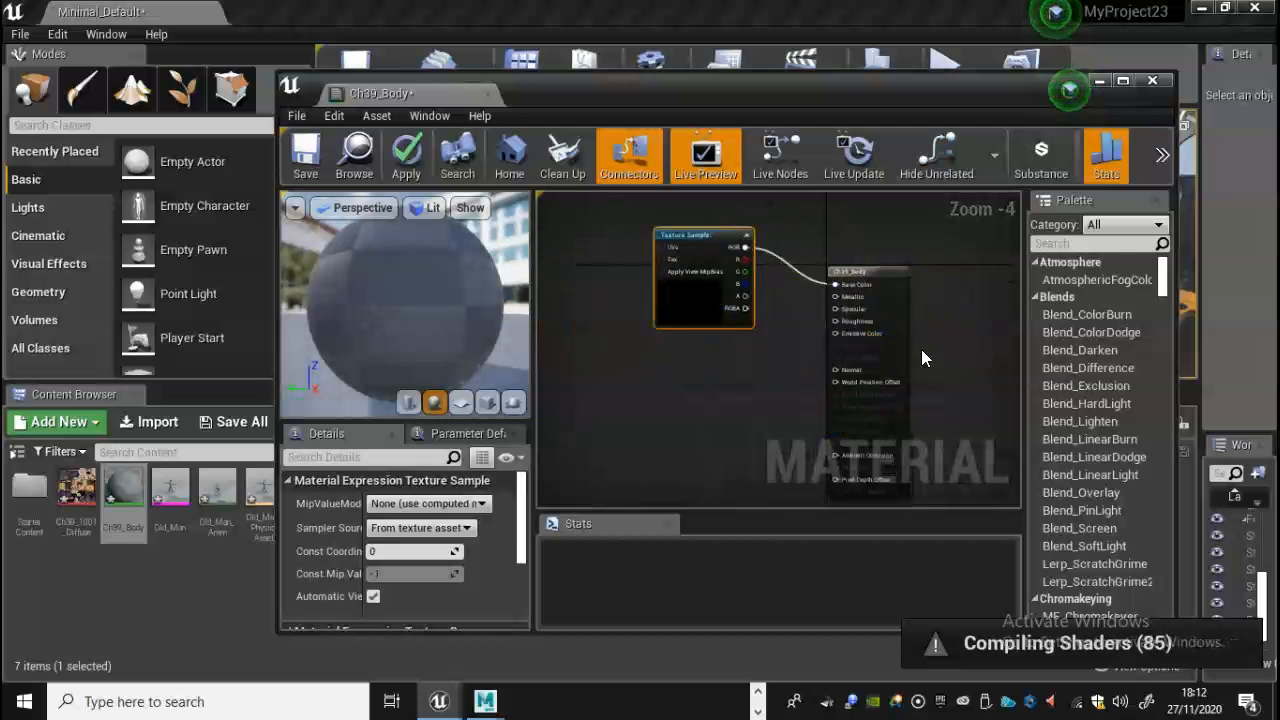
pyautogui.moveTo(936, 218)
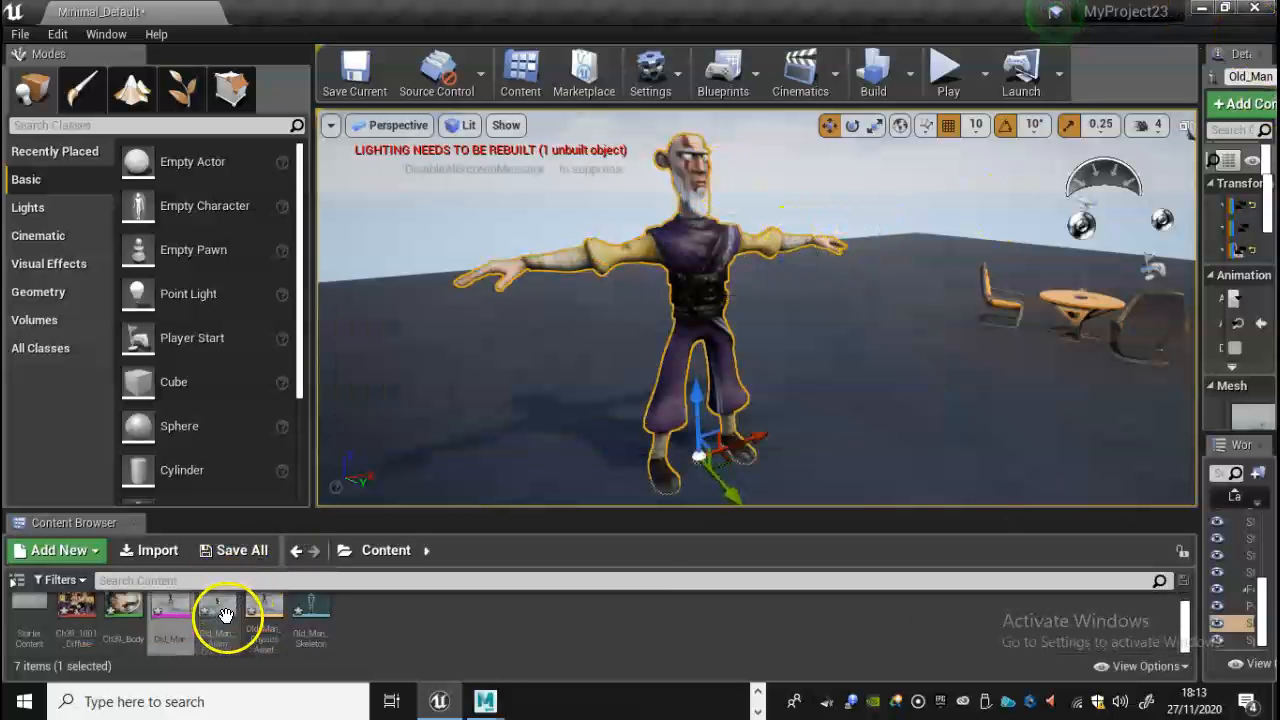
pyautogui.moveTo(218, 616)
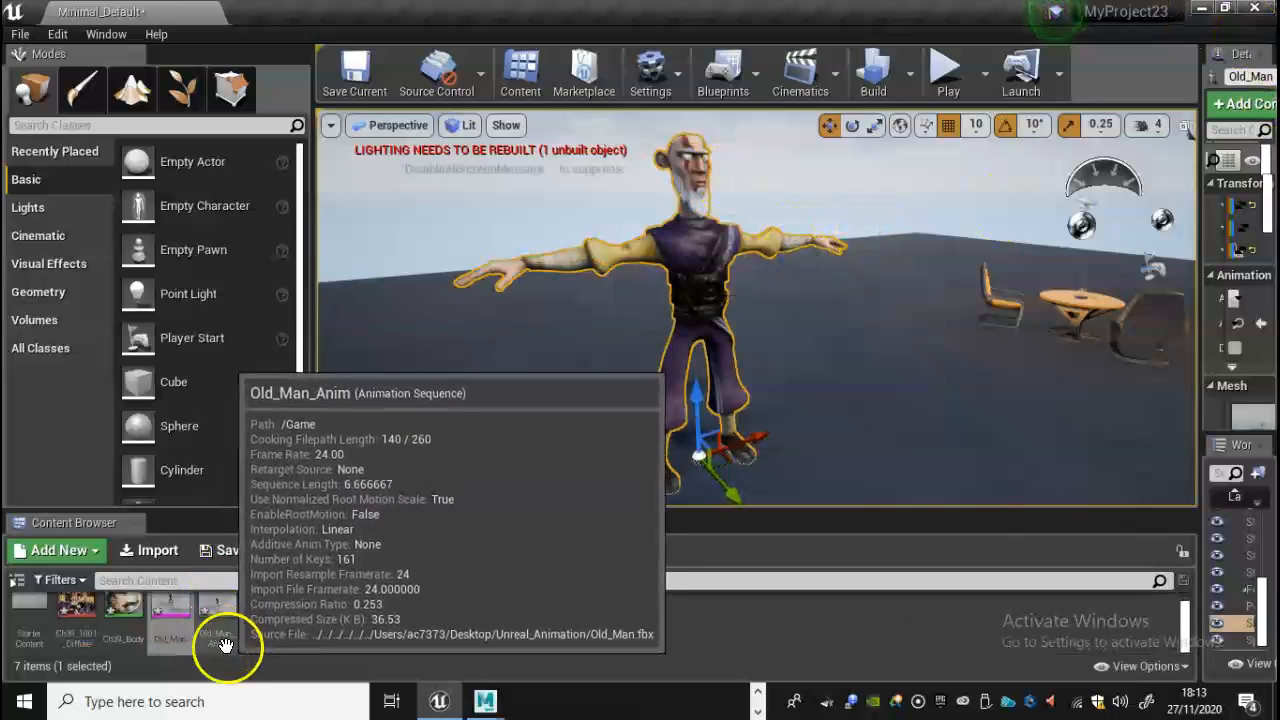
pyautogui.moveTo(264, 612)
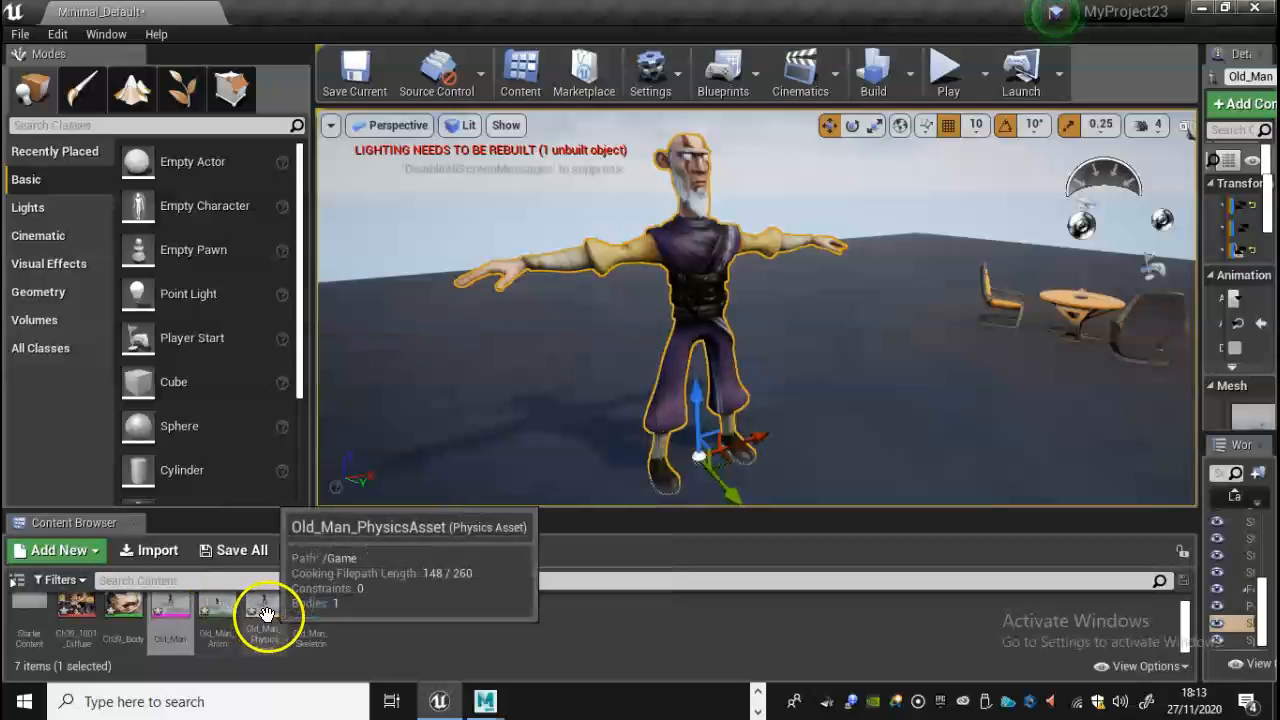
pyautogui.moveTo(216, 608)
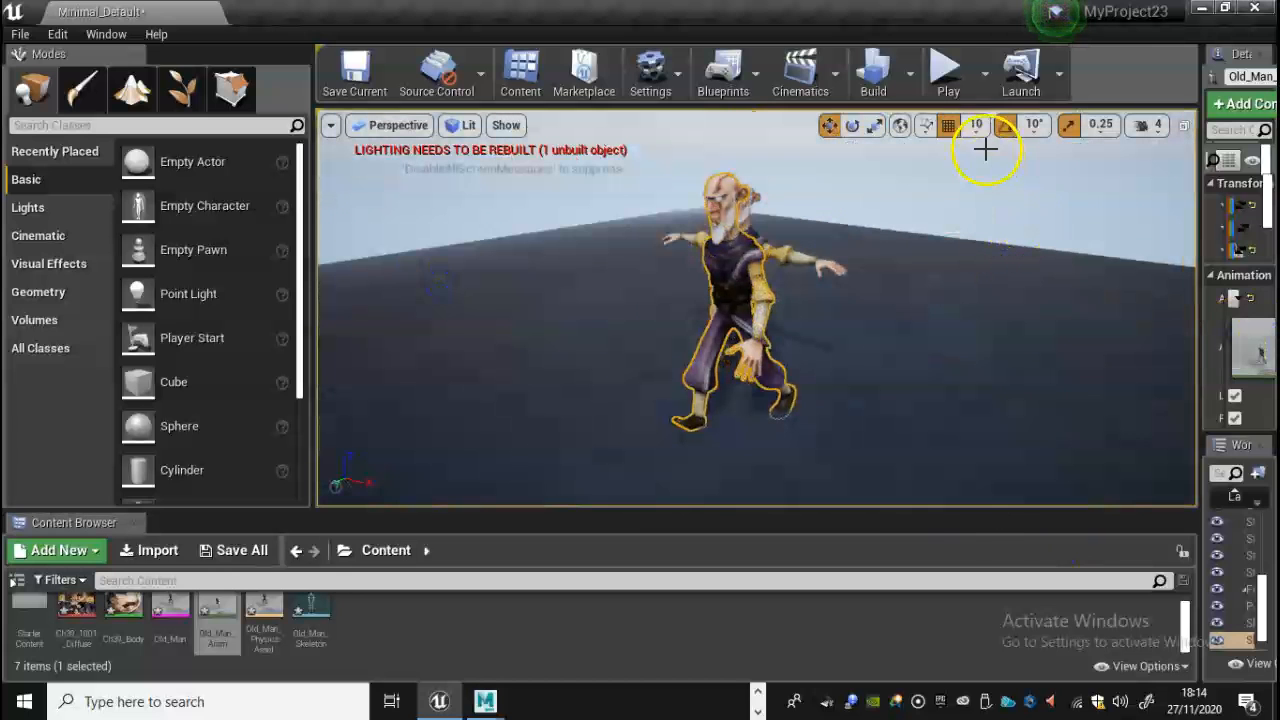
# - Apply the Old_Man_Anim walk sequence to the character in the viewport so it plays
pyautogui.click(946, 72)
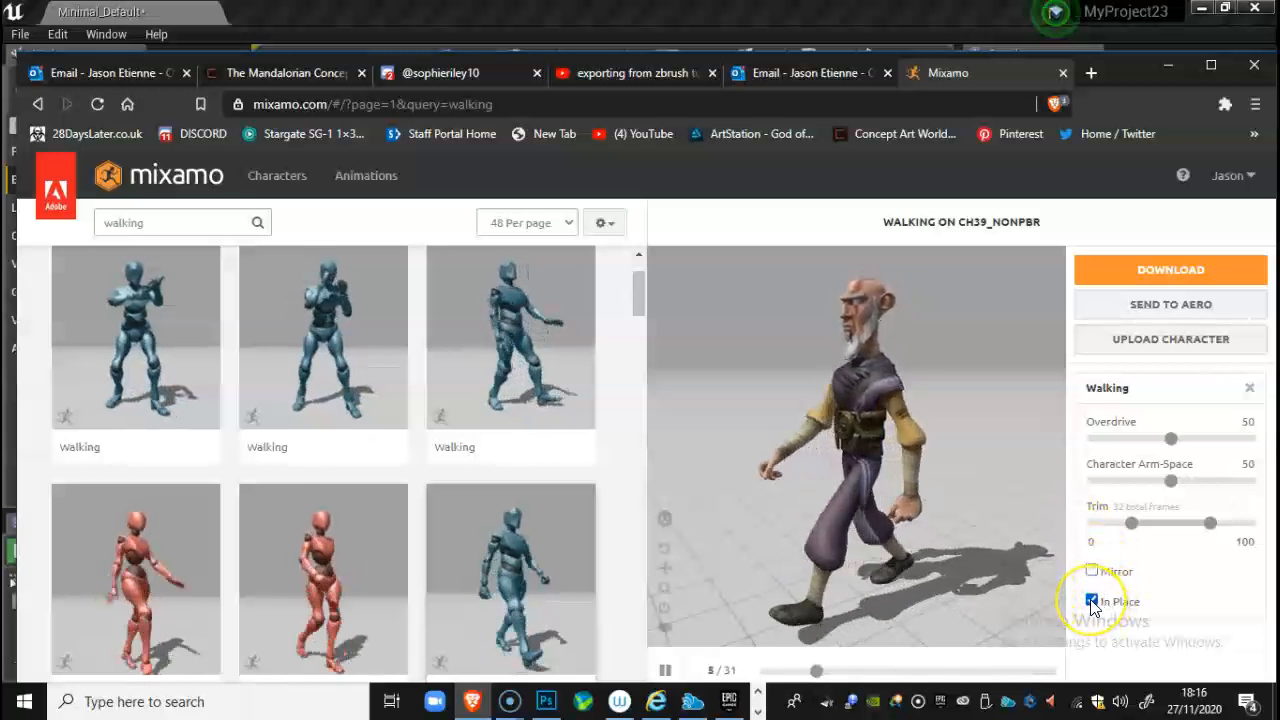
# - On the Mixamo Walking animation untick In Place, adjust Trim, set Arm-Space 74 and Overdrive 7
pyautogui.click(1092, 600)
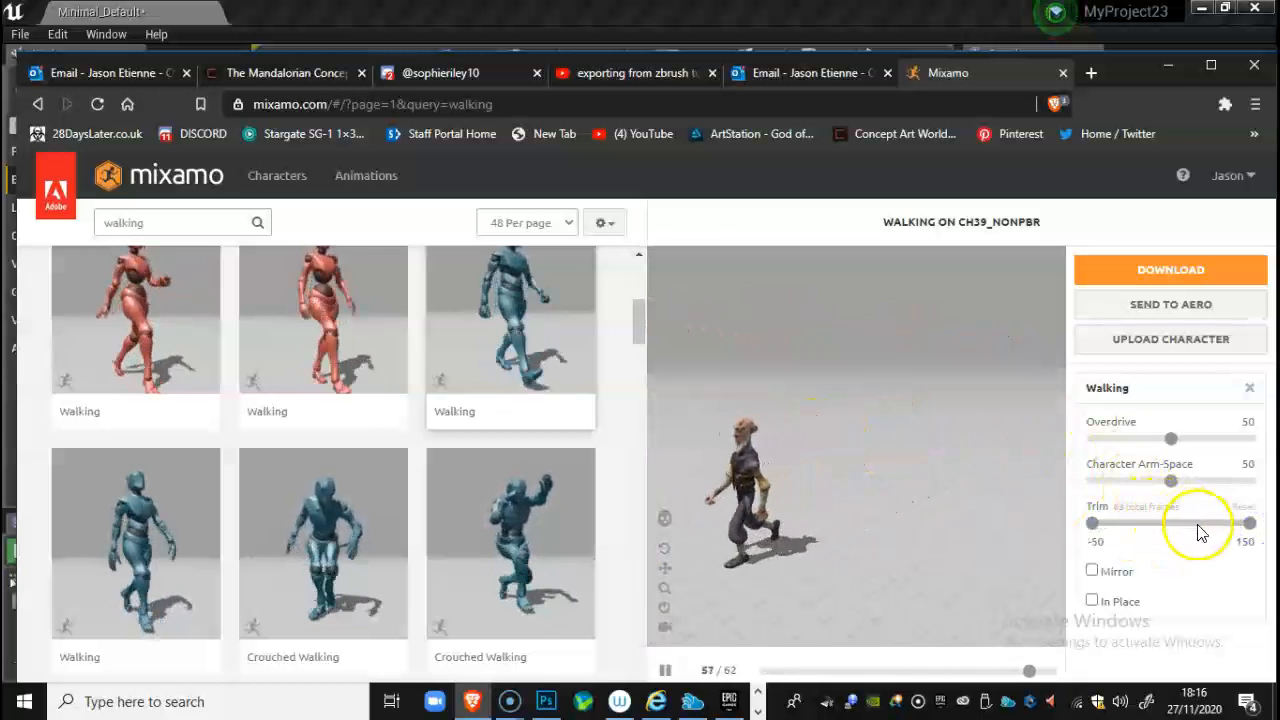
pyautogui.moveTo(1170, 480); pyautogui.dragTo(1204, 480)
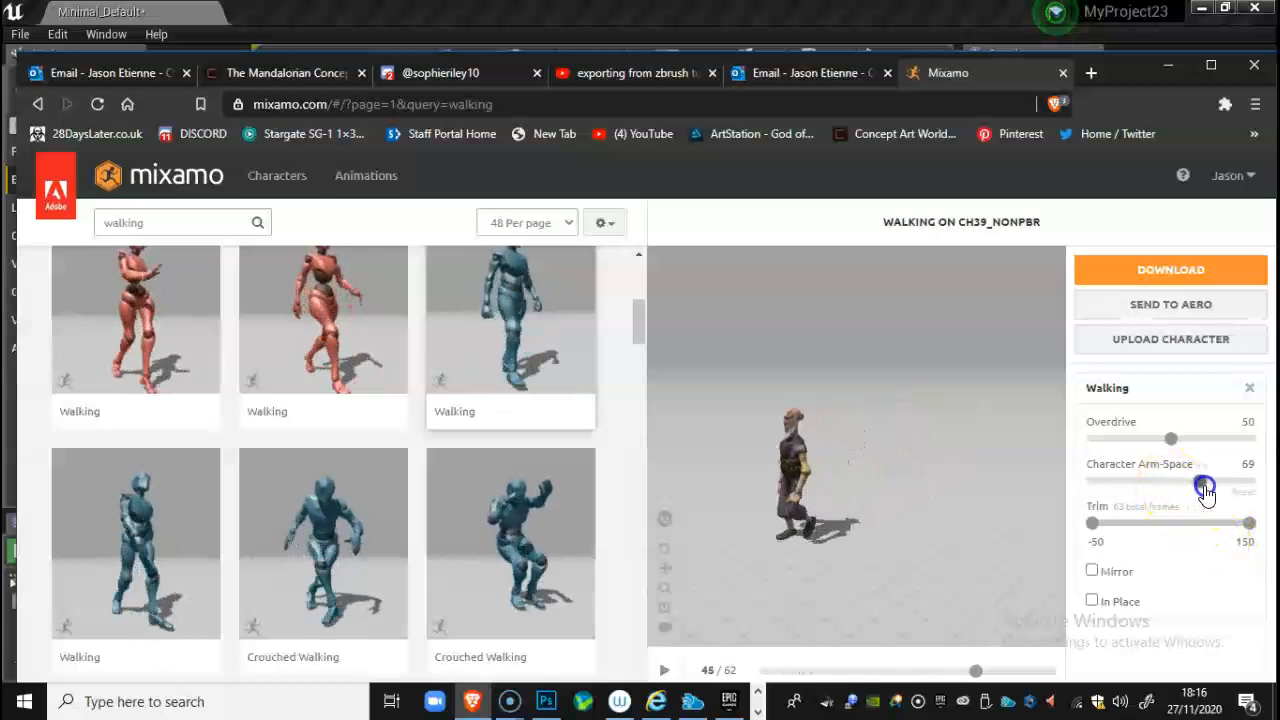
pyautogui.moveTo(1192, 482); pyautogui.dragTo(1208, 482)
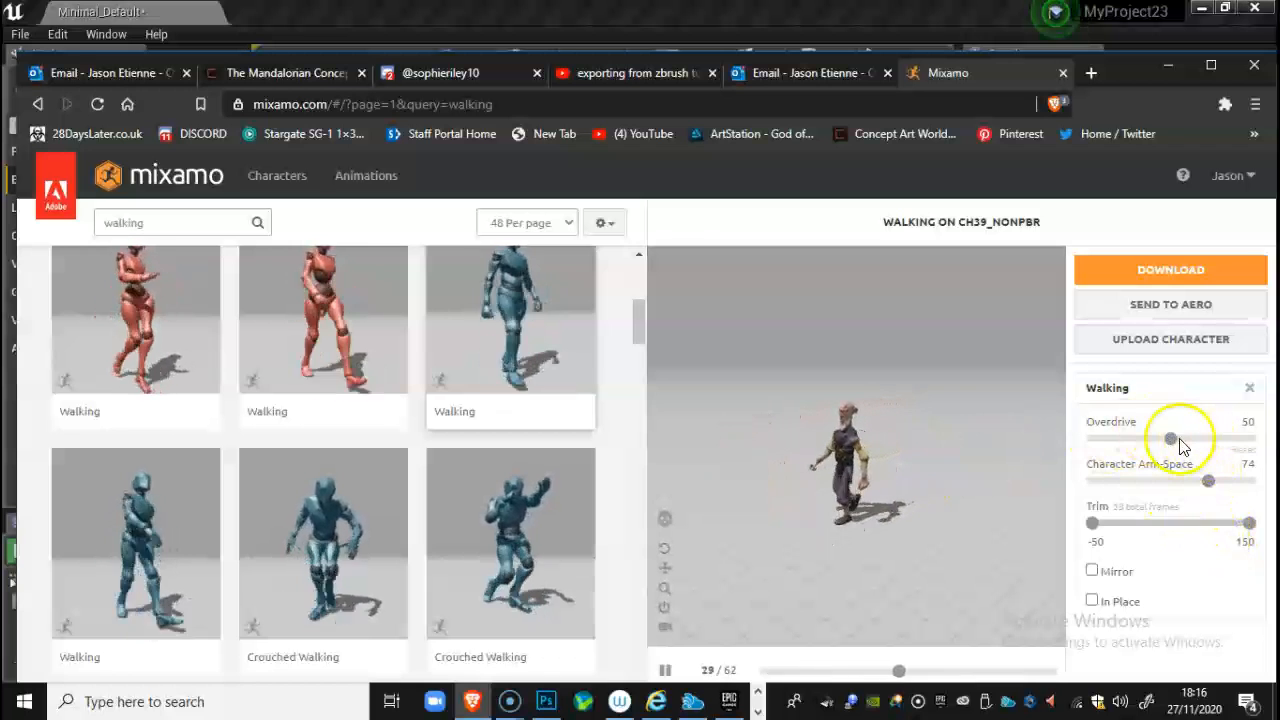
pyautogui.moveTo(1170, 440); pyautogui.dragTo(1222, 440)
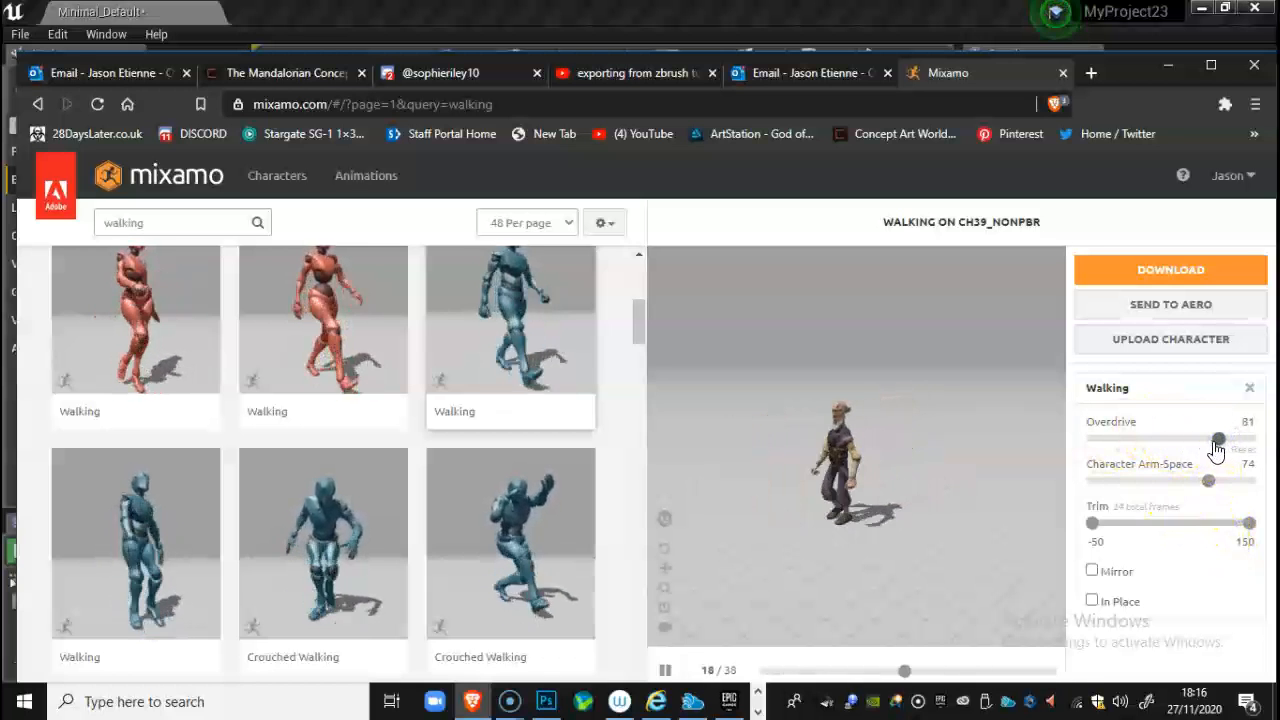
pyautogui.moveTo(1218, 440); pyautogui.dragTo(1108, 440)
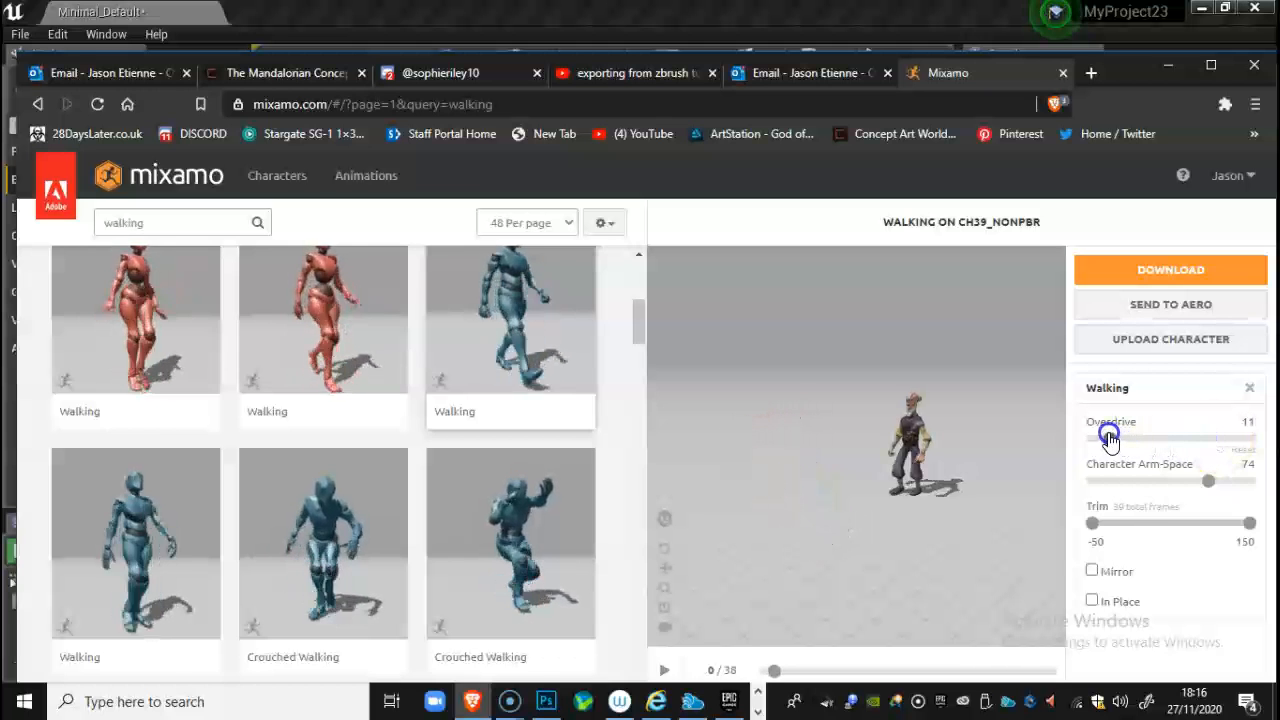
pyautogui.moveTo(1158, 440); pyautogui.dragTo(1110, 440)
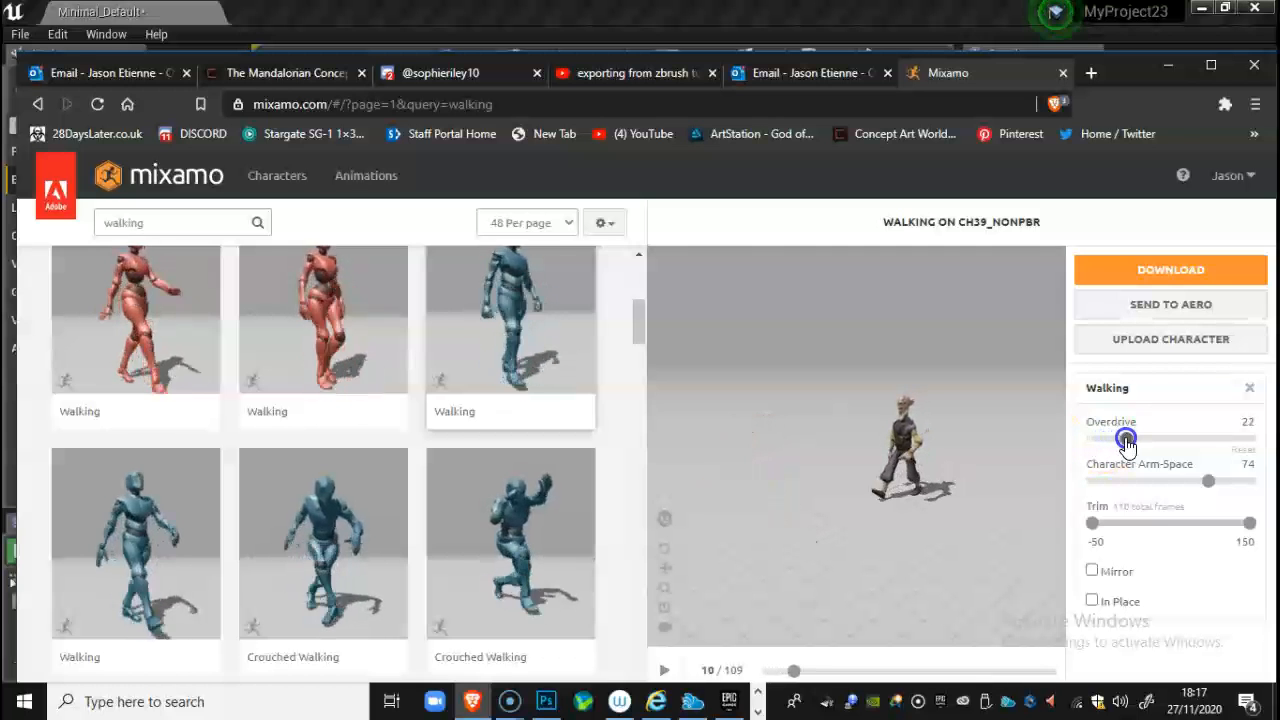
pyautogui.moveTo(1124, 440); pyautogui.dragTo(1100, 440)
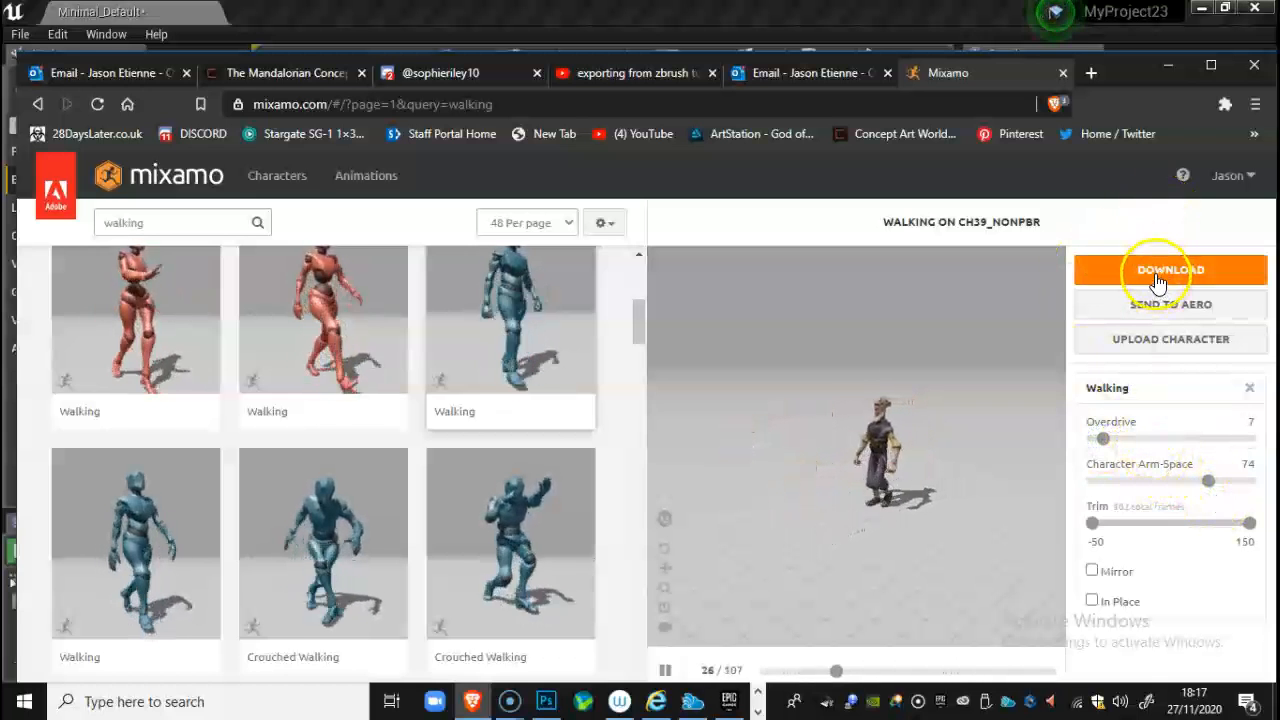
# - Download the tuned walking animation as FBX With Skin at 30 fps
pyautogui.click(1168, 268)
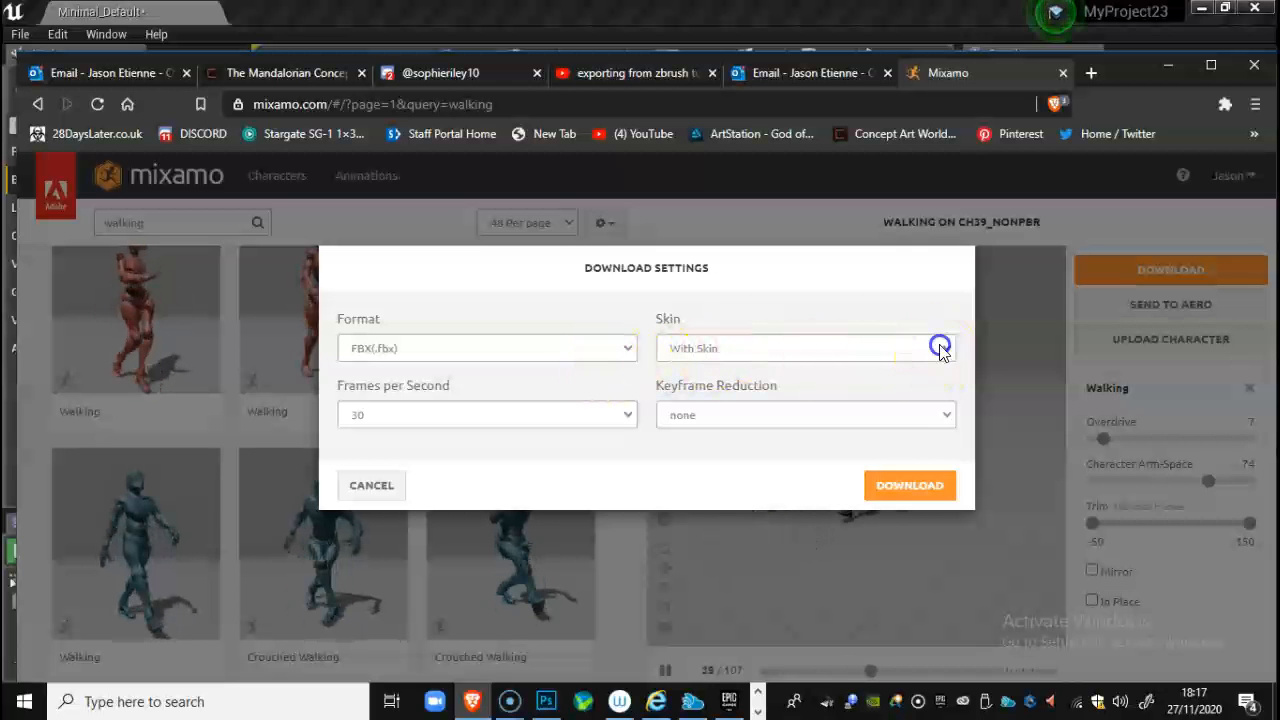
pyautogui.click(940, 348)
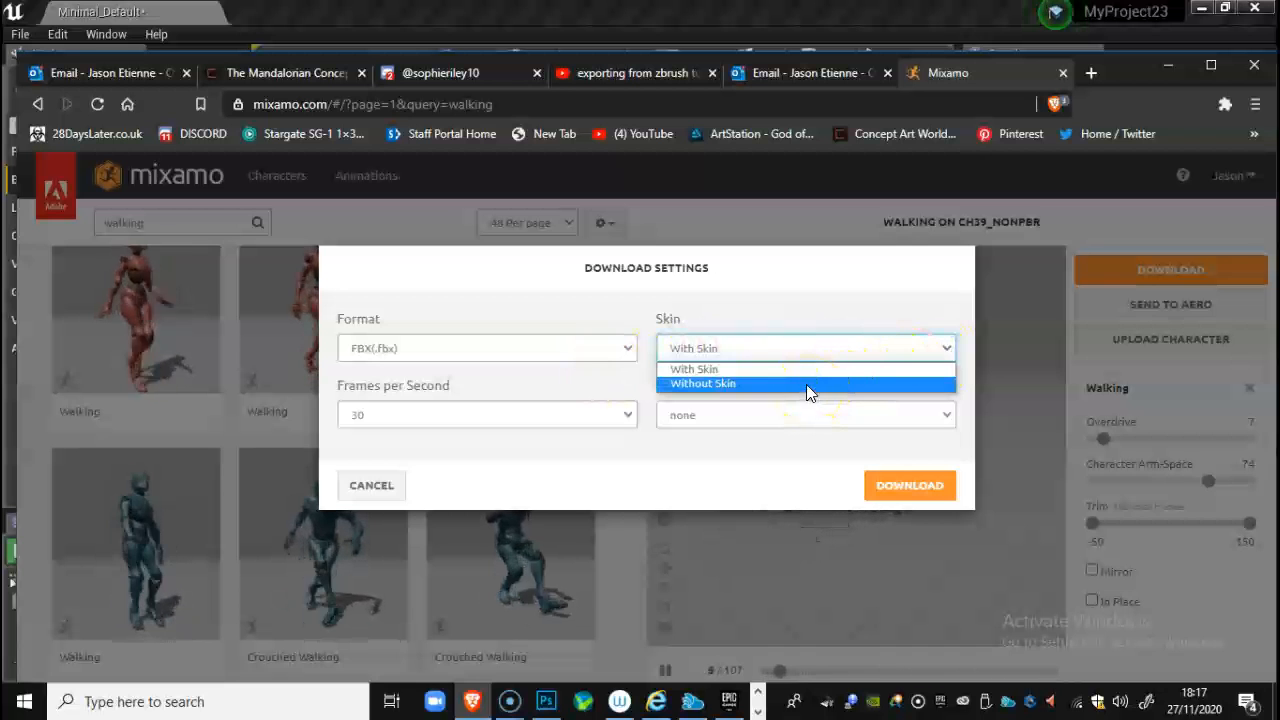
pyautogui.click(704, 368)
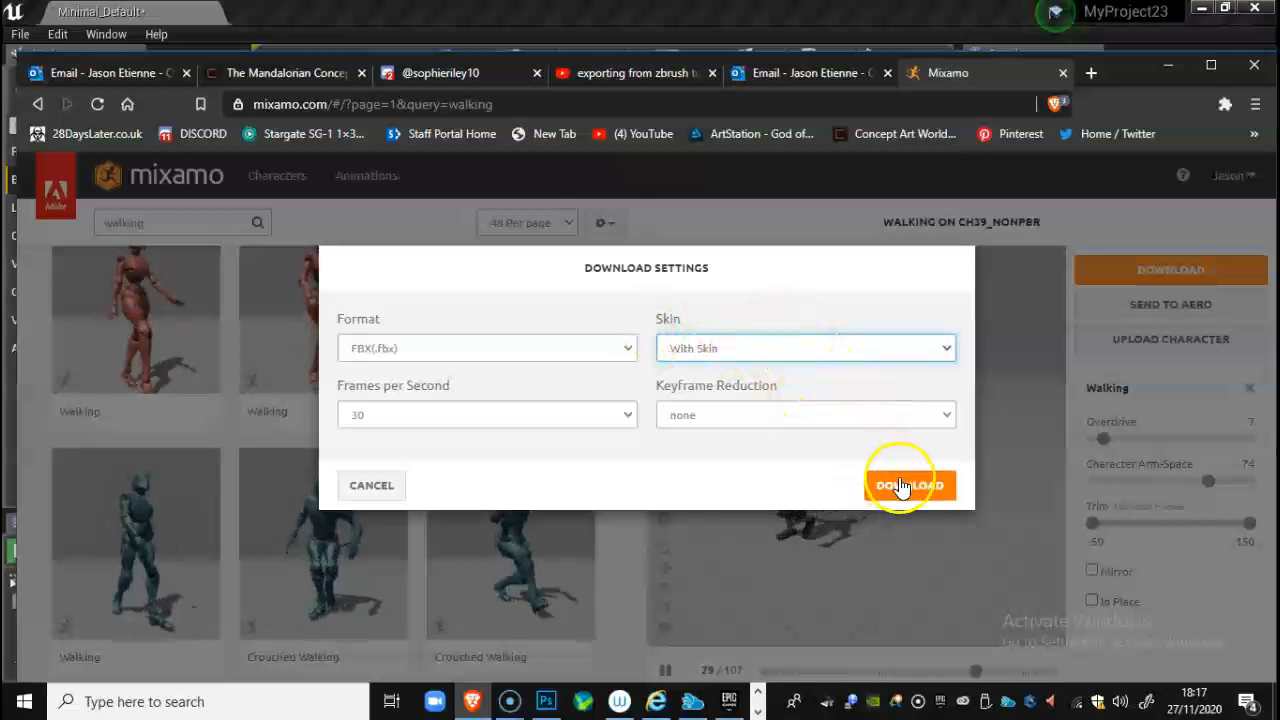
pyautogui.moveTo(668, 496)
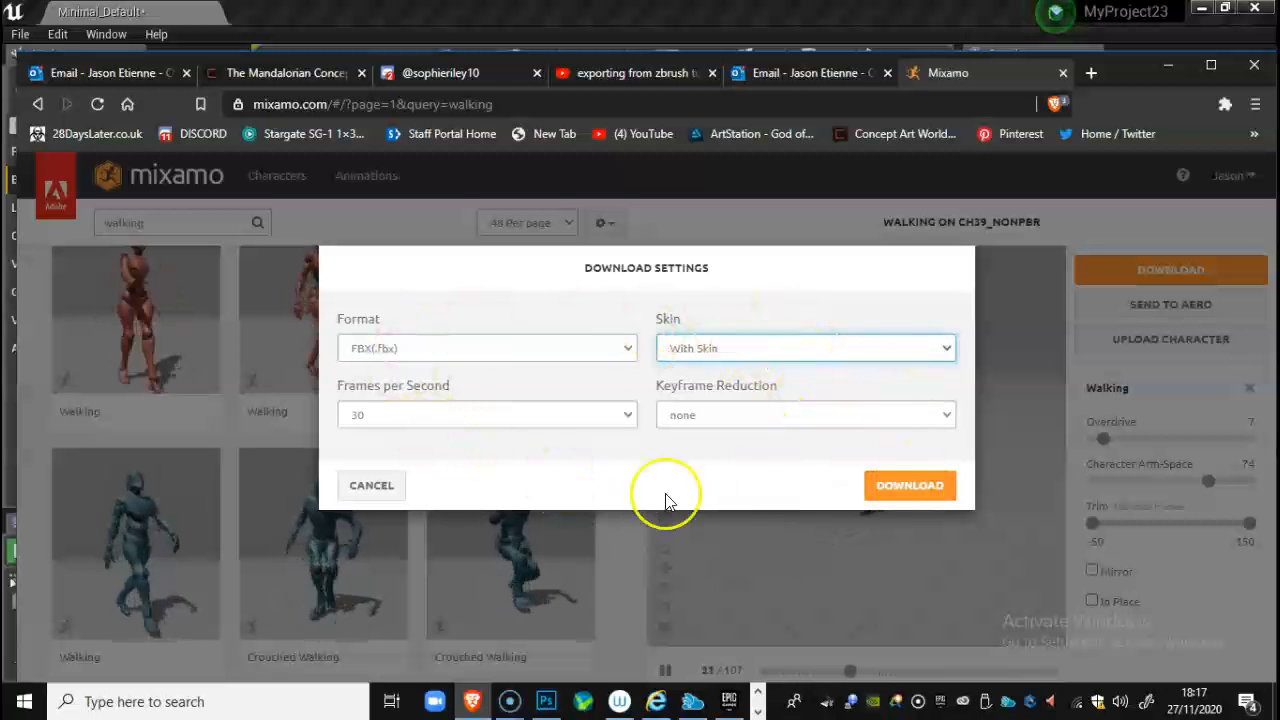
pyautogui.click(908, 486)
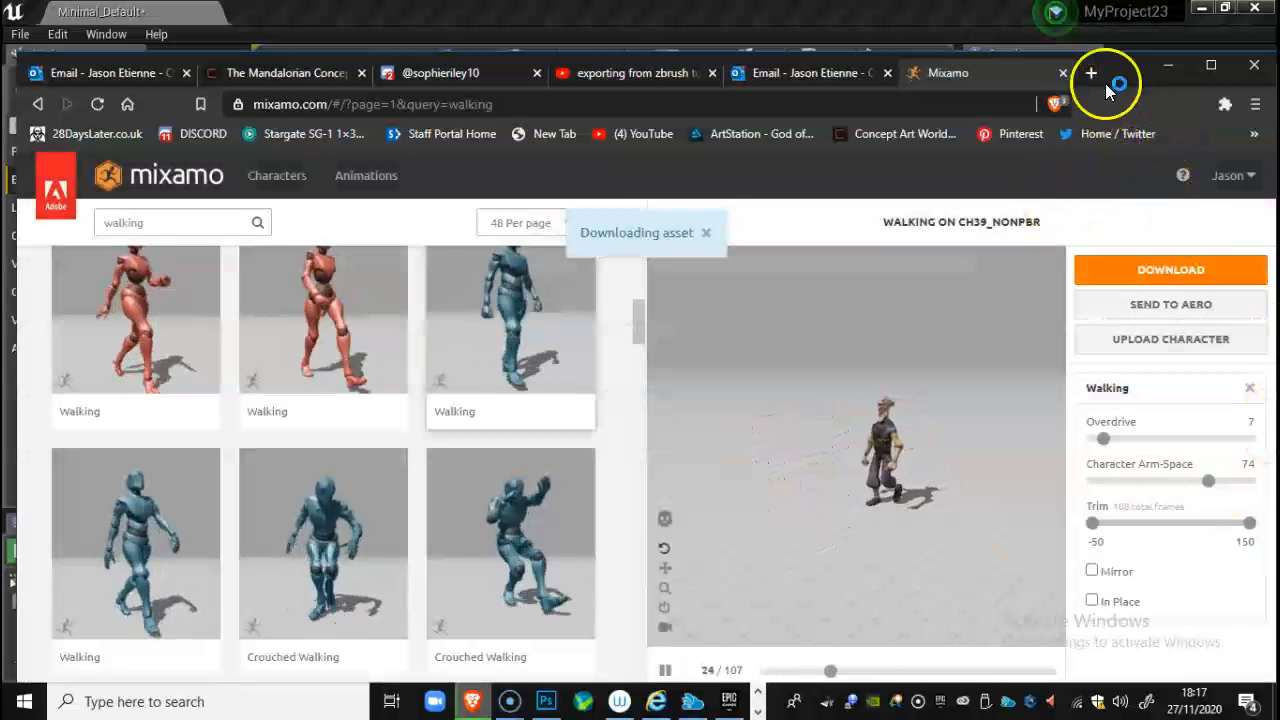
# - Create a Mixamo folder inside Unreal_Animation and save the Walking FBX there
pyautogui.click(1170, 268)
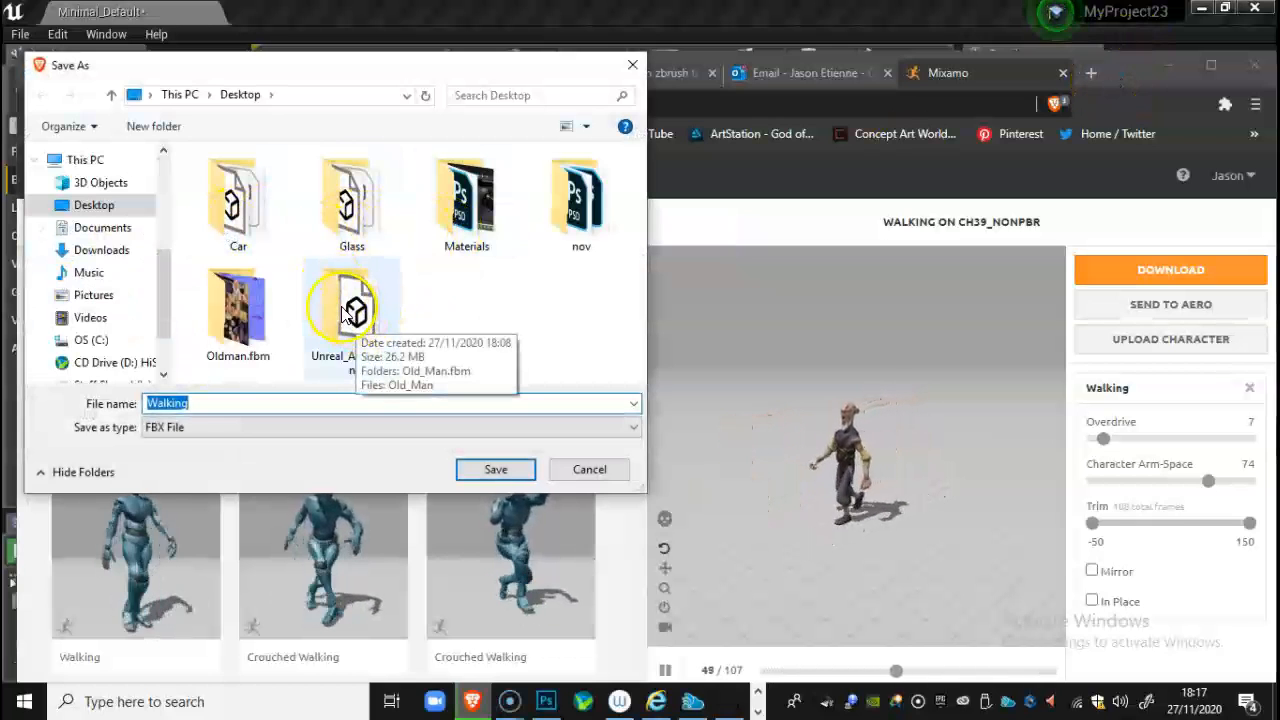
pyautogui.doubleClick(352, 304)
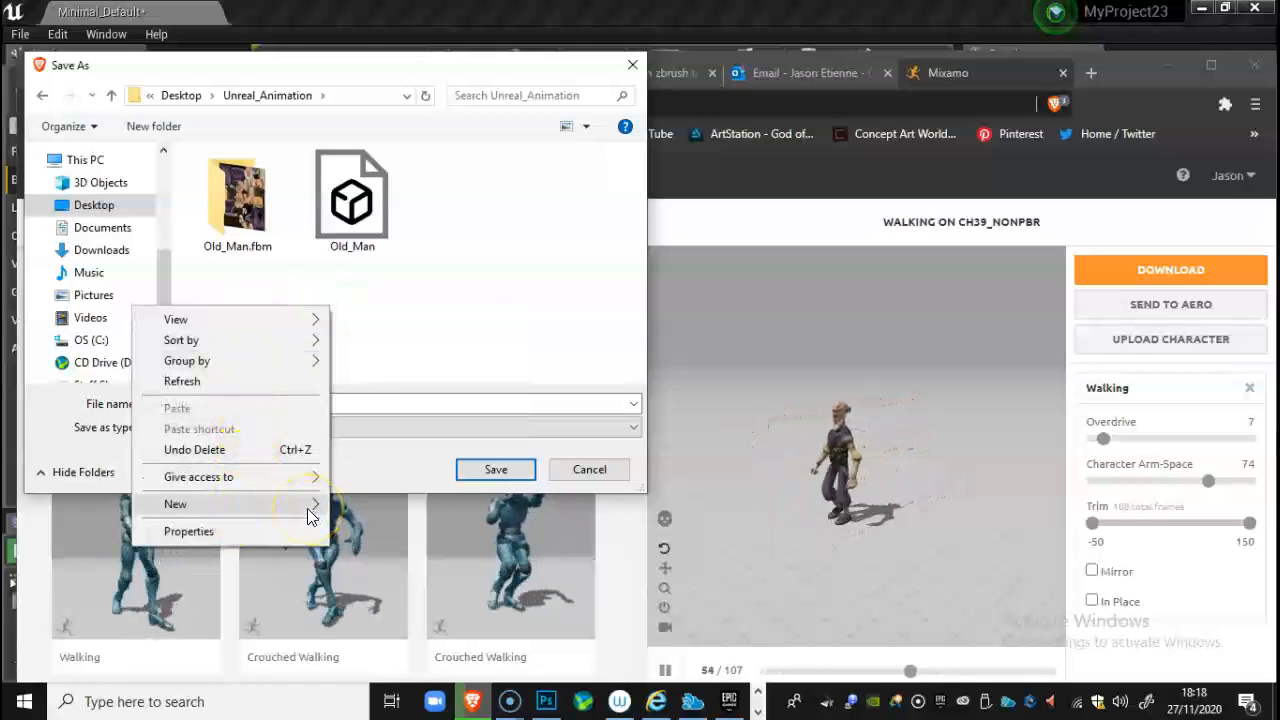
pyautogui.click(176, 504)
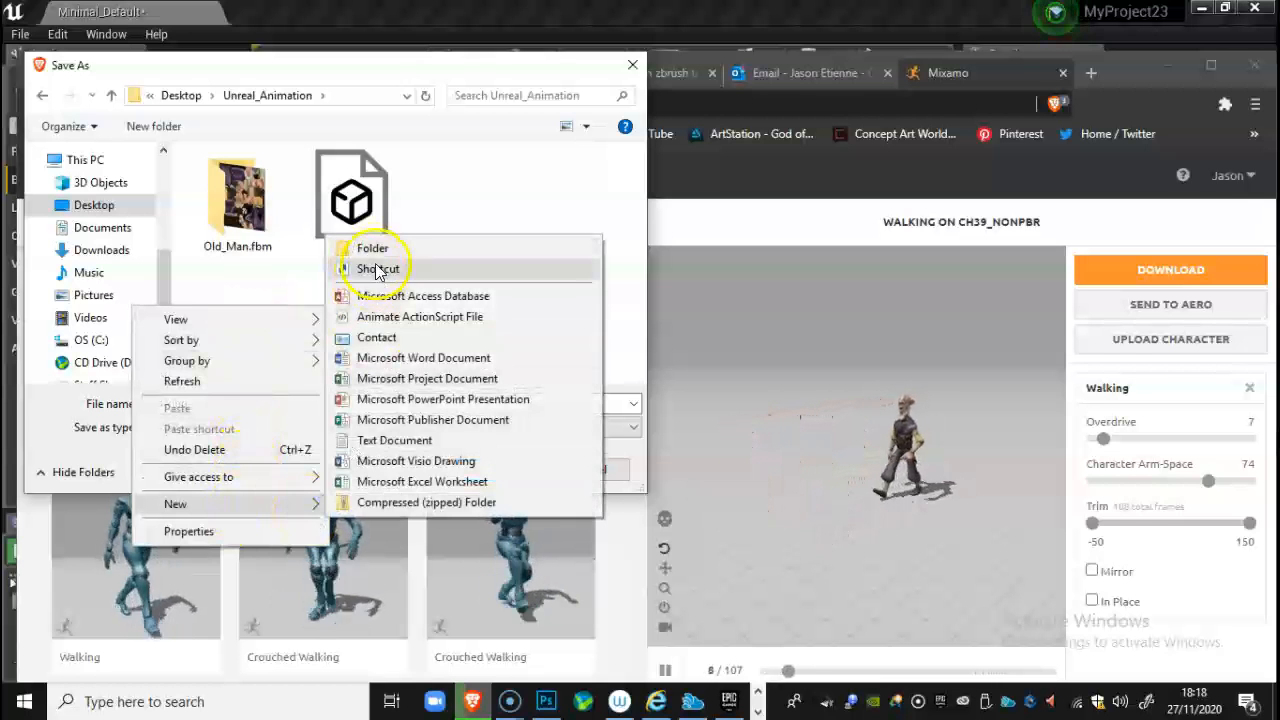
pyautogui.click(372, 248)
pyautogui.write('Mixamo')
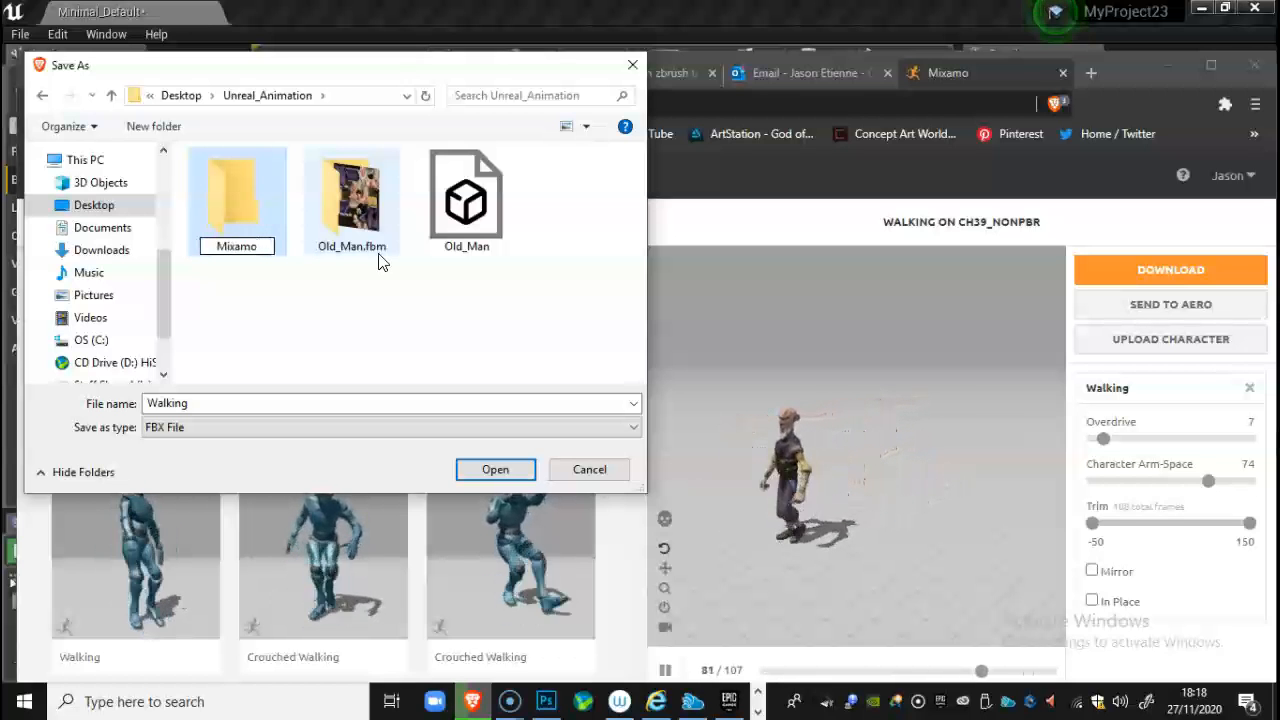
pyautogui.click(496, 468)
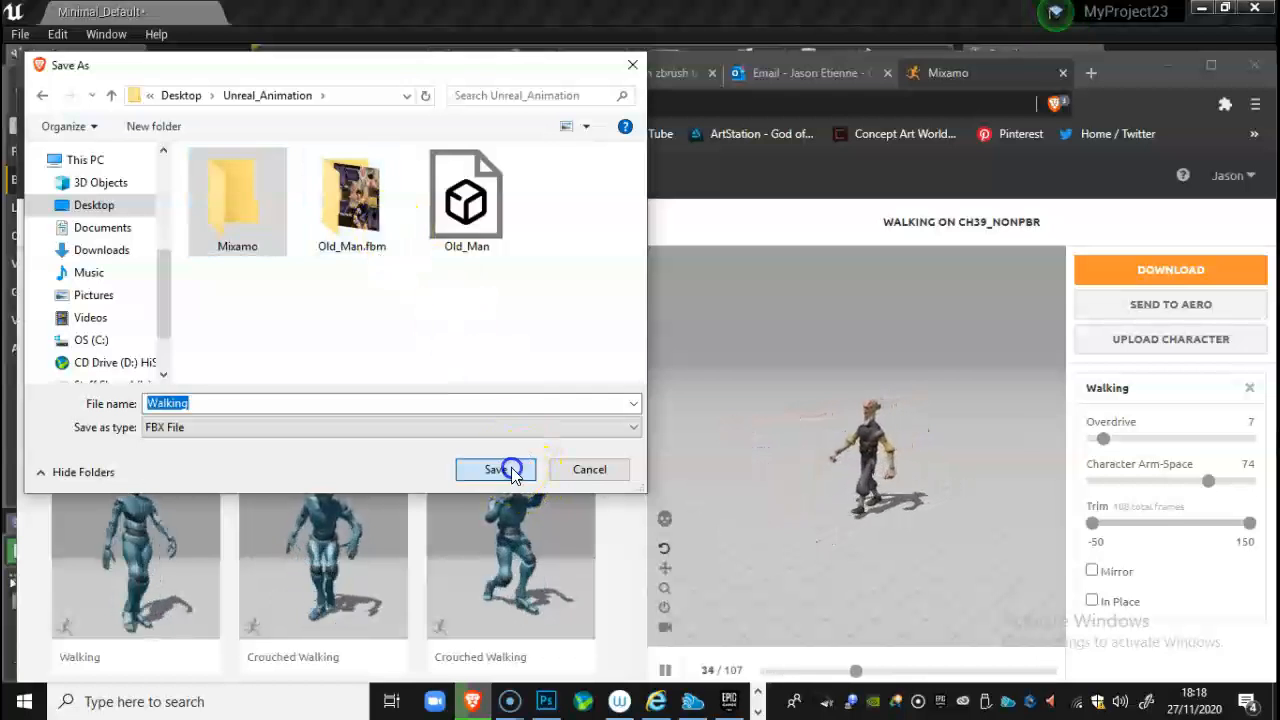
pyautogui.click(496, 468)
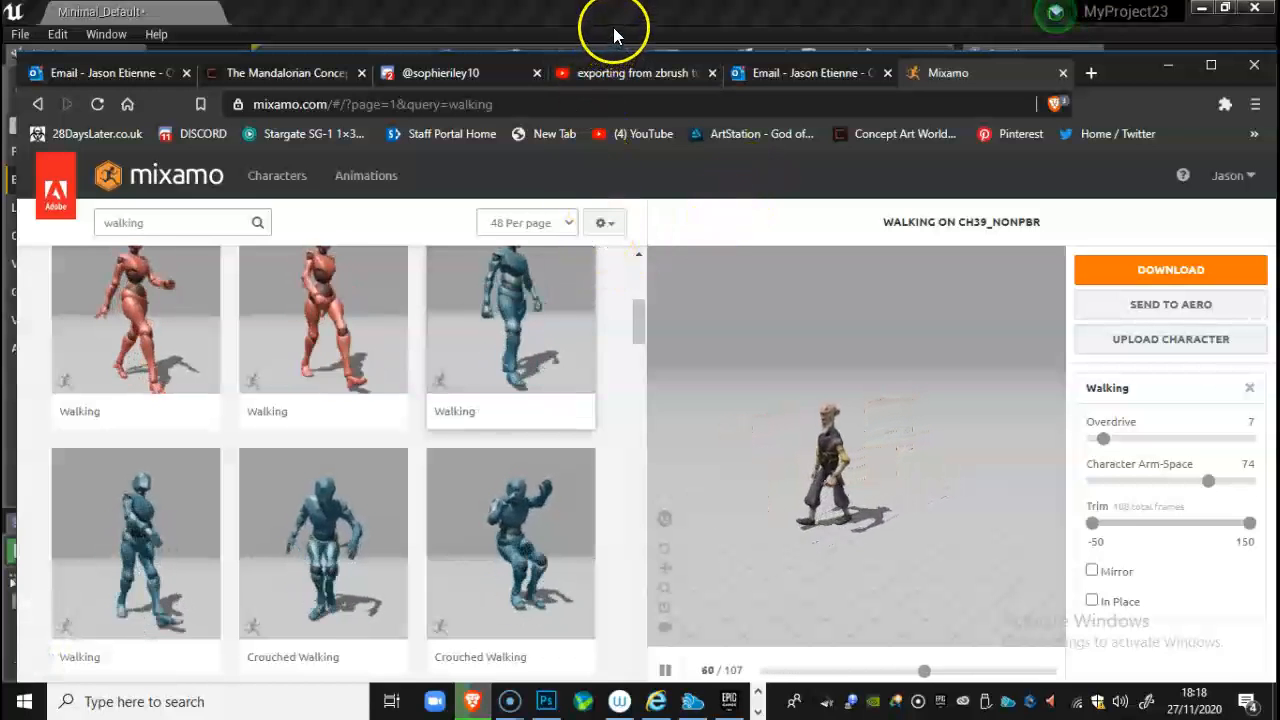
# - Switch to Unreal, enter the Mixamo content folder and cancel the import from the empty disk folder
pyautogui.click(438, 700)
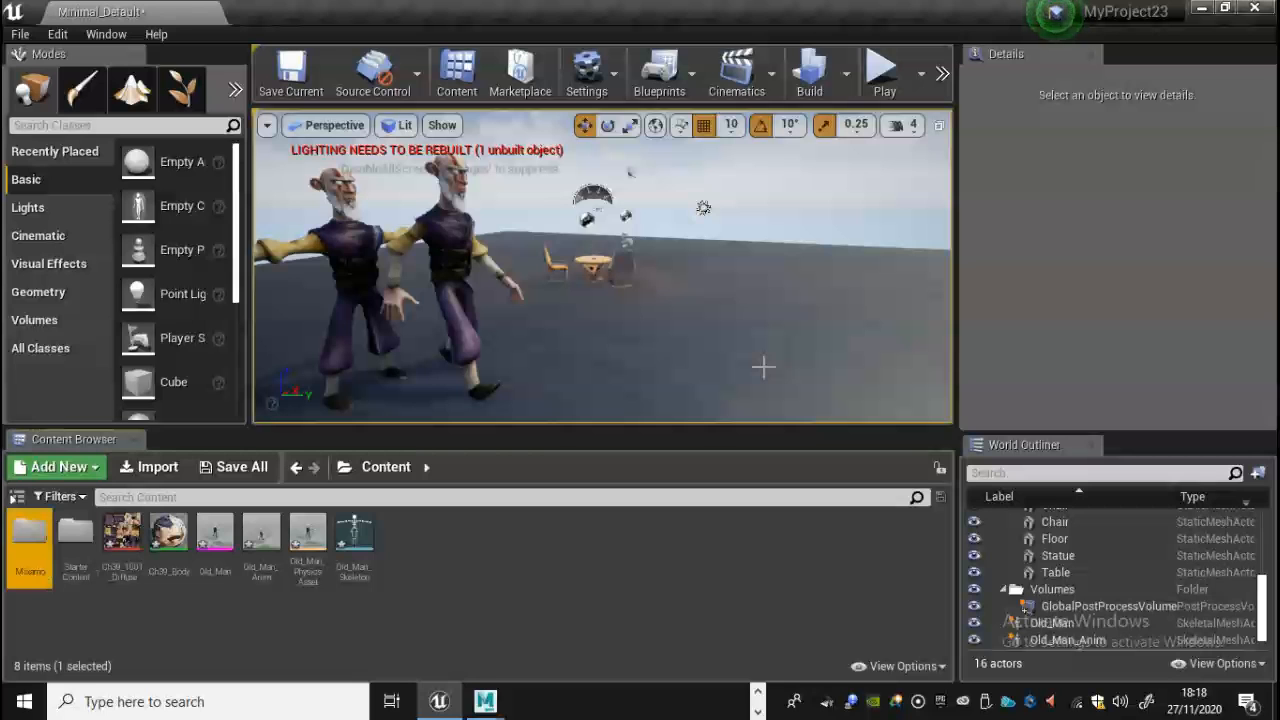
pyautogui.doubleClick(28, 536)
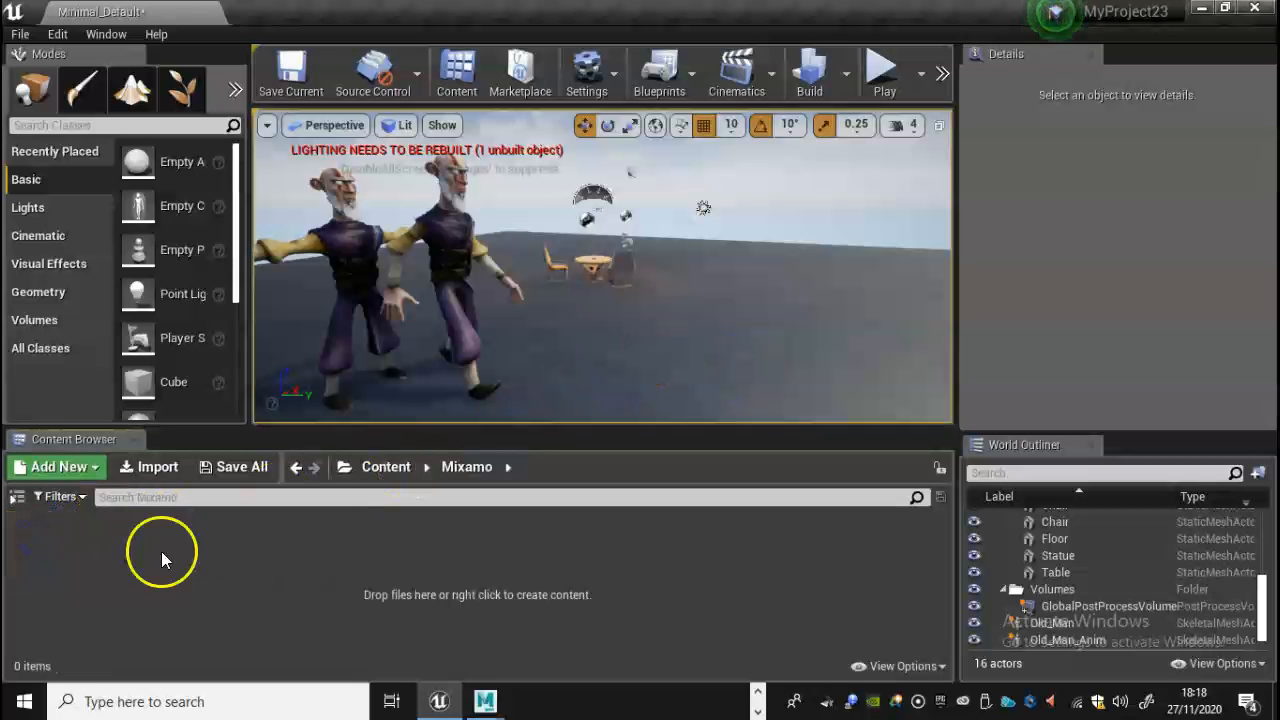
pyautogui.click(148, 466)
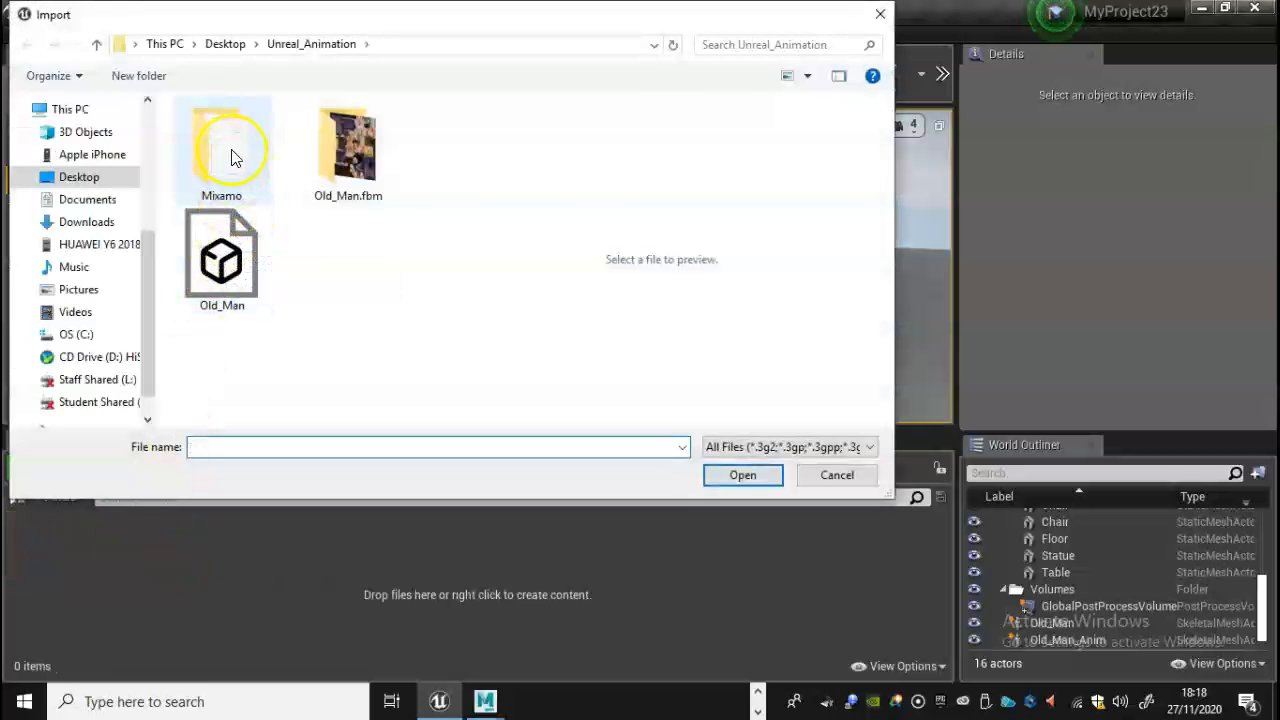
pyautogui.doubleClick(220, 144)
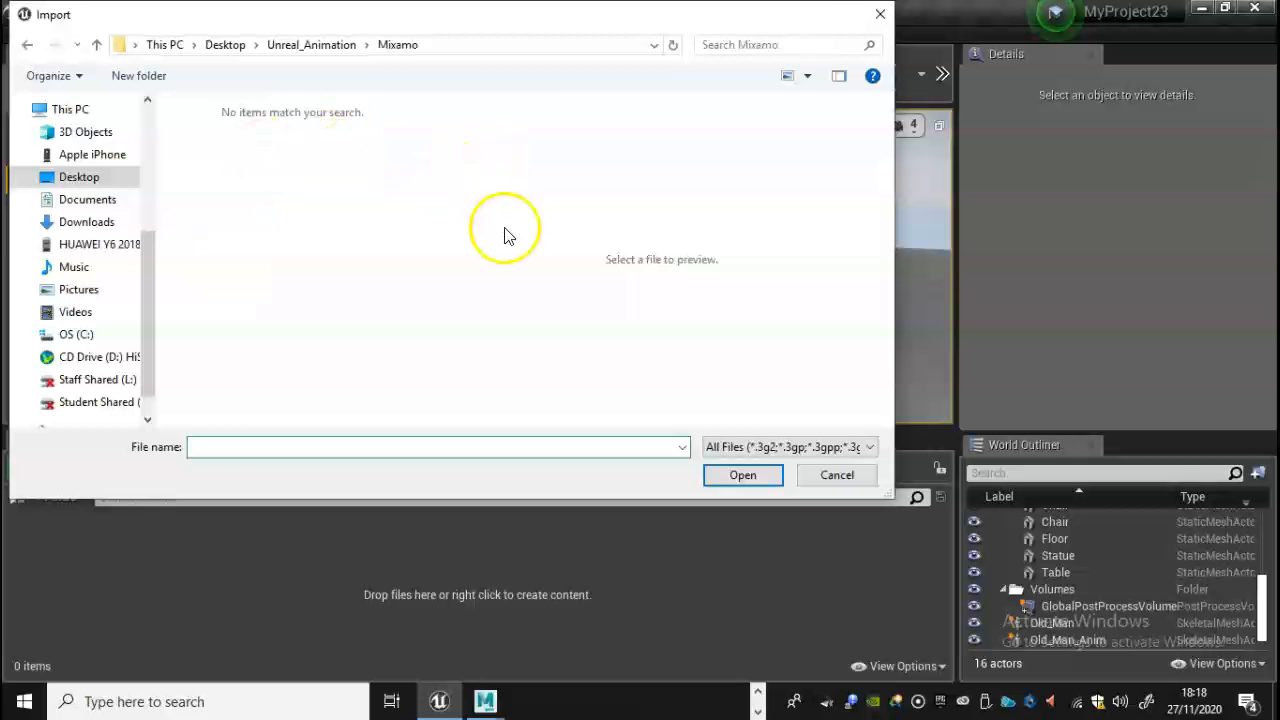
pyautogui.moveTo(600, 236)
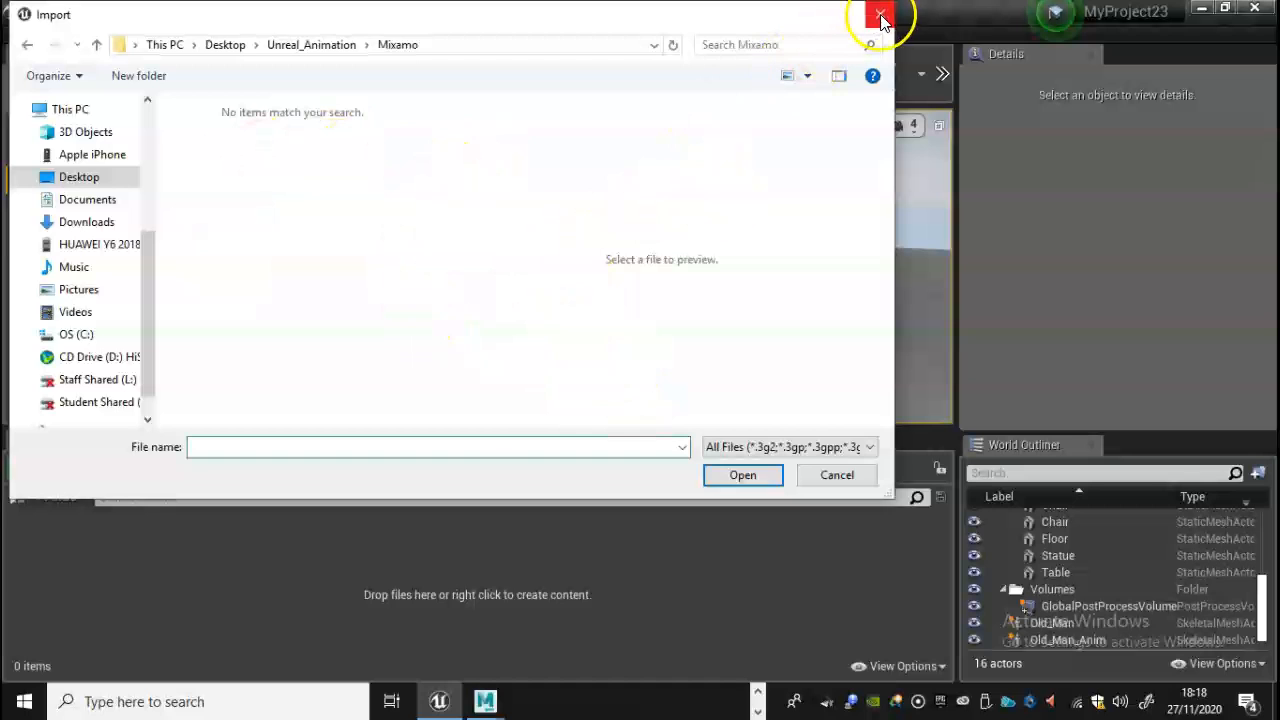
pyautogui.click(880, 16)
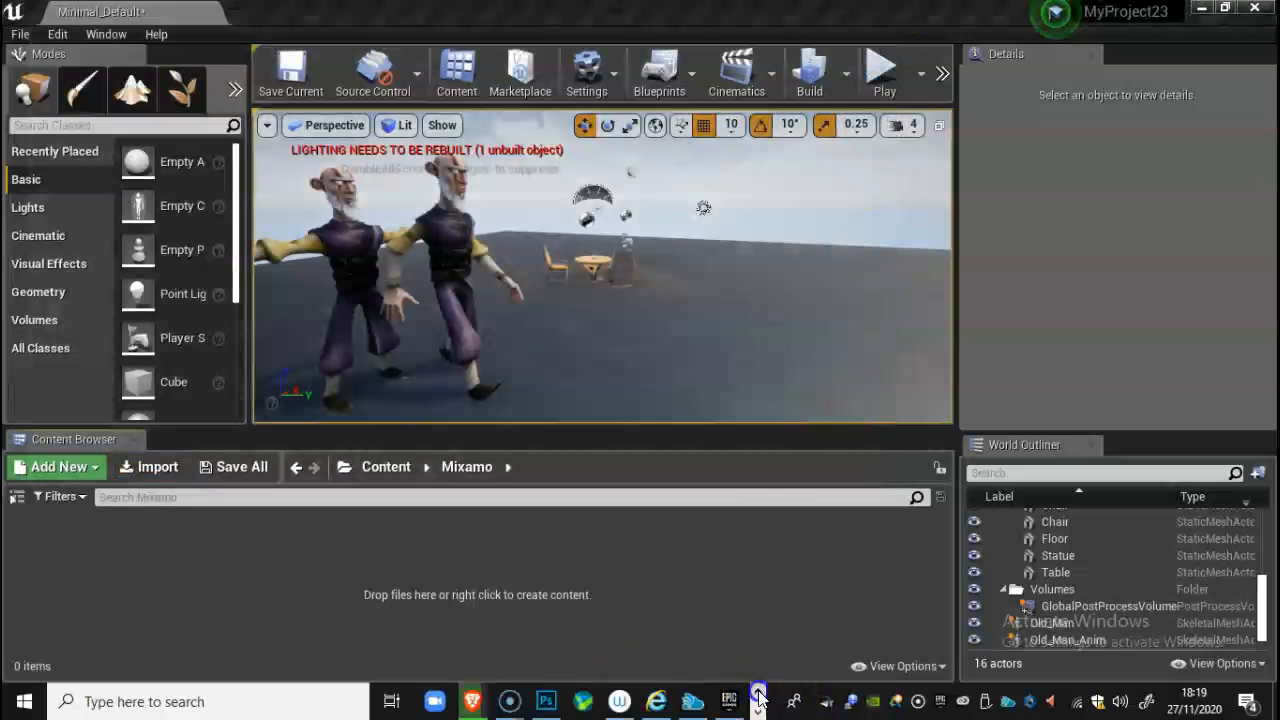
pyautogui.click(472, 700)
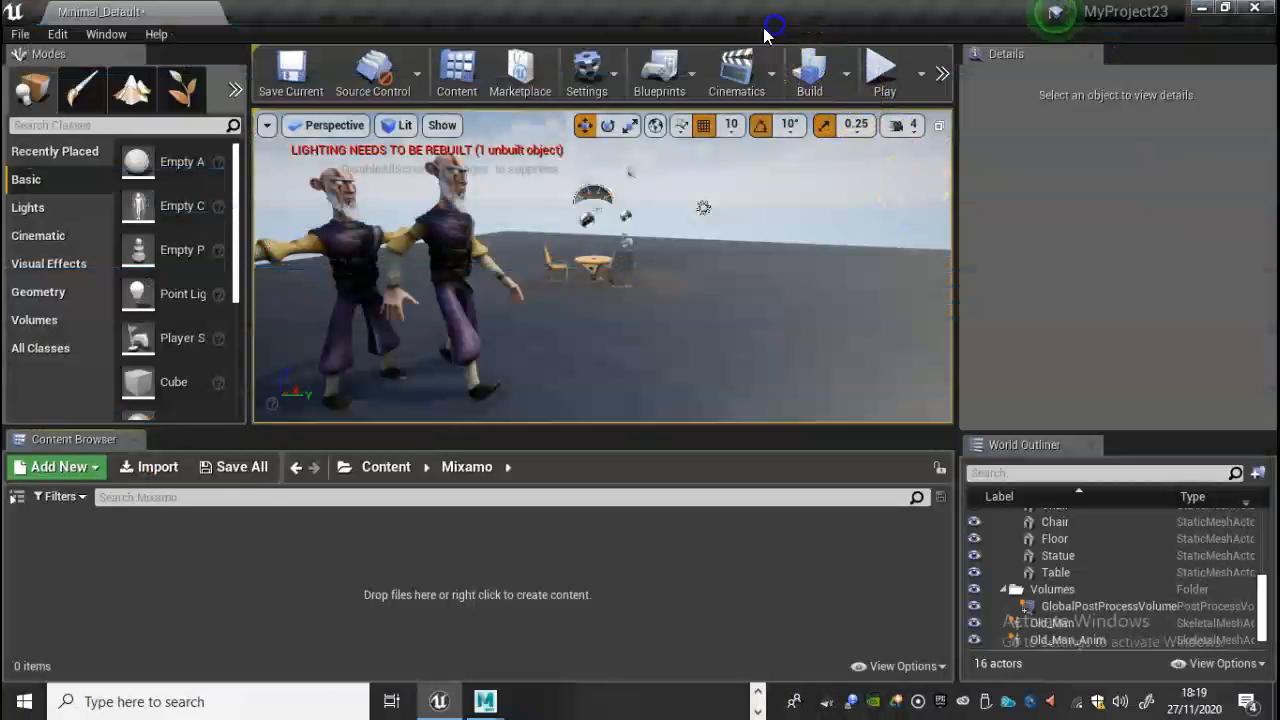
# - Import the Walking FBX from the Mixamo disk folder with Import All
pyautogui.click(148, 466)
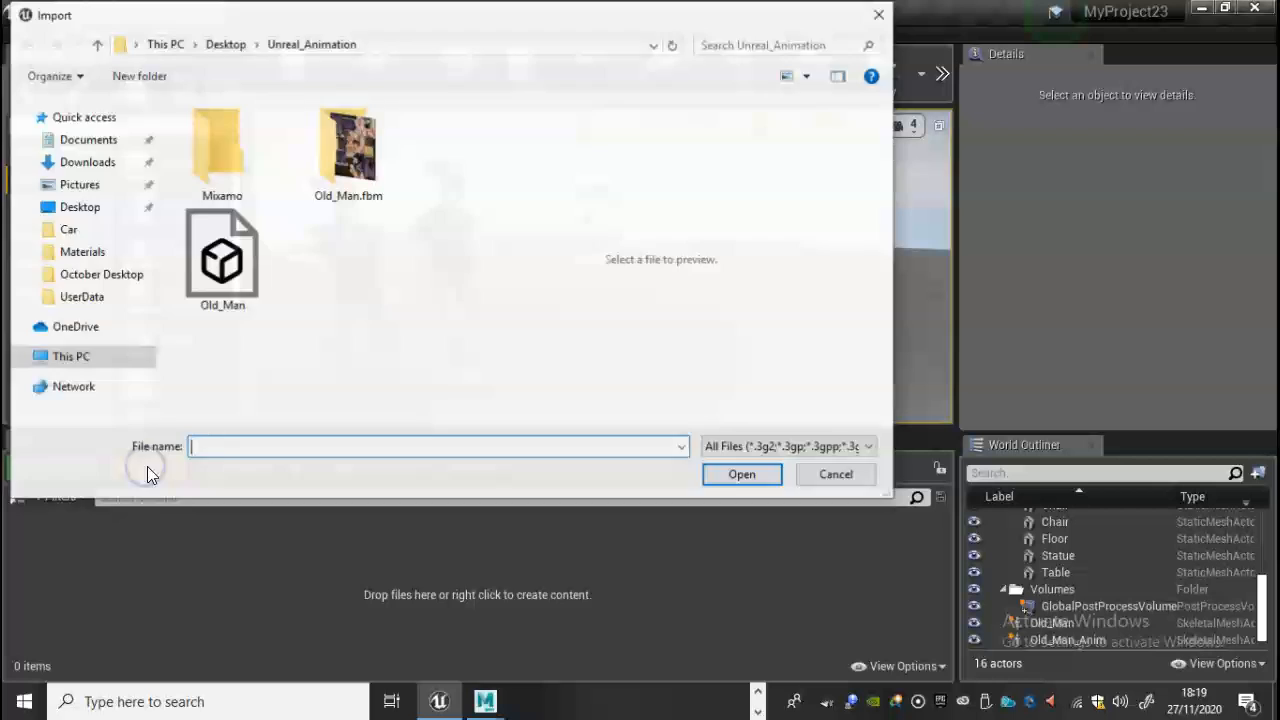
pyautogui.doubleClick(220, 144)
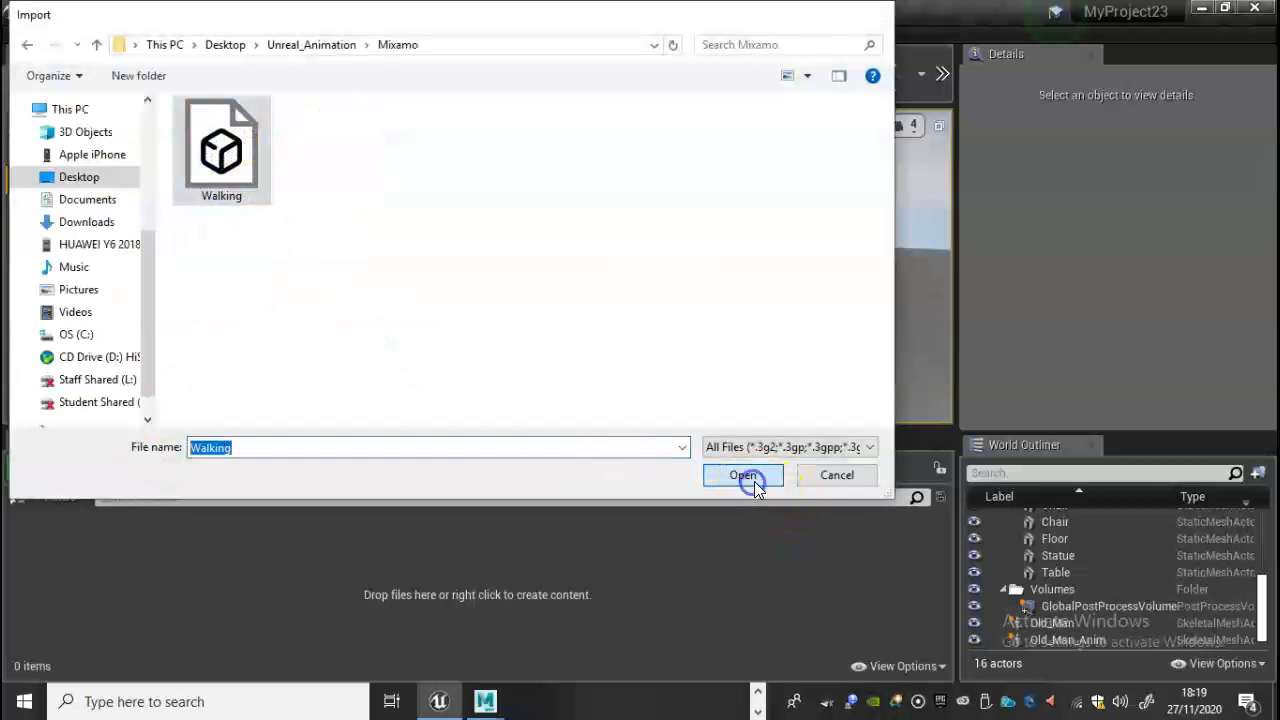
pyautogui.click(744, 476)
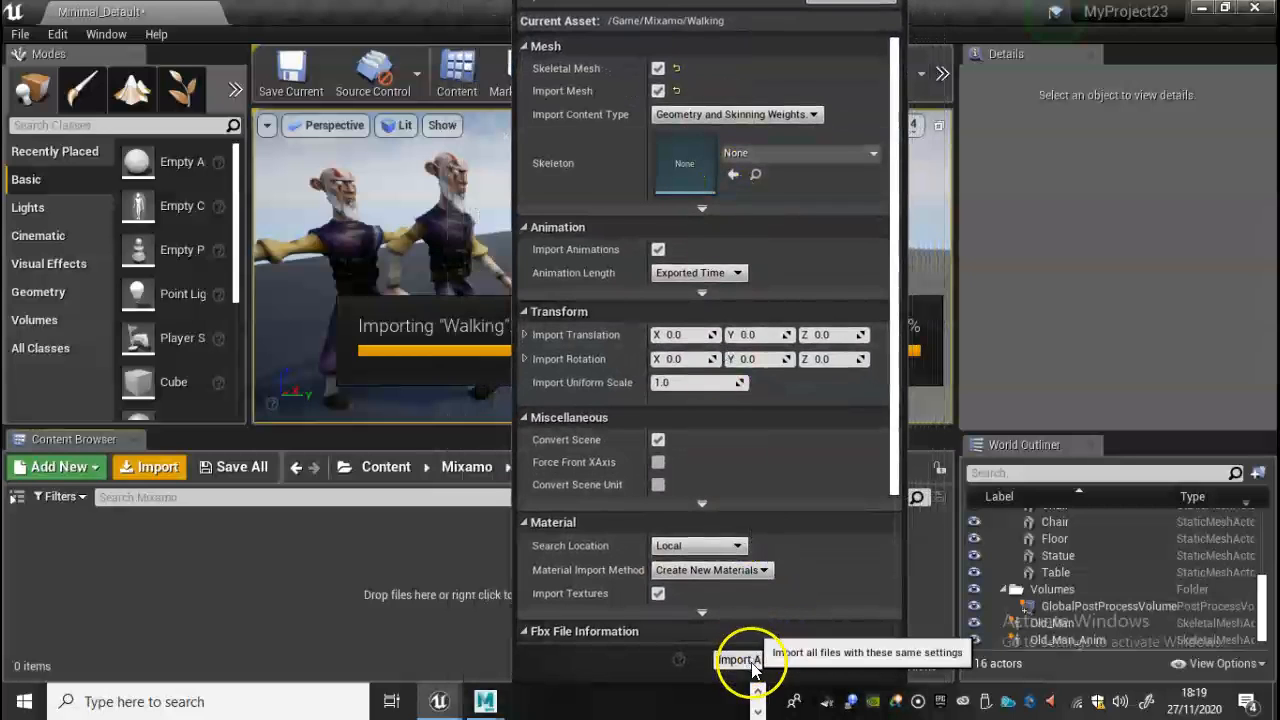
pyautogui.click(740, 660)
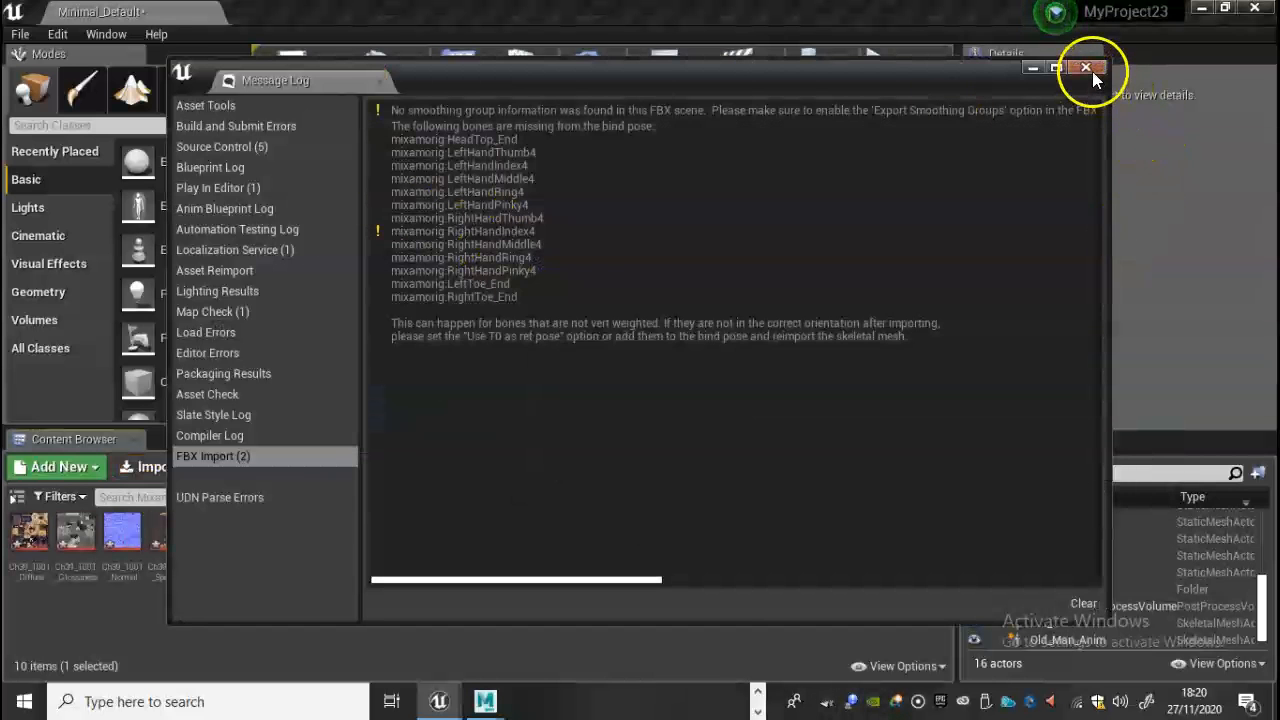
# - Dismiss the import warnings and look at the imported character's body material asset
pyautogui.click(1088, 68)
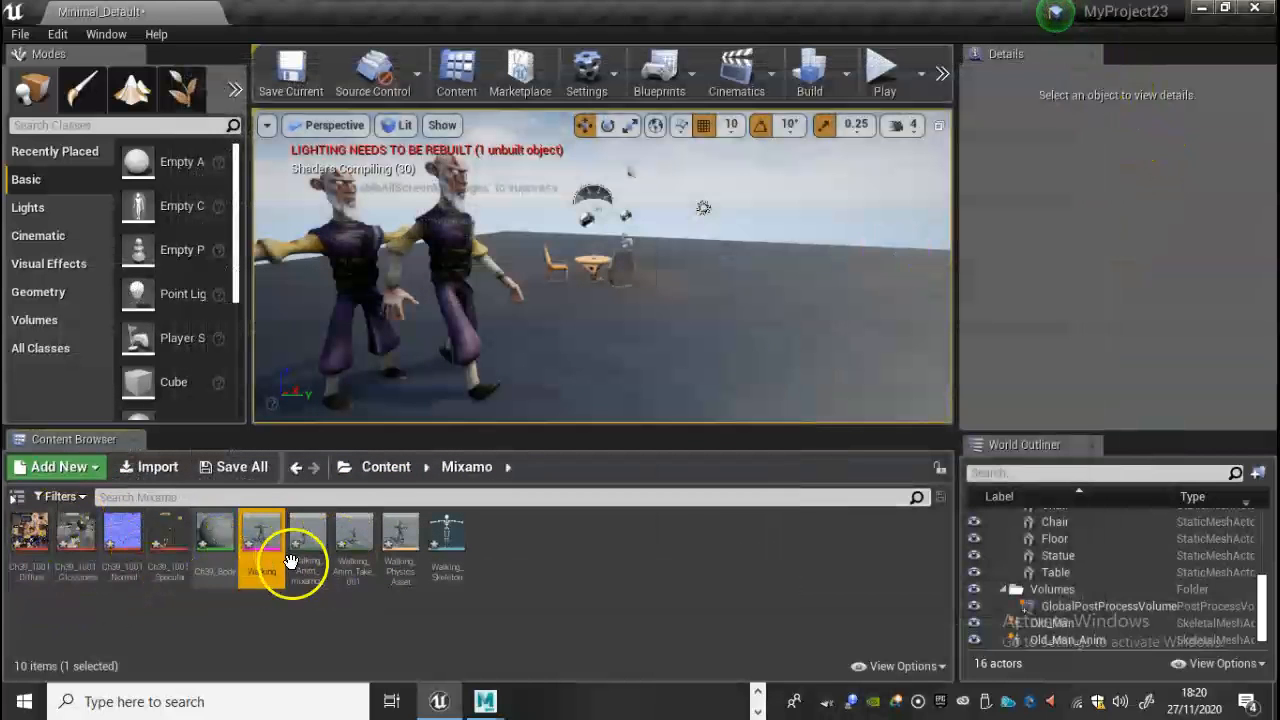
pyautogui.moveTo(352, 536)
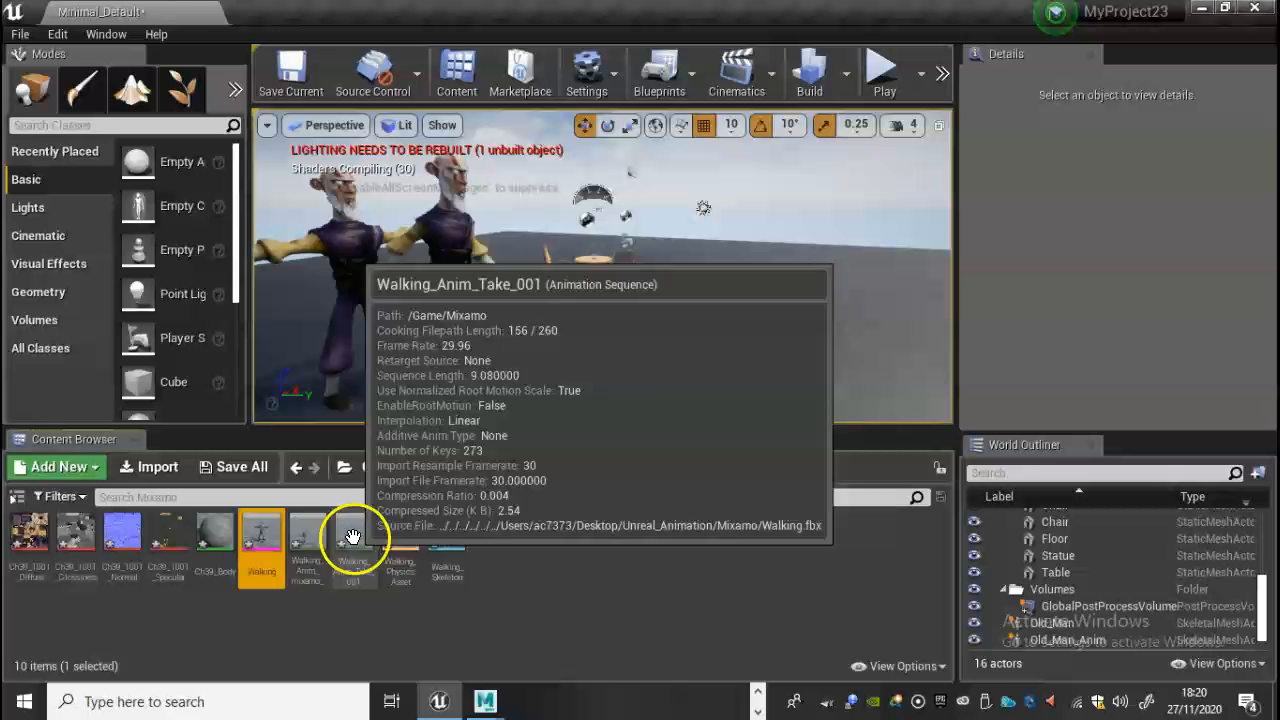
pyautogui.moveTo(212, 530)
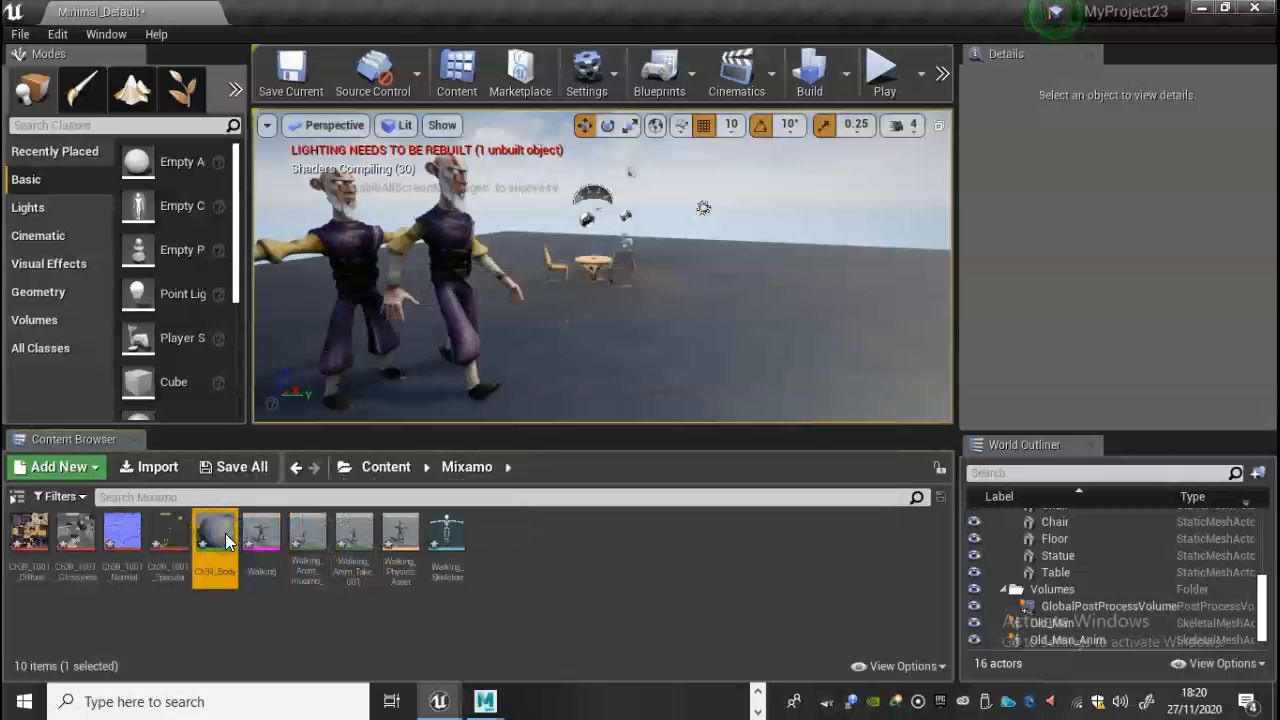
pyautogui.doubleClick(214, 532)
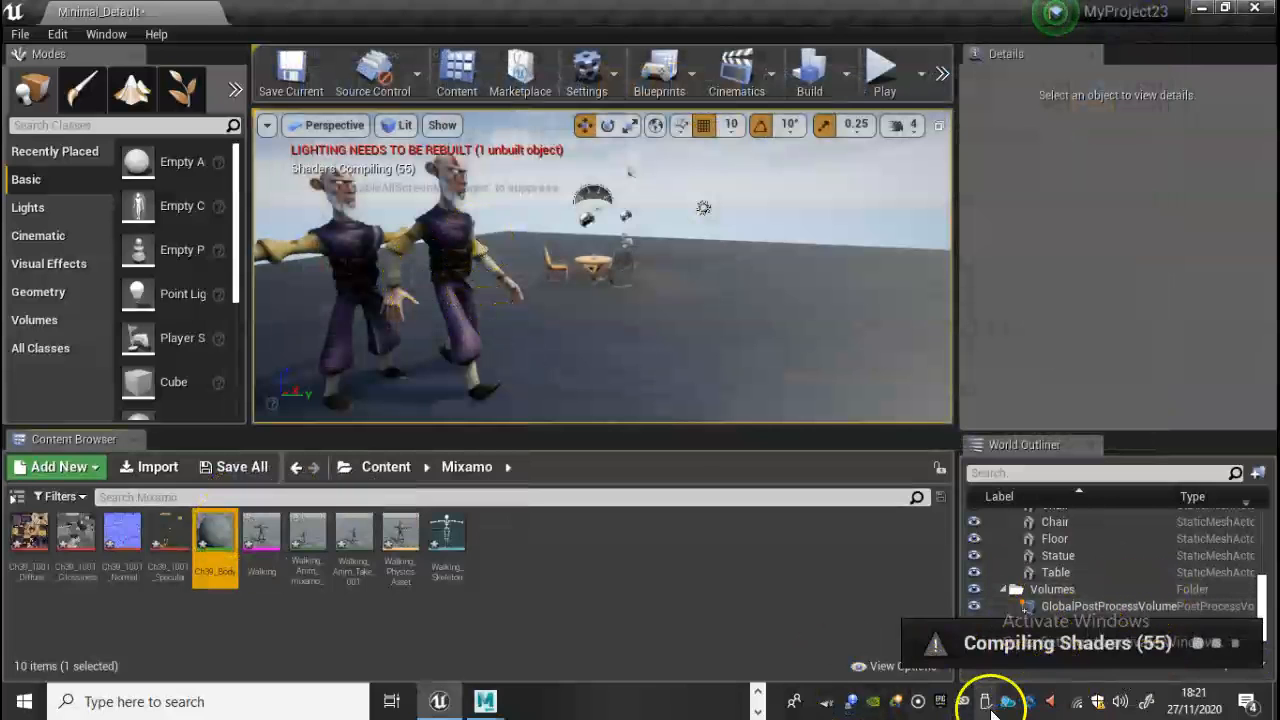
pyautogui.moveTo(872, 638)
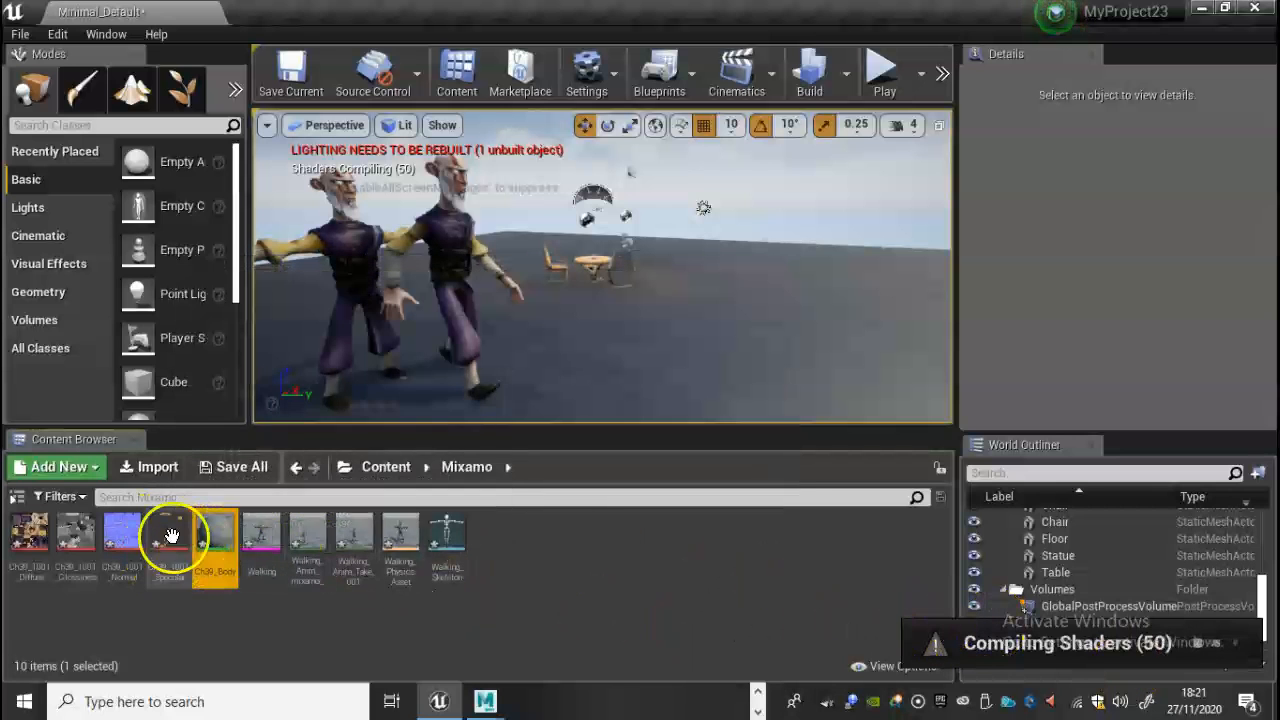
pyautogui.moveTo(262, 536)
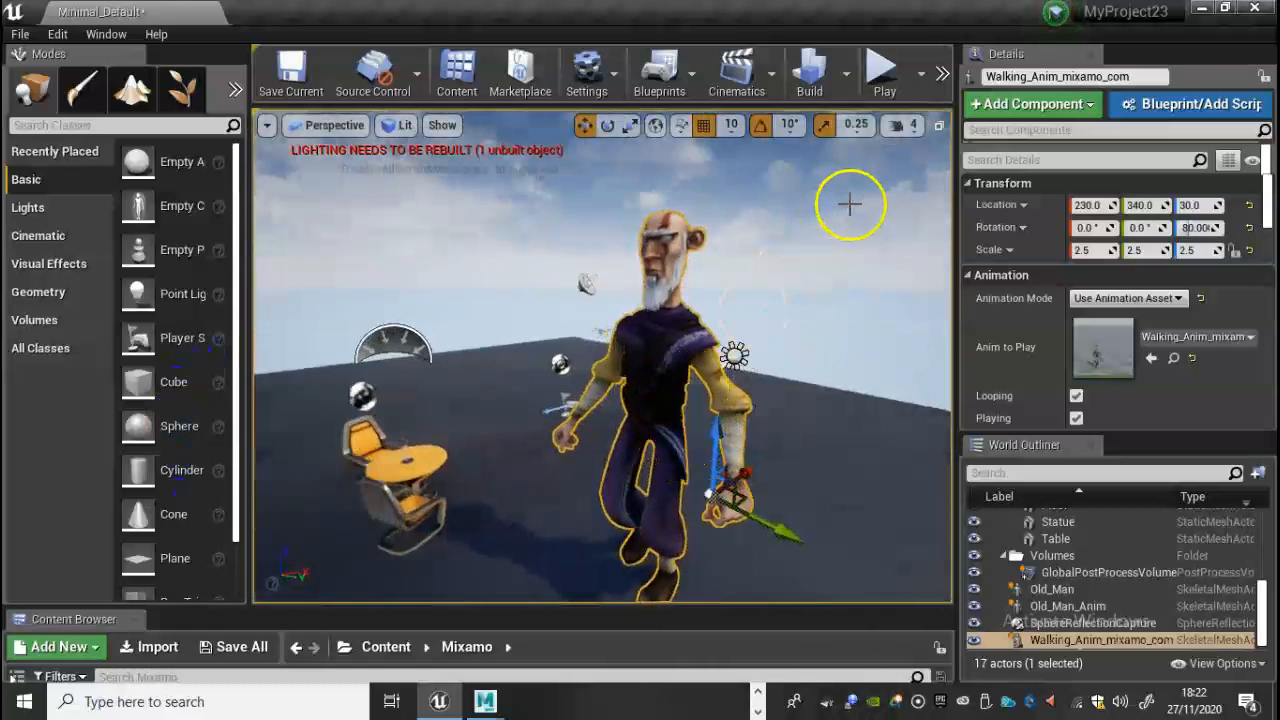
pyautogui.moveTo(880, 76)
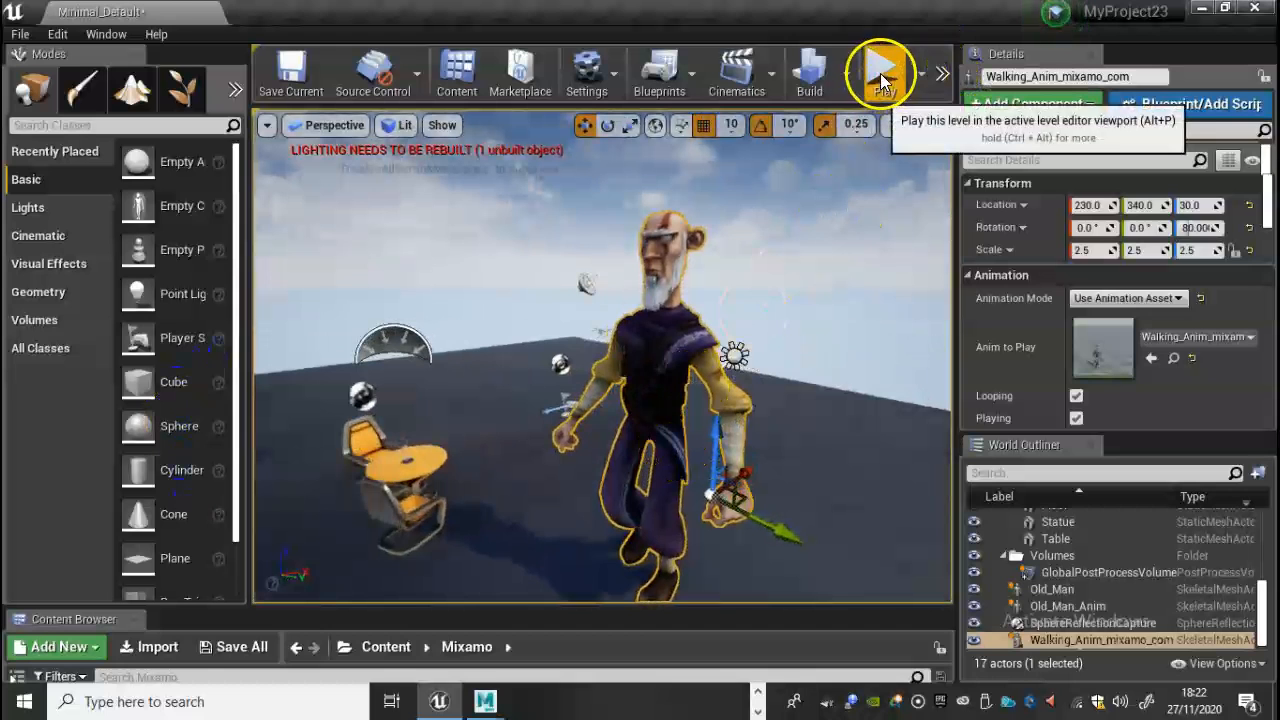
pyautogui.click(880, 72)
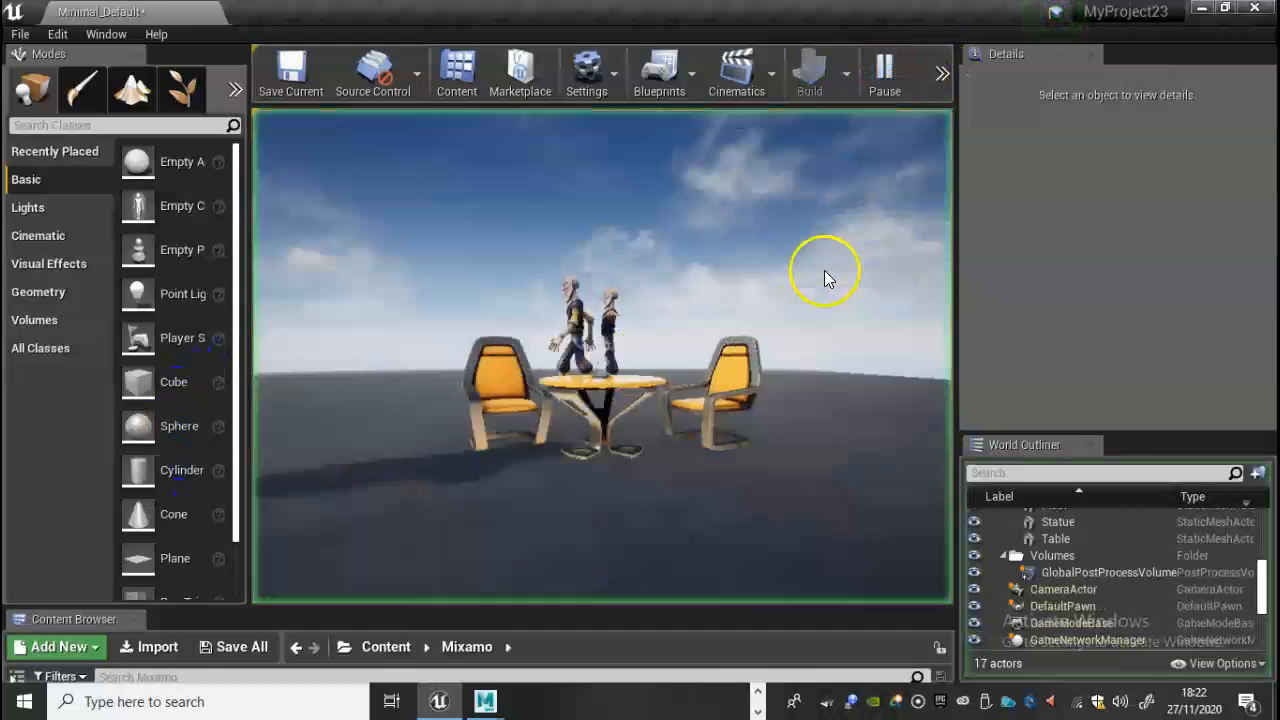
pyautogui.click(884, 72)
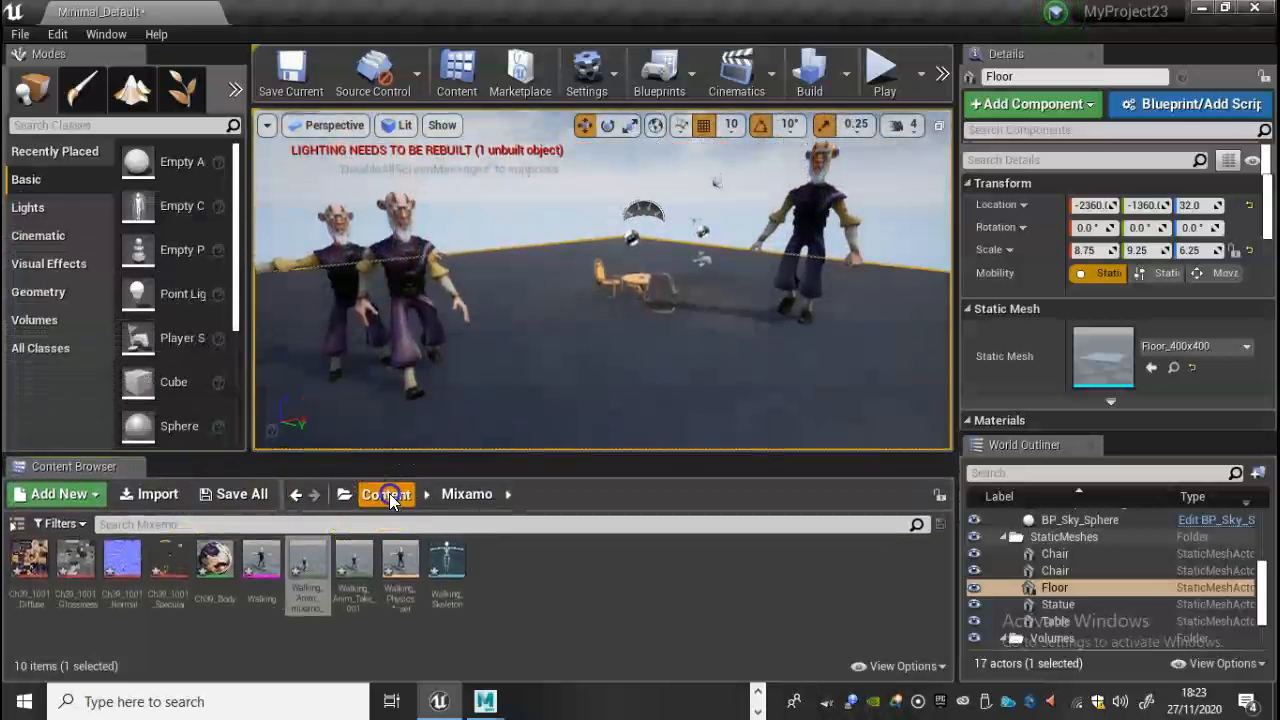
# - Copy the Ch39_Body material from Mixamo into the top-level Content folder
pyautogui.click(384, 492)
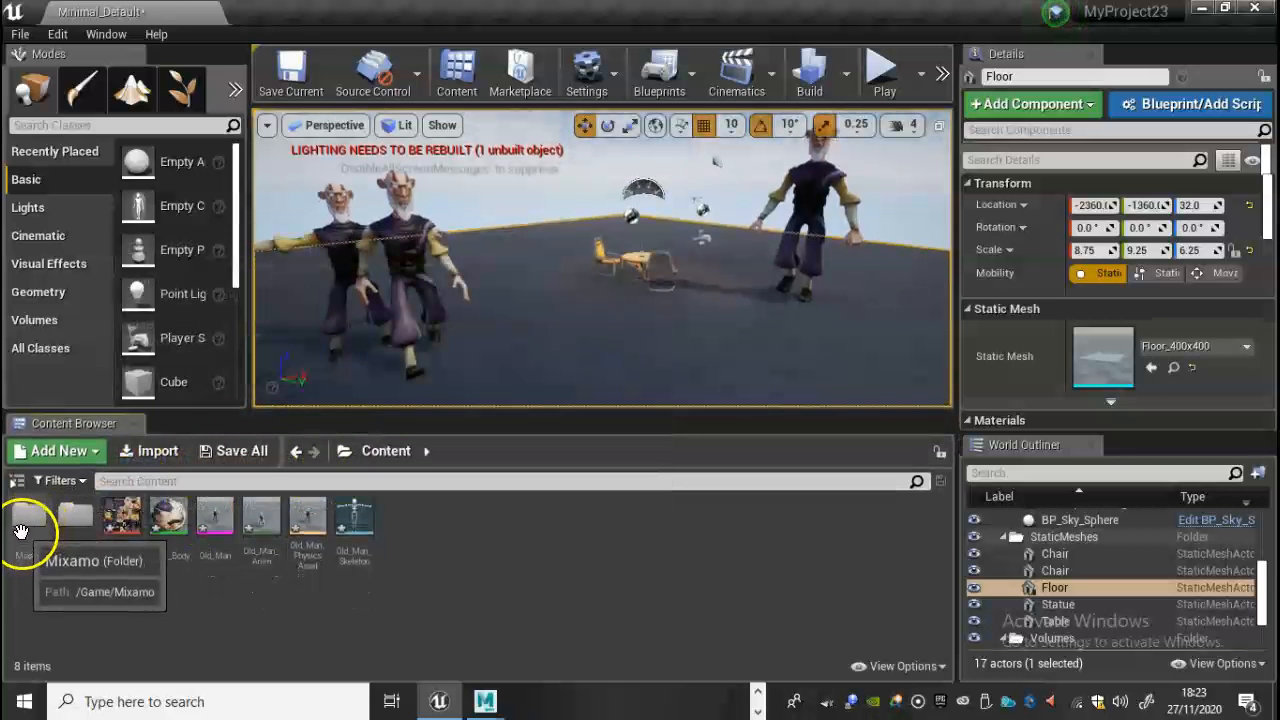
pyautogui.doubleClick(28, 516)
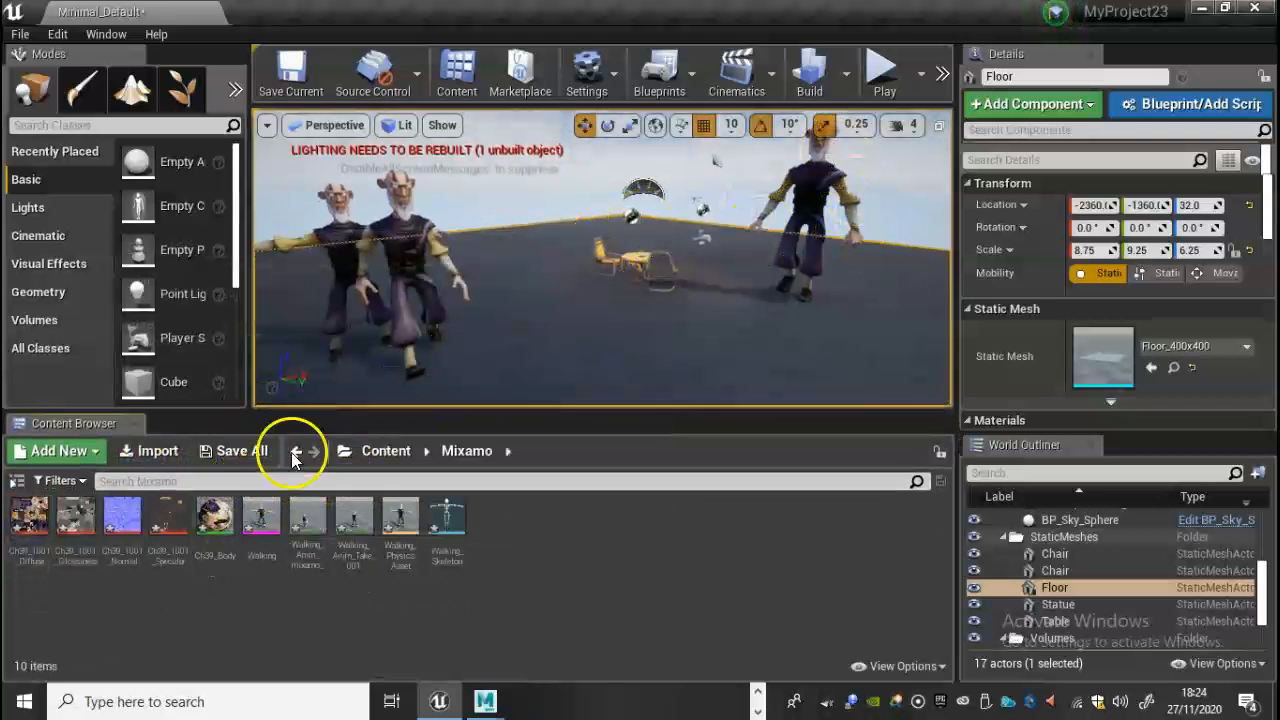
pyautogui.click(216, 516)
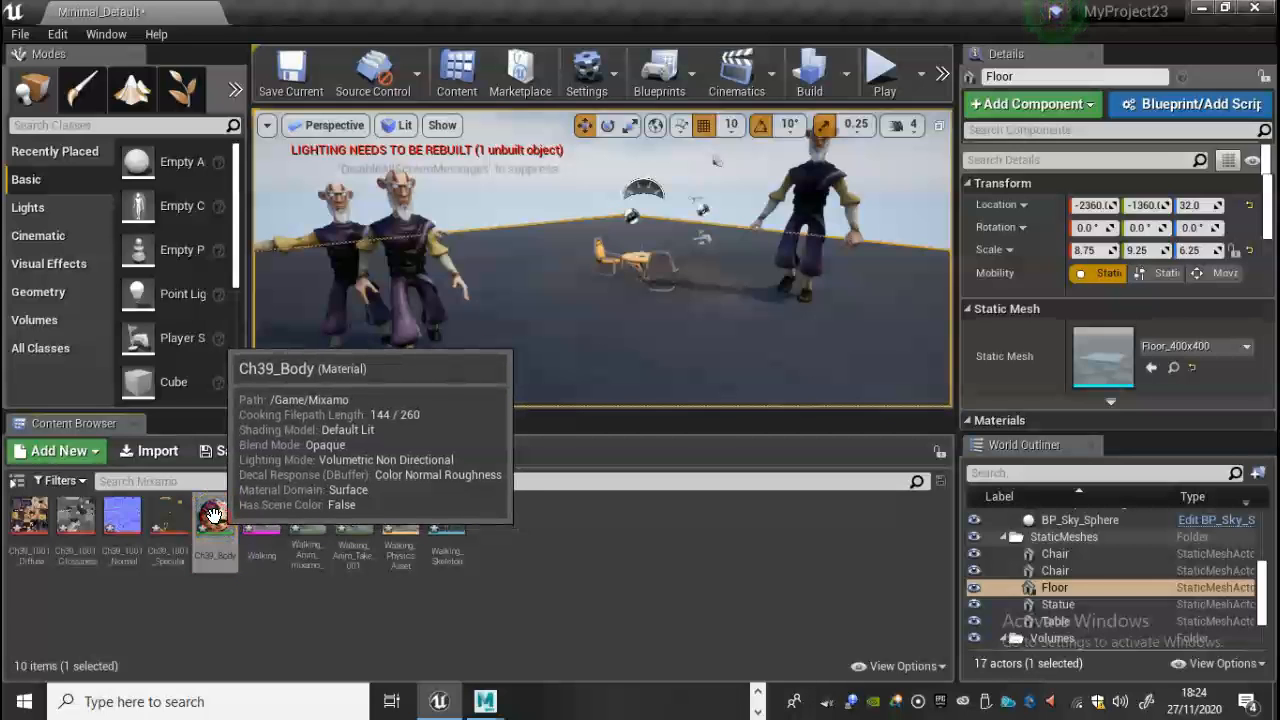
pyautogui.rightClick(214, 516)
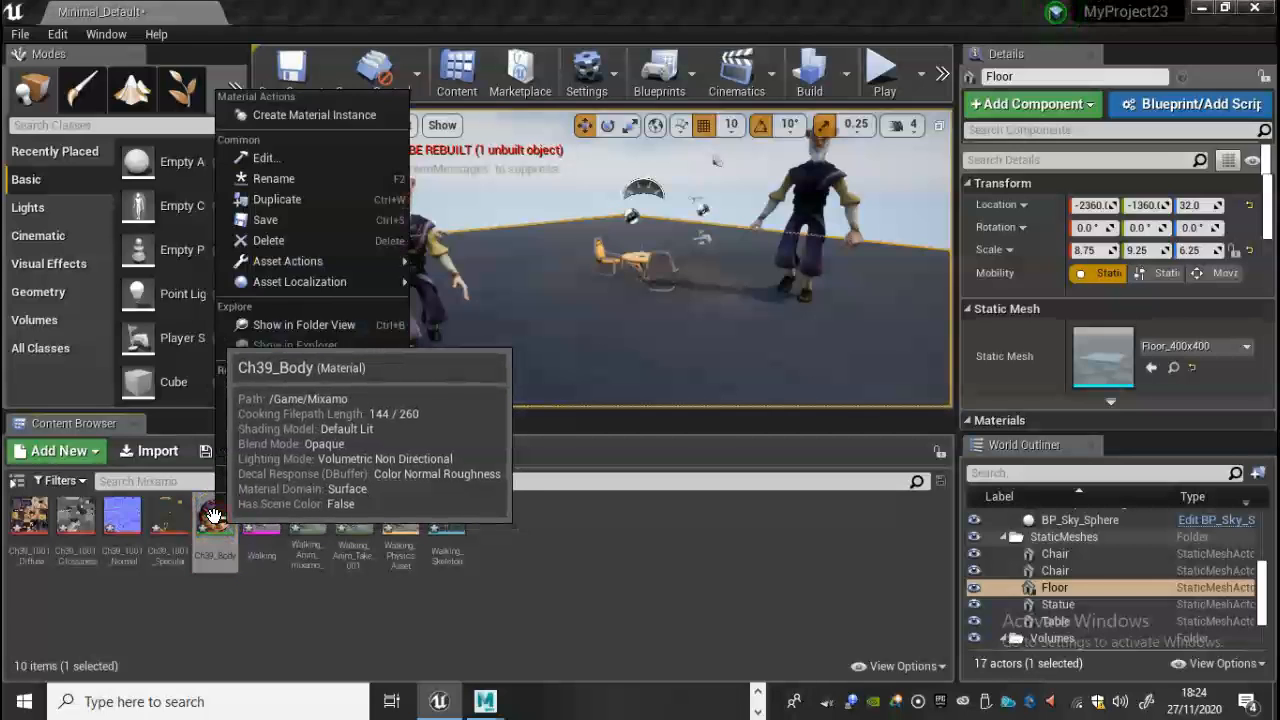
pyautogui.moveTo(320, 218)
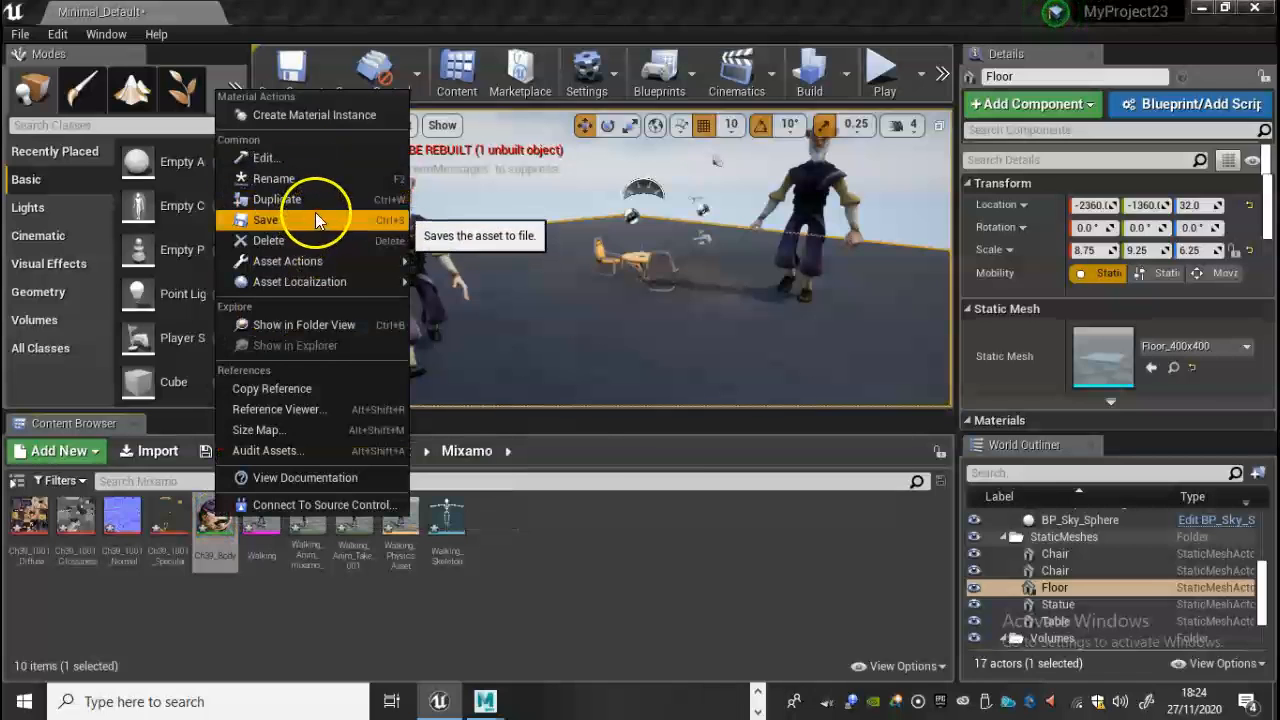
pyautogui.moveTo(288, 260)
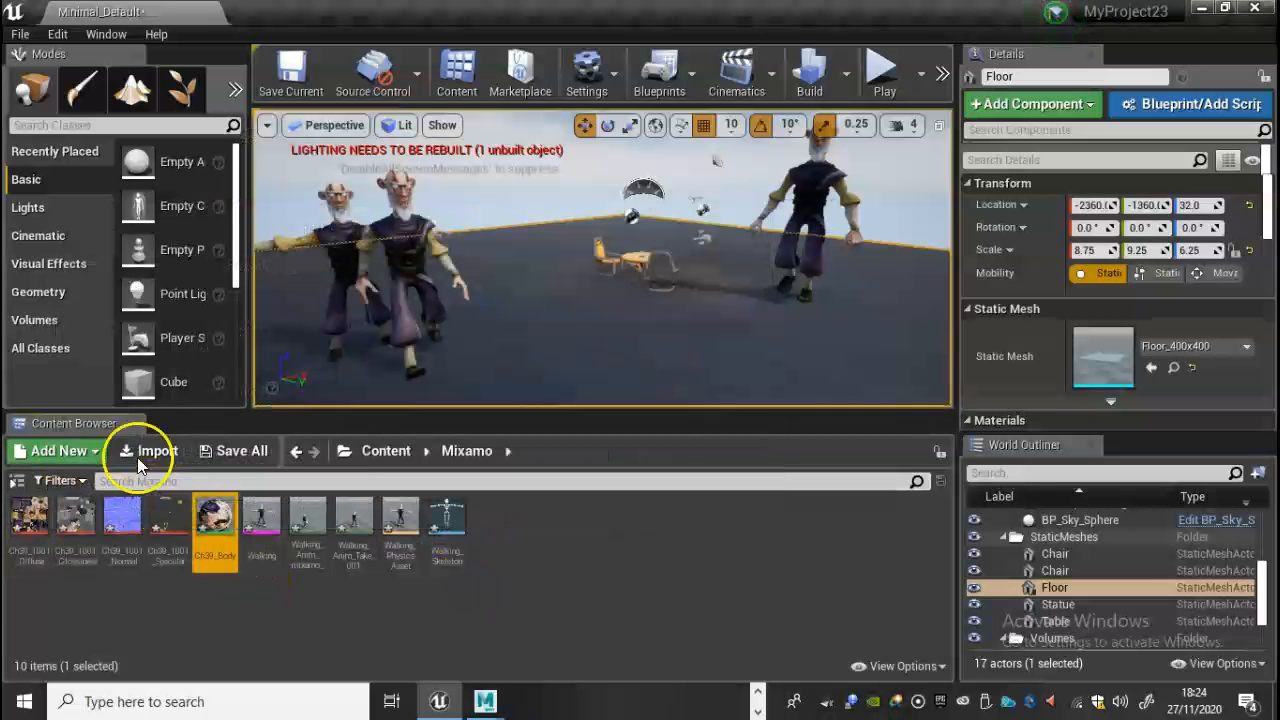
pyautogui.click(384, 450)
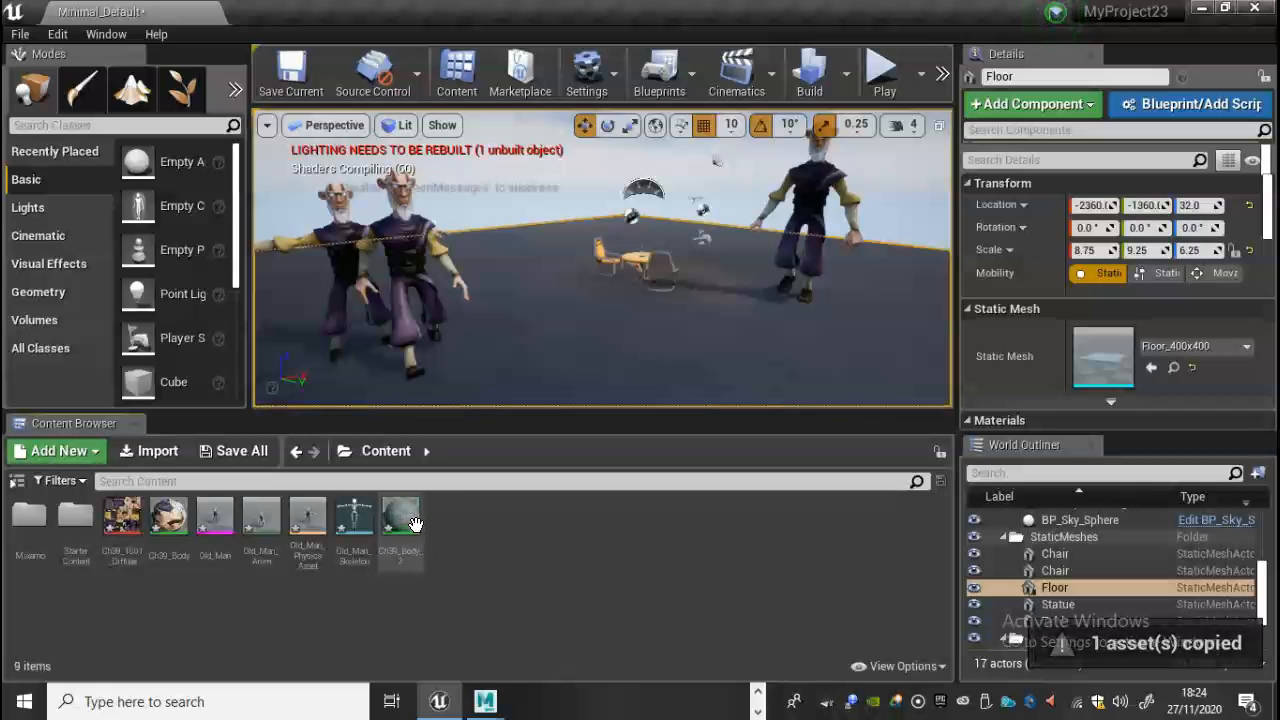
pyautogui.moveTo(400, 516)
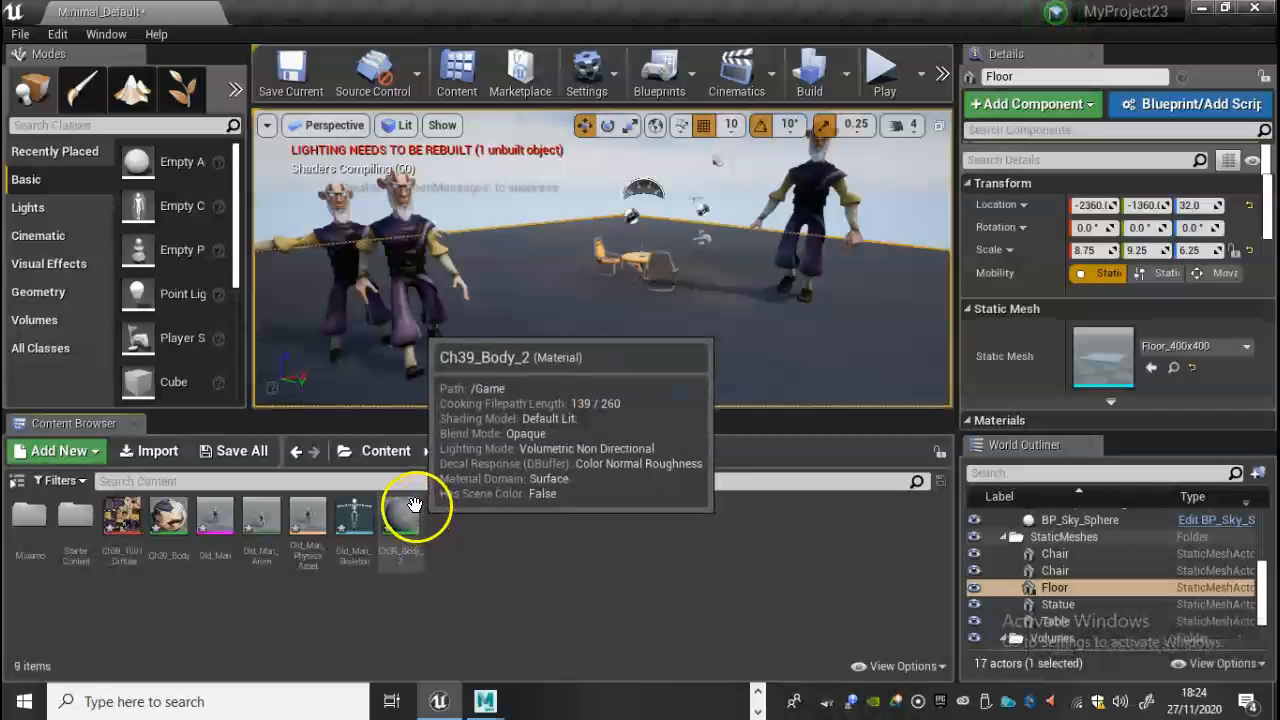
pyautogui.moveTo(440, 512)
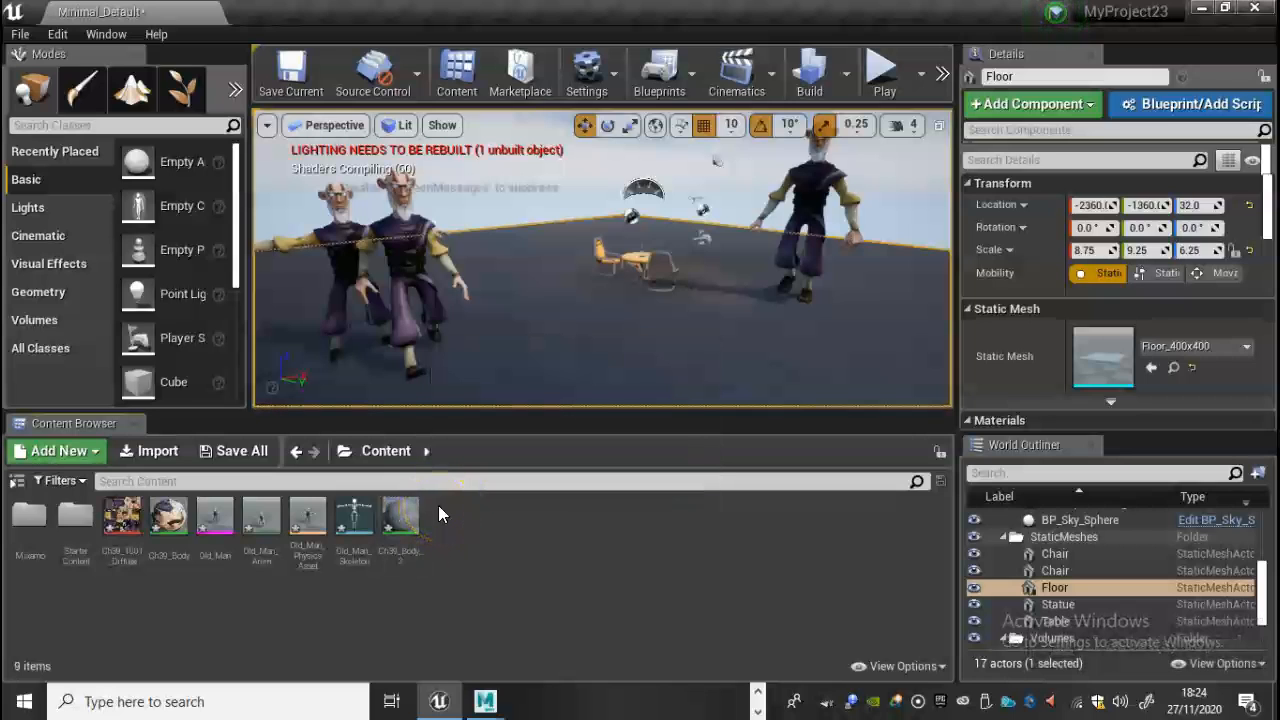
pyautogui.click(400, 516)
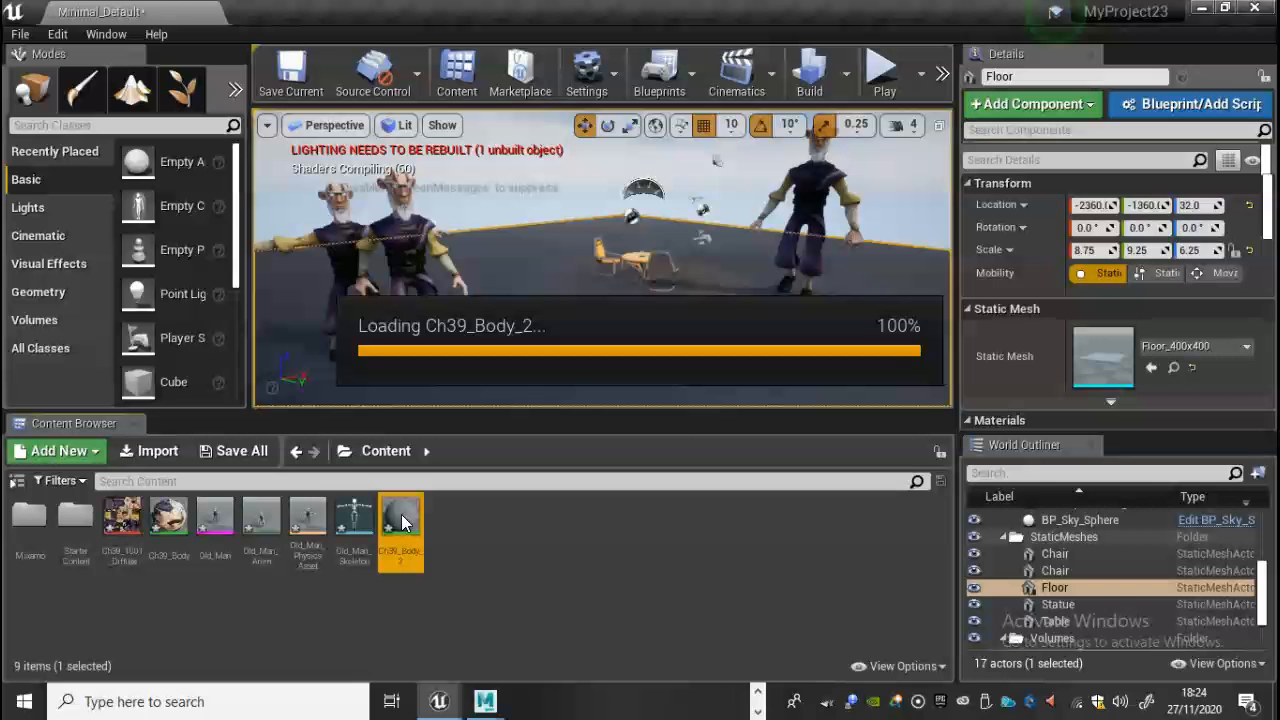
pyautogui.doubleClick(400, 516)
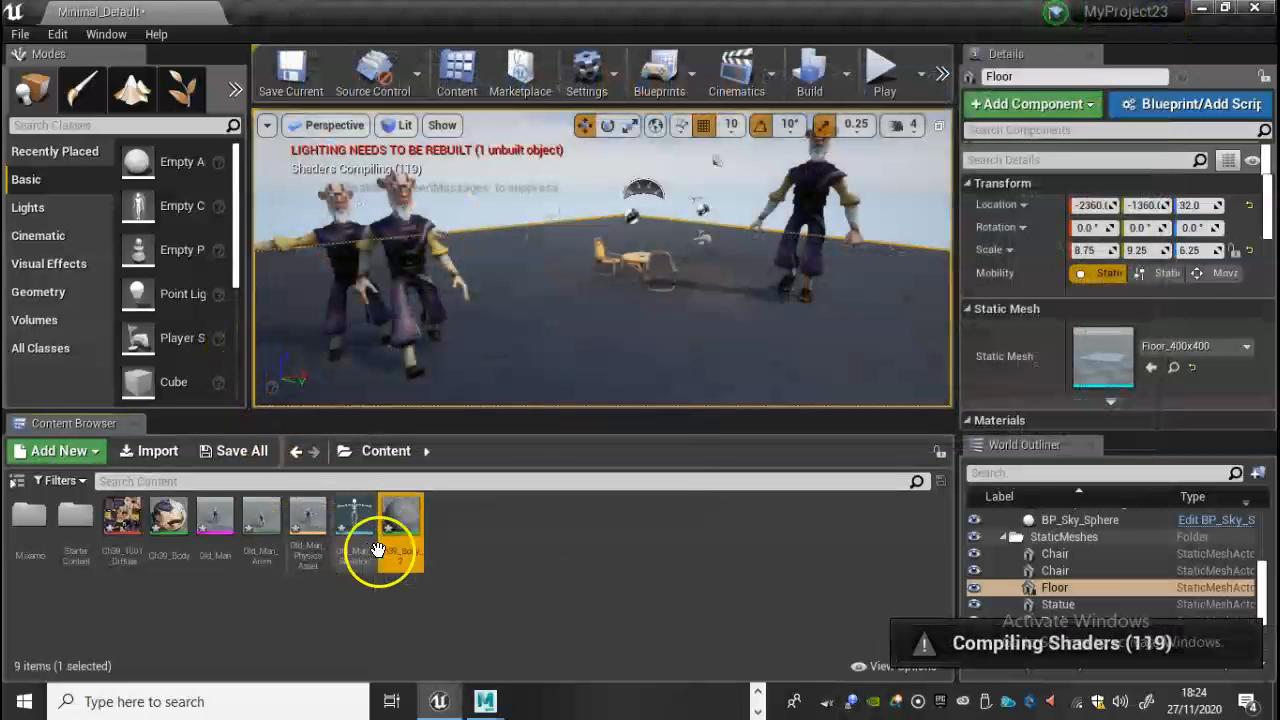
pyautogui.moveTo(400, 540)
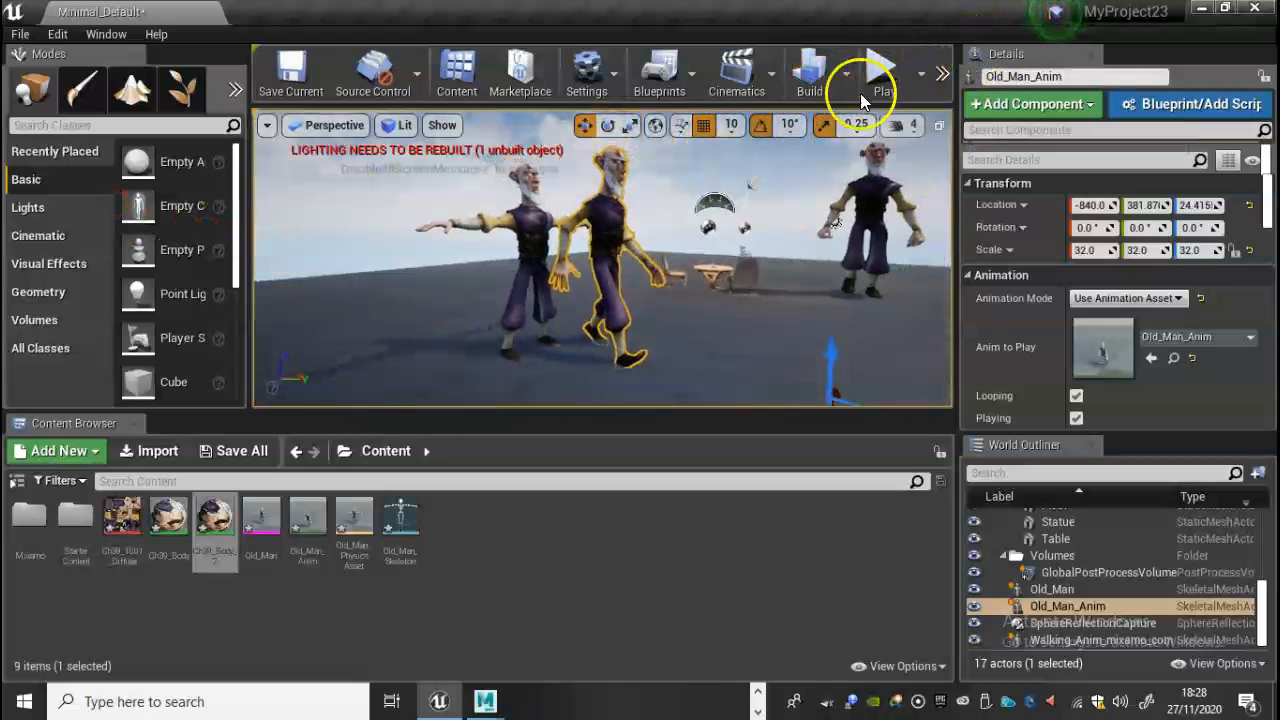
pyautogui.moveTo(216, 516)
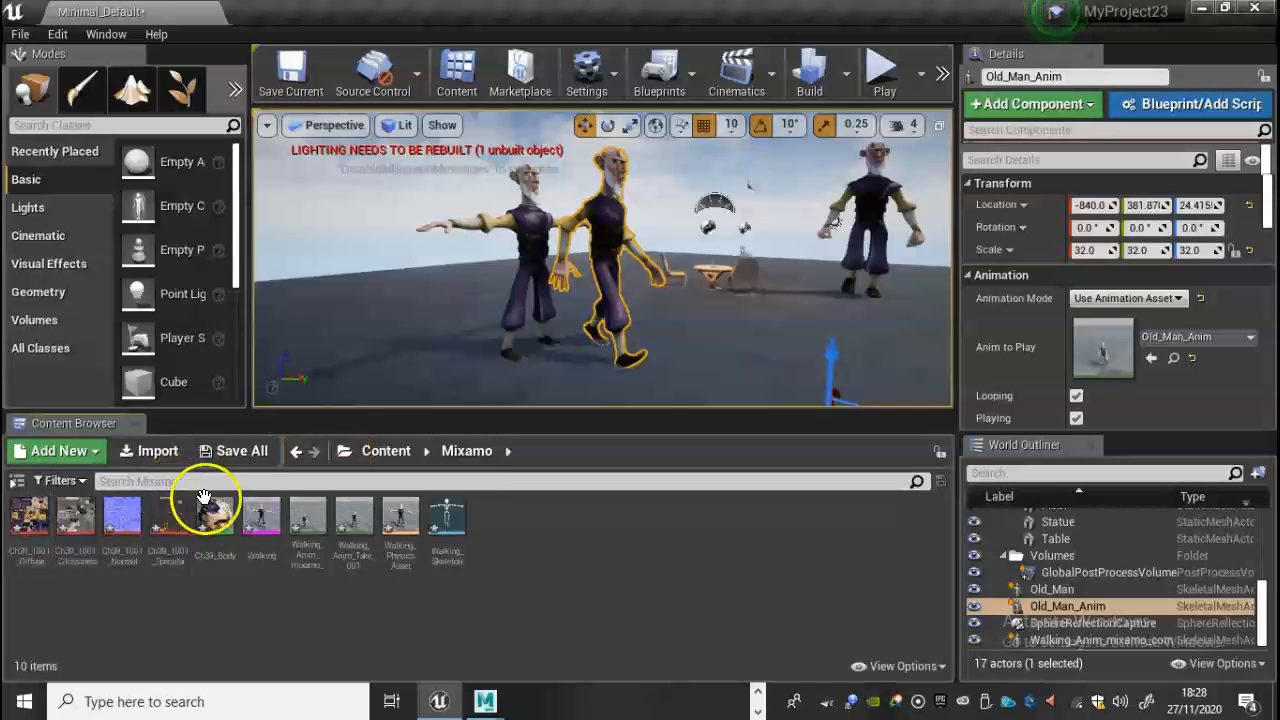
# - Inspect the Ch39_Body texture graph in the Material Editor, then close without further changes
pyautogui.click(216, 516)
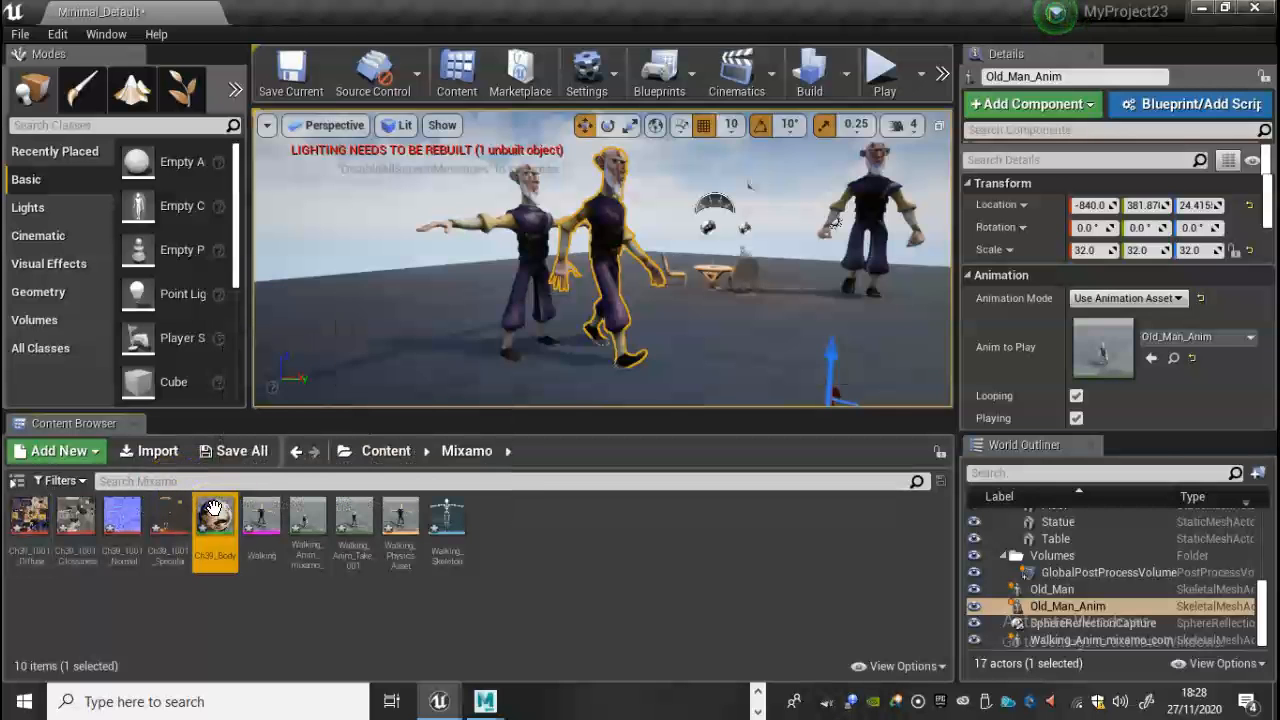
pyautogui.doubleClick(214, 516)
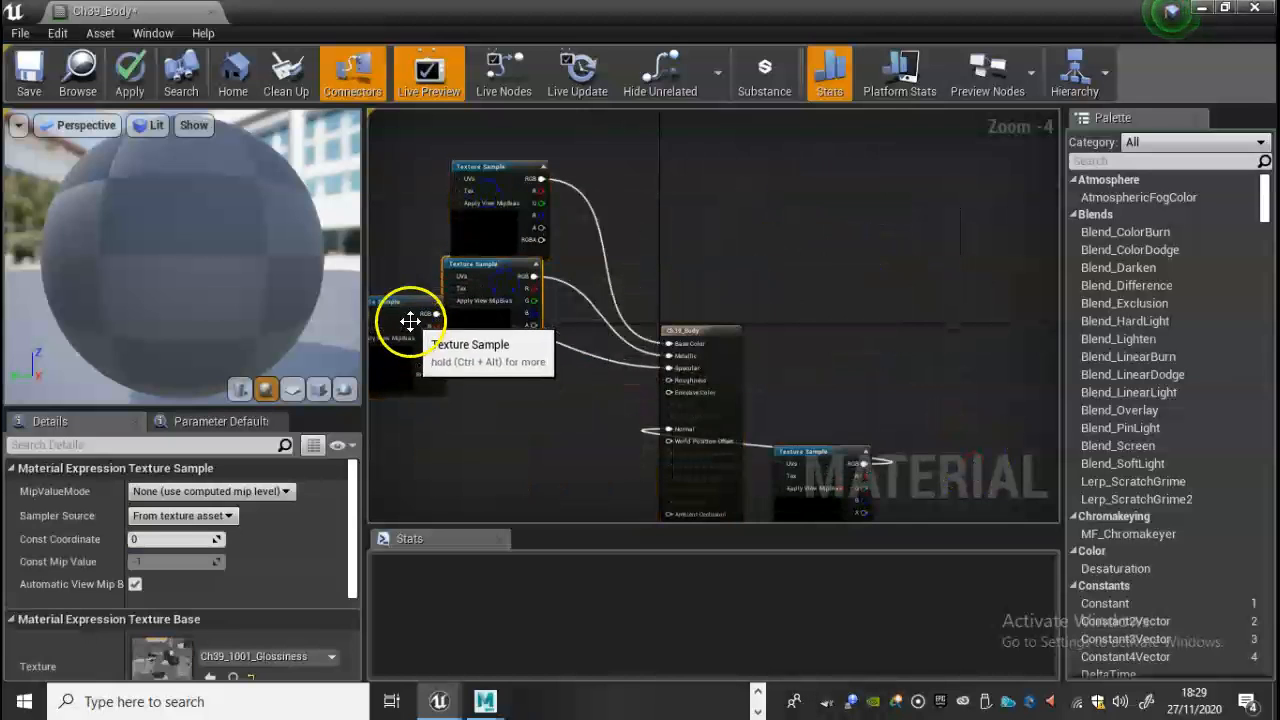
pyautogui.scroll(-3)
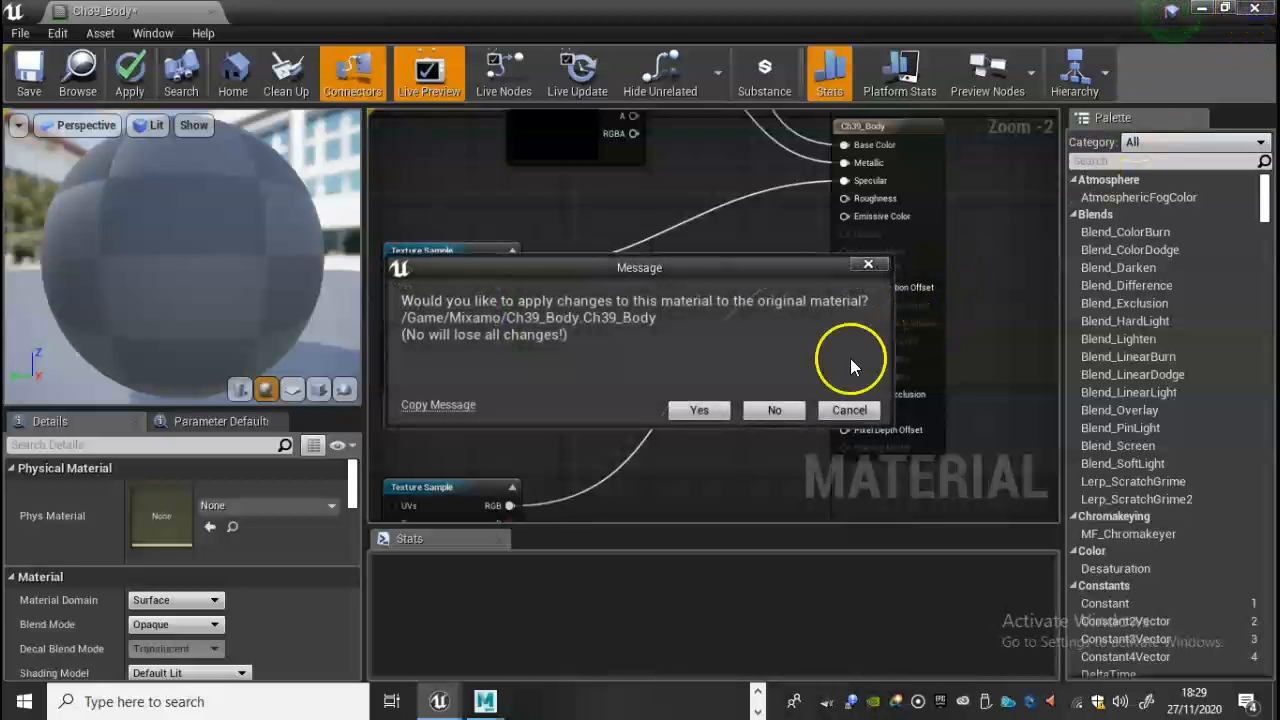
pyautogui.click(774, 410)
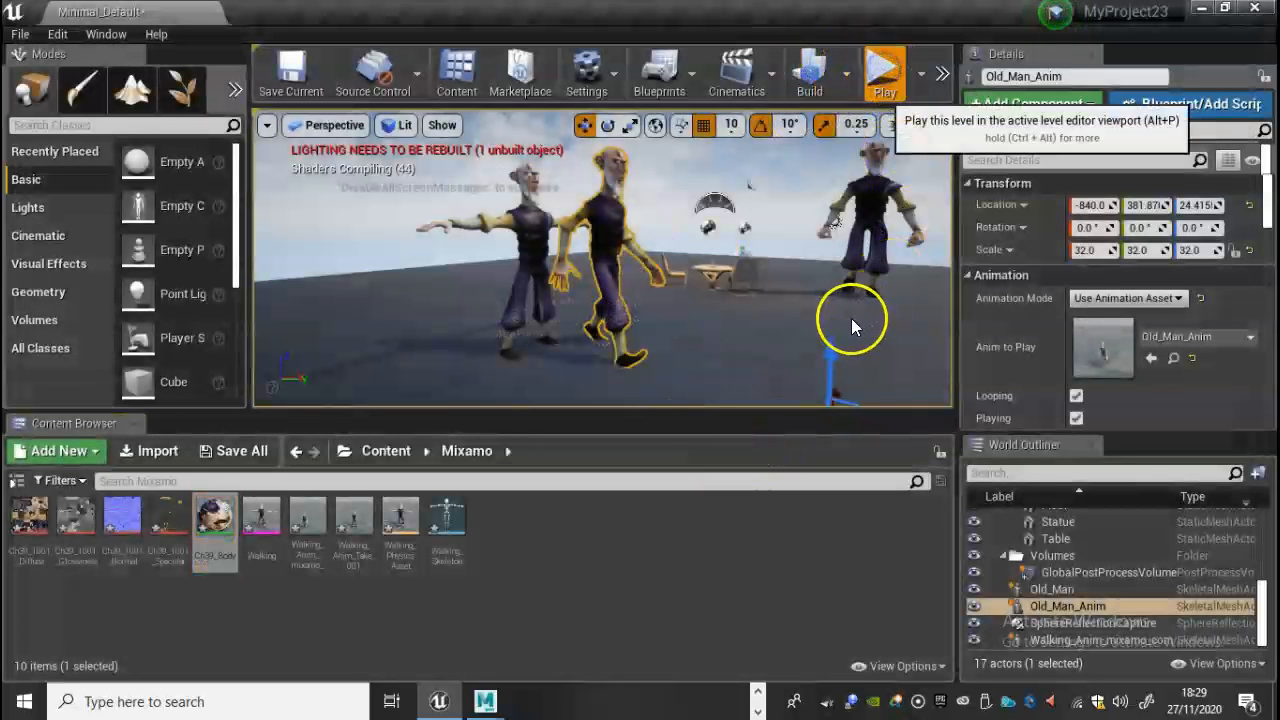
# - Start a Play session showing the old men walking by the chairs and table
pyautogui.click(884, 70)
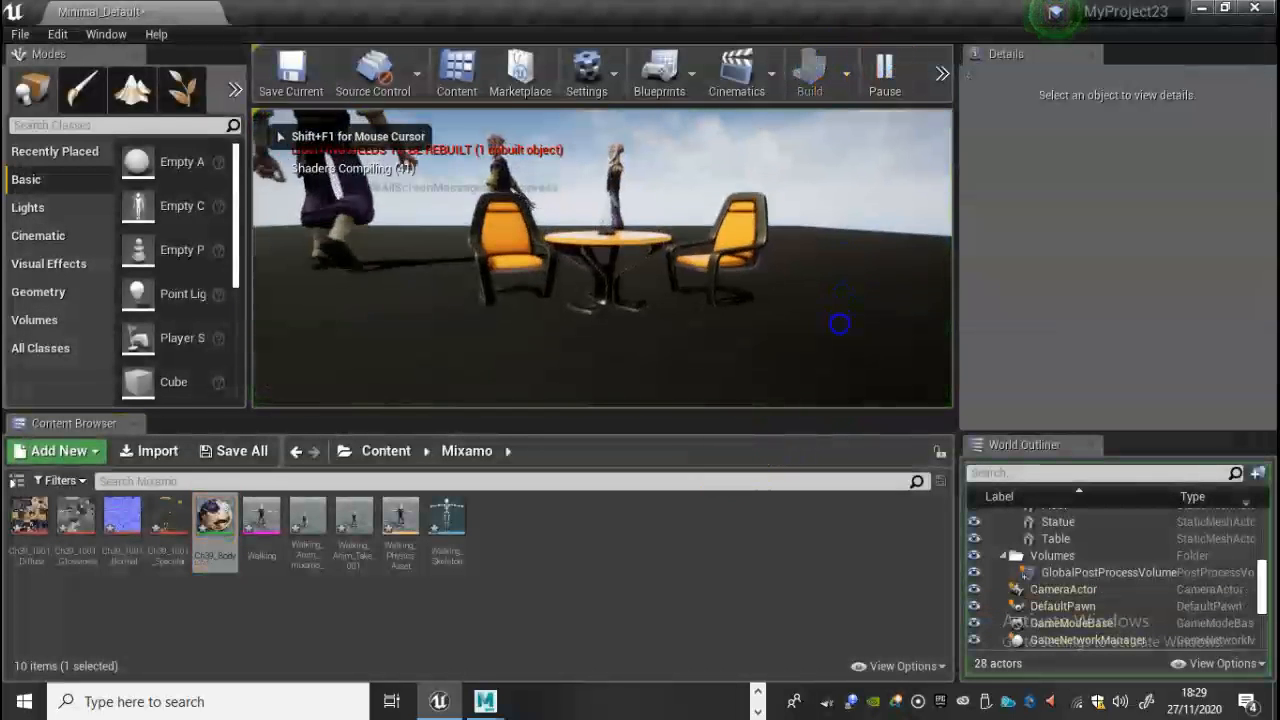